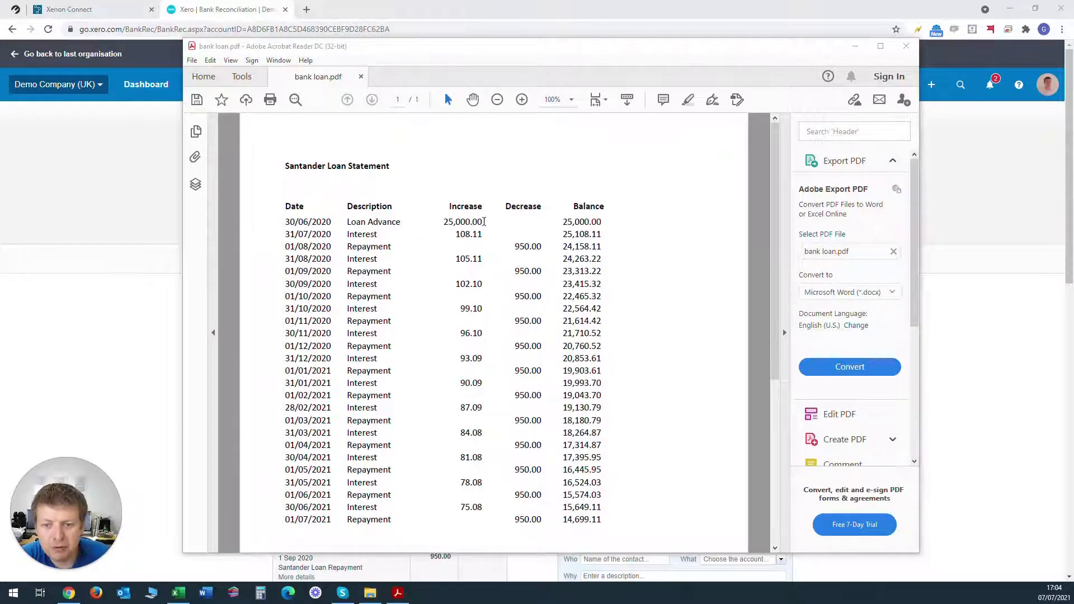
Step: Go from the loan statement to the Business Savings Account's 13 statement lines to reconcile
double_click(462, 221)
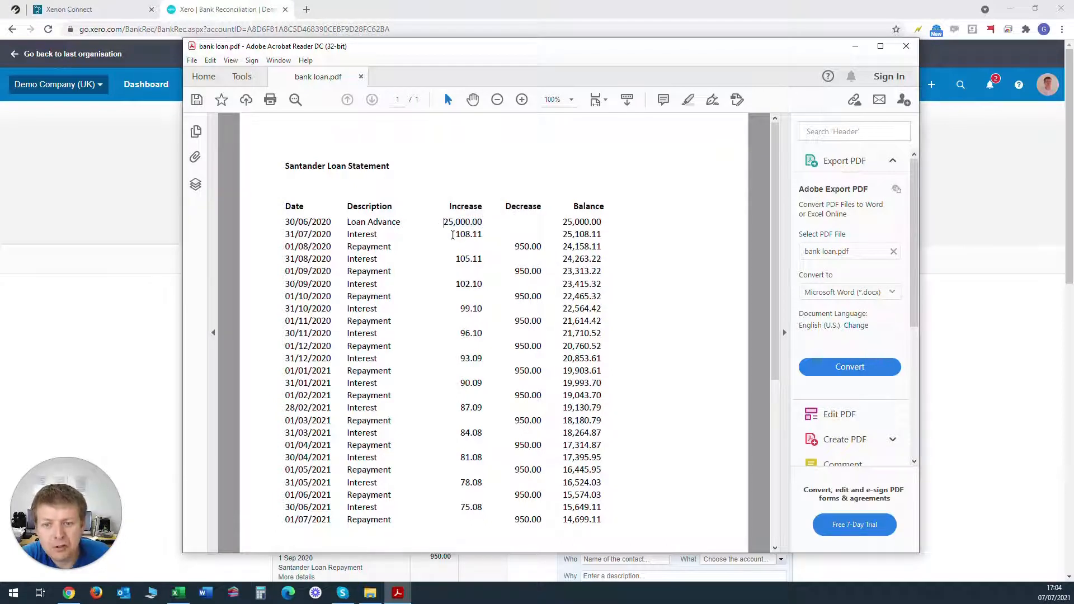
double_click(468, 234)
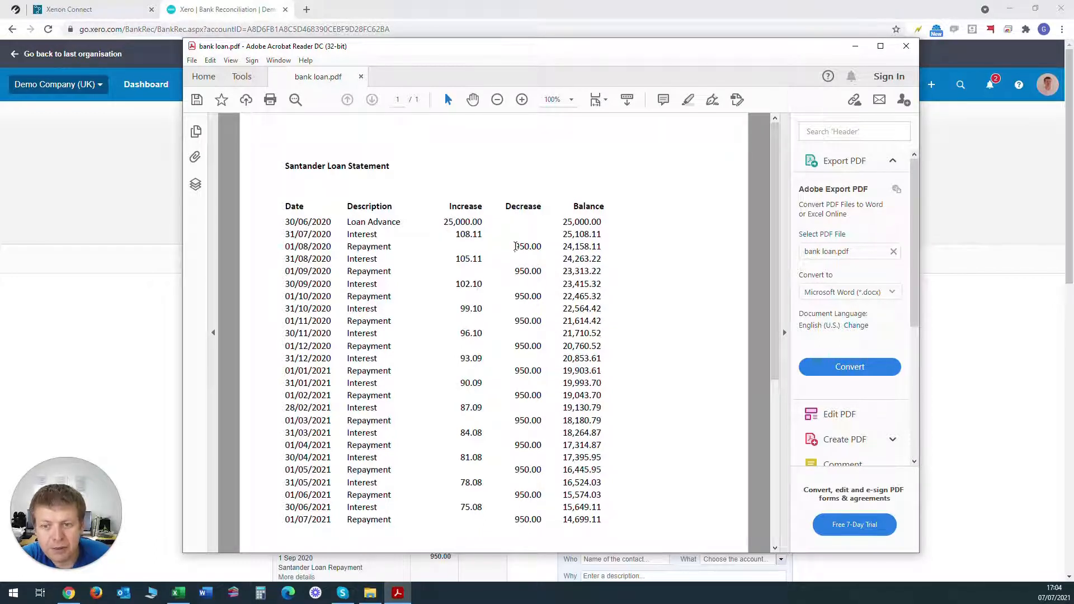
double_click(528, 247)
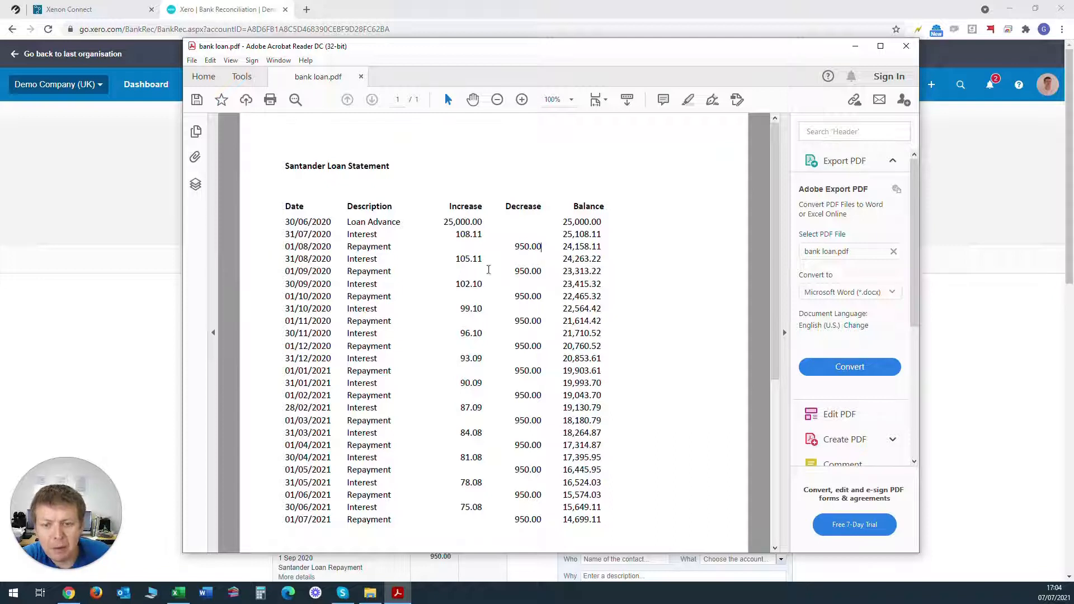
mouse_move(486, 300)
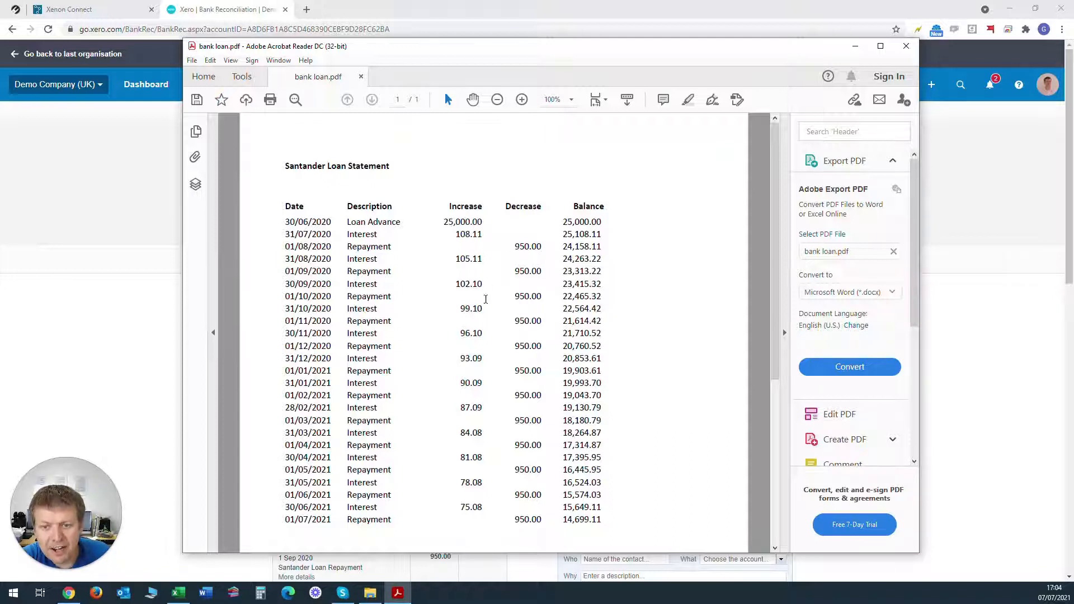
mouse_move(505, 324)
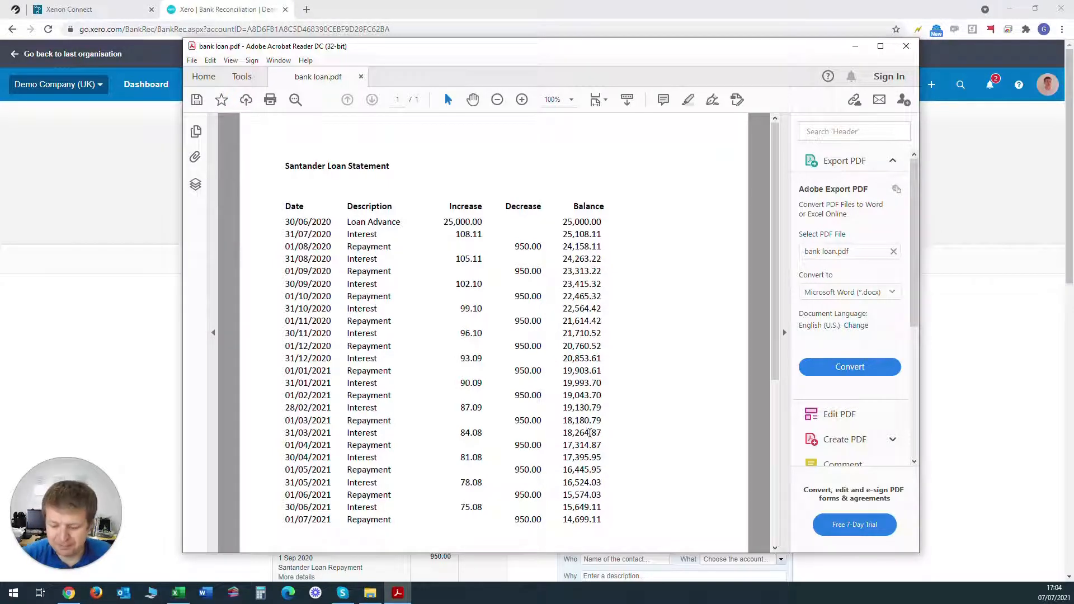
click(905, 46)
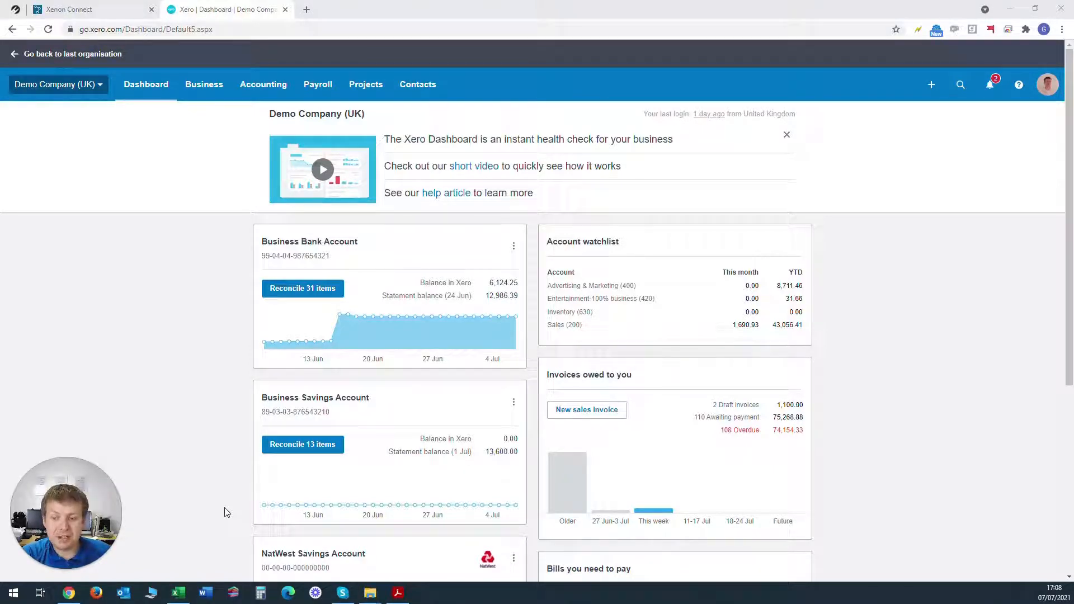
mouse_move(343, 518)
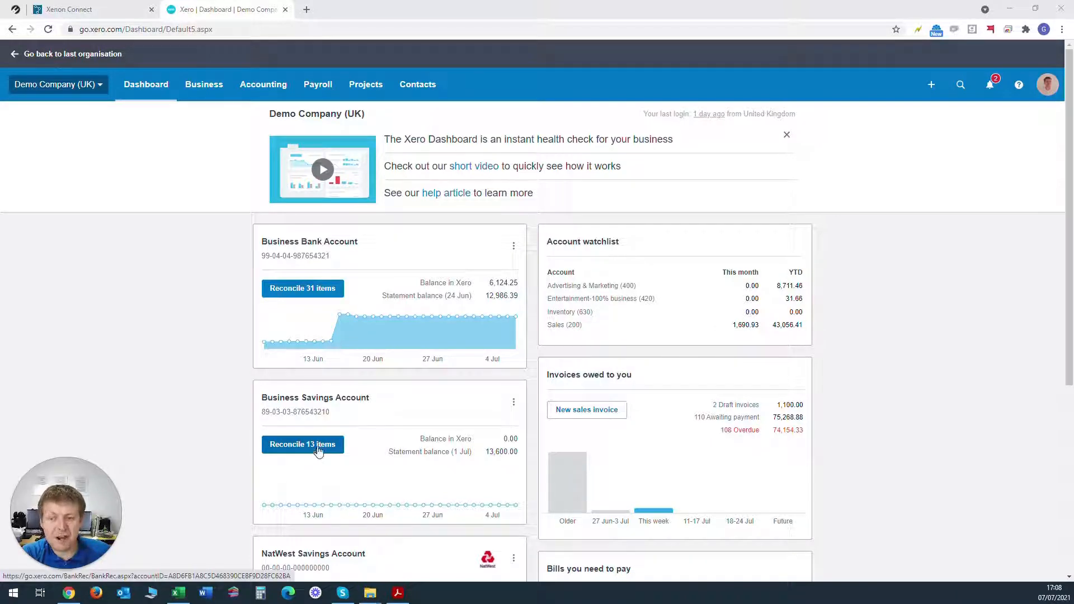
click(302, 446)
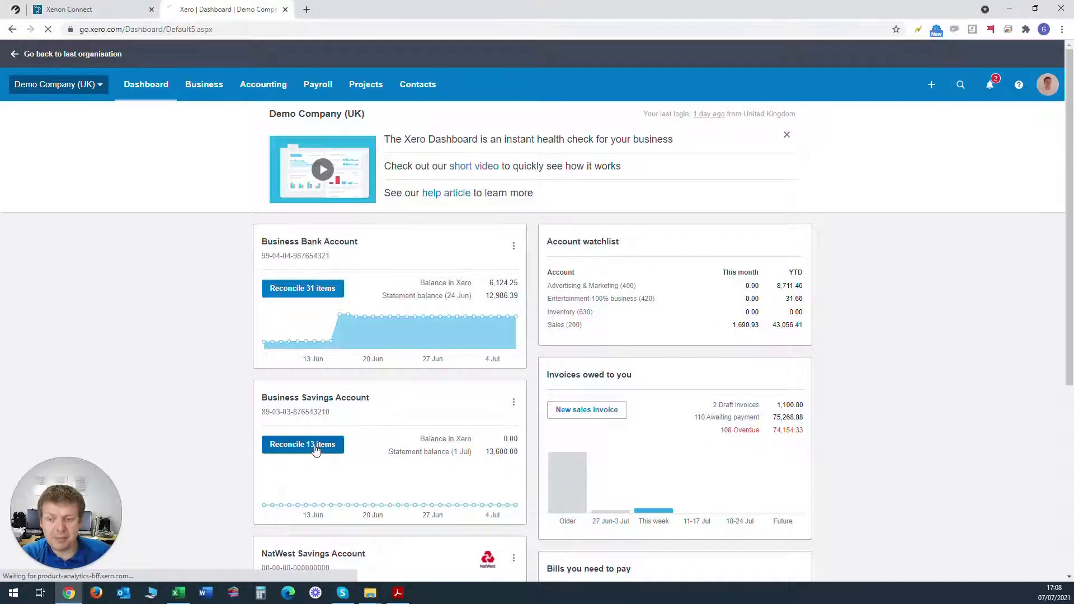
click(302, 444)
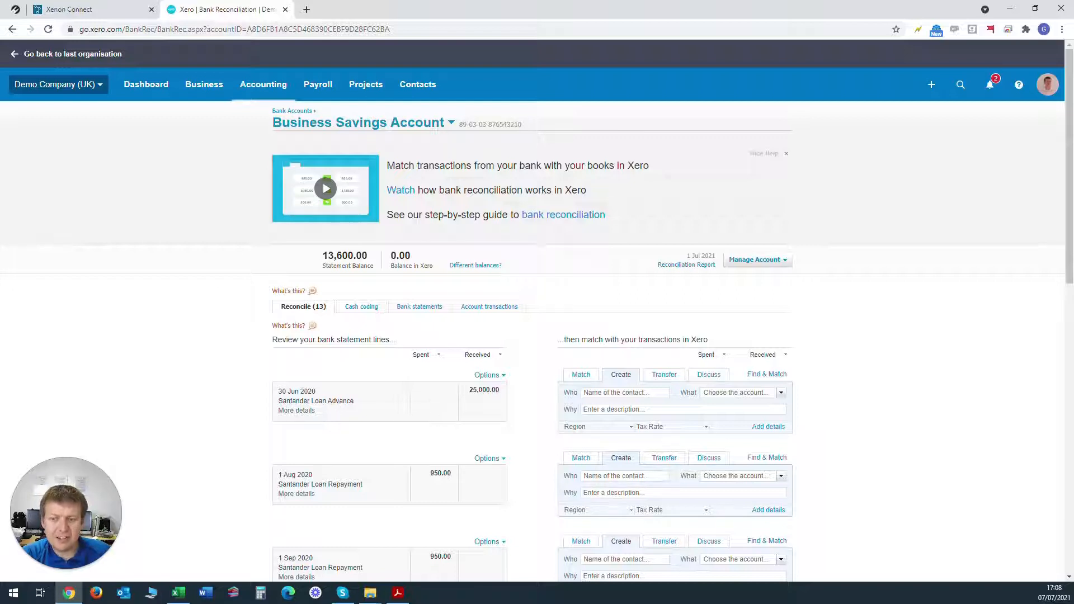
mouse_move(502, 402)
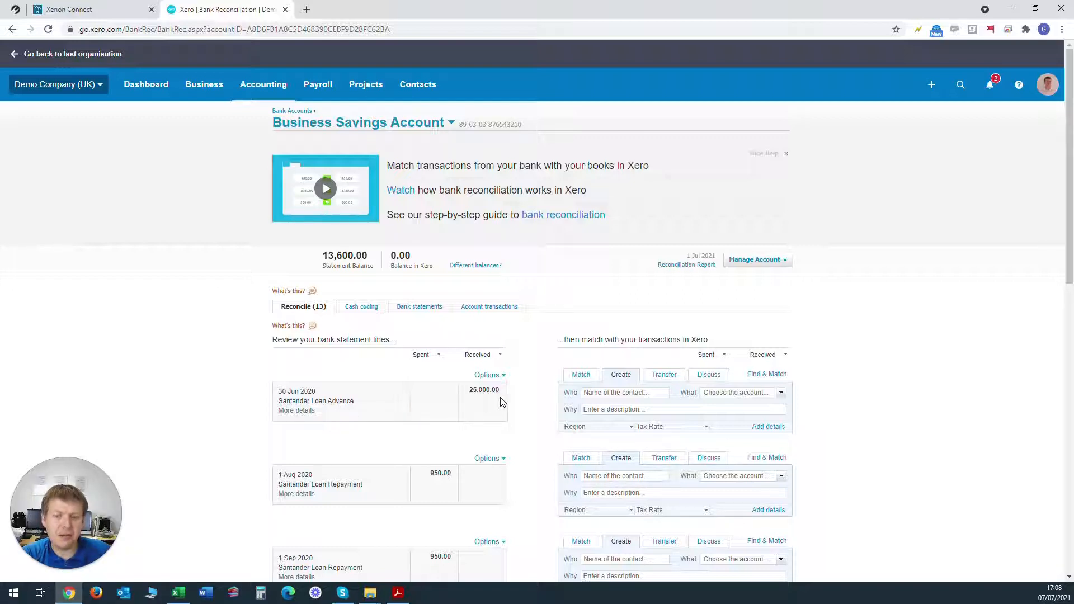
mouse_move(490, 406)
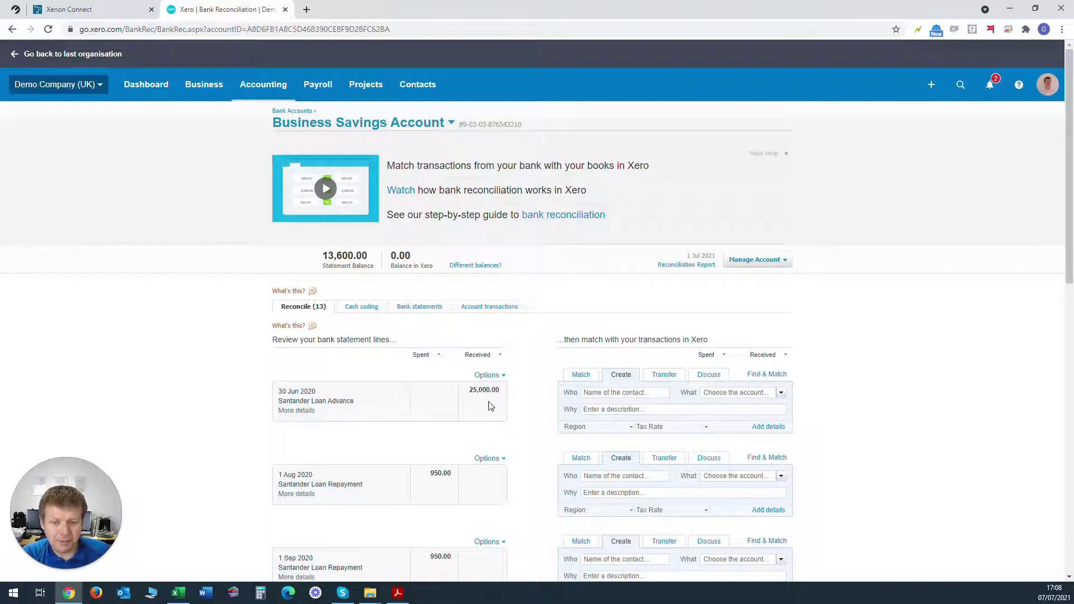
Step: Reconcile the 25,000.00 loan advance as Santander, 900 - Loan, 'Santander Loan Advance'
click(624, 393)
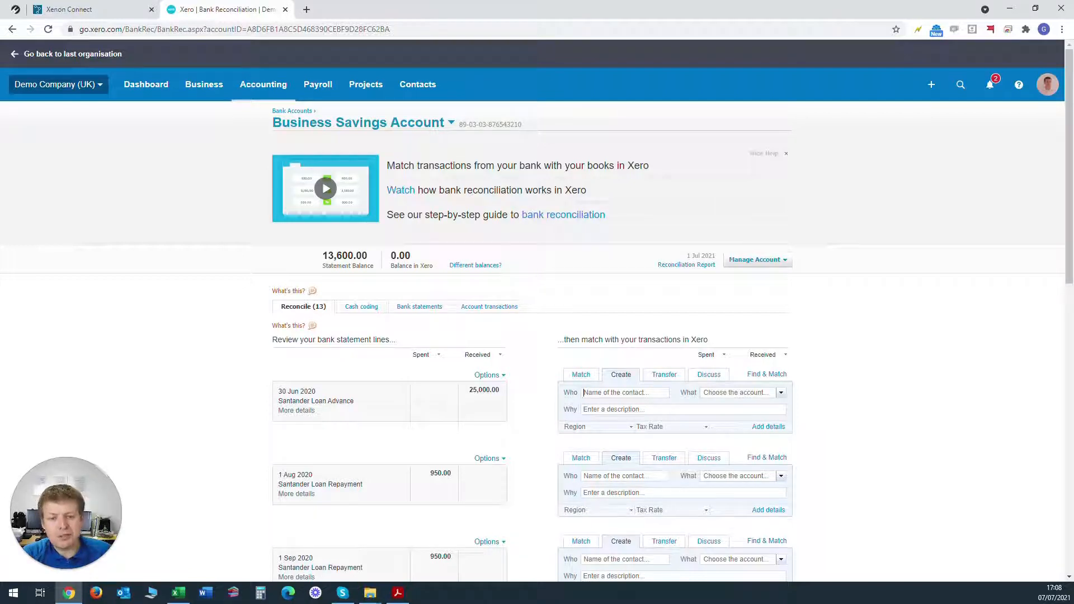
mouse_move(663, 327)
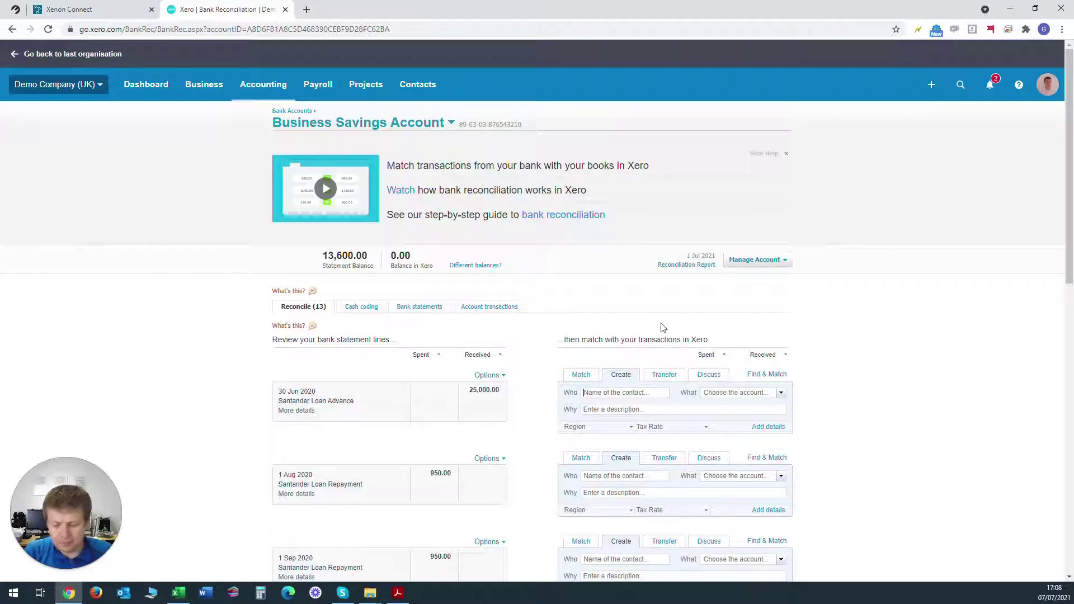
text(Santander)
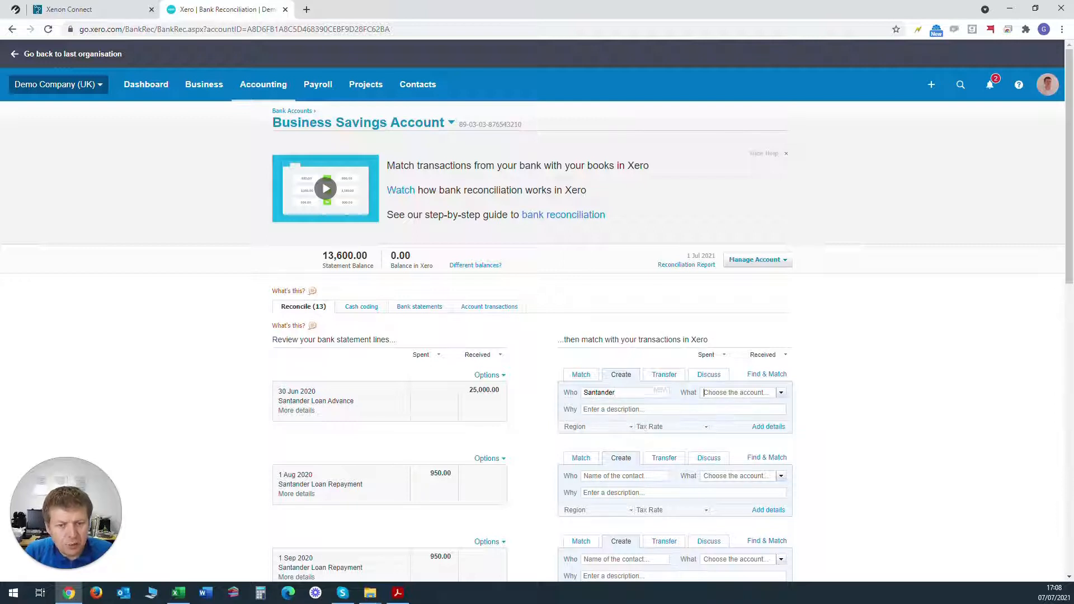
text(loan)
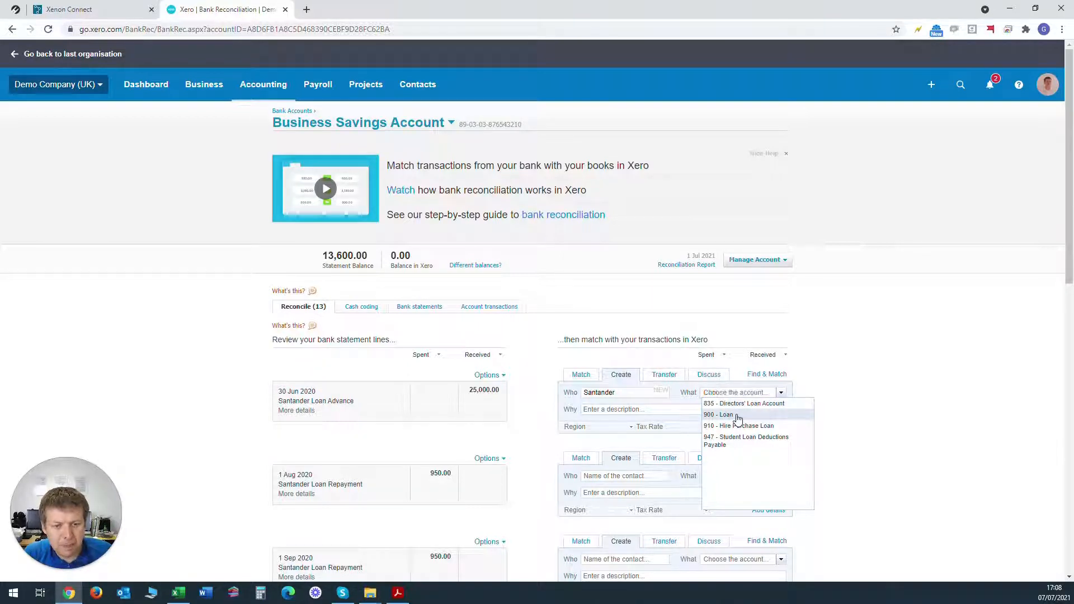
click(718, 414)
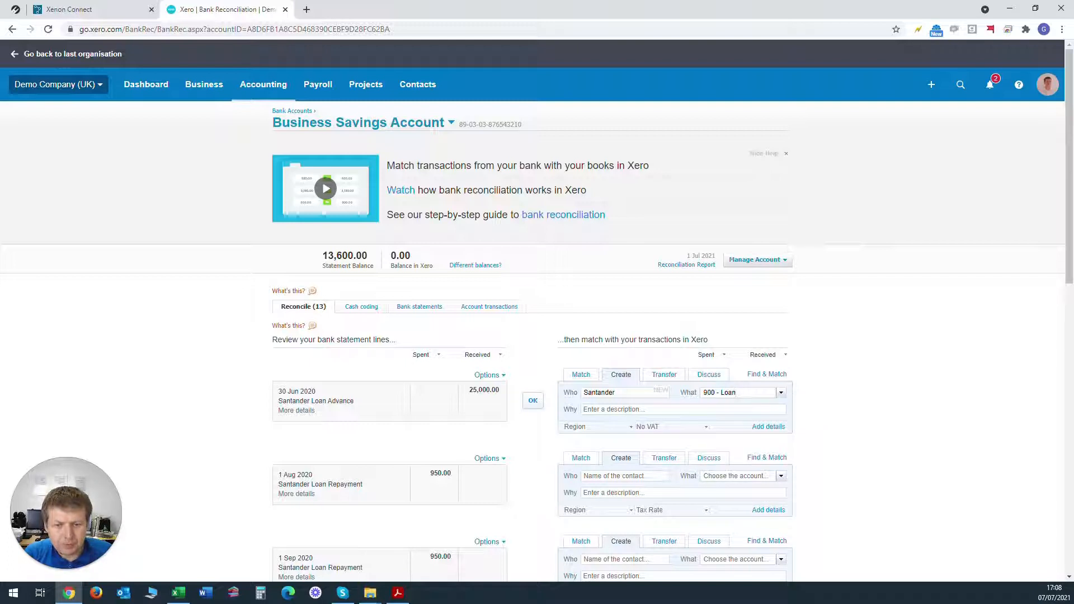
mouse_move(190, 355)
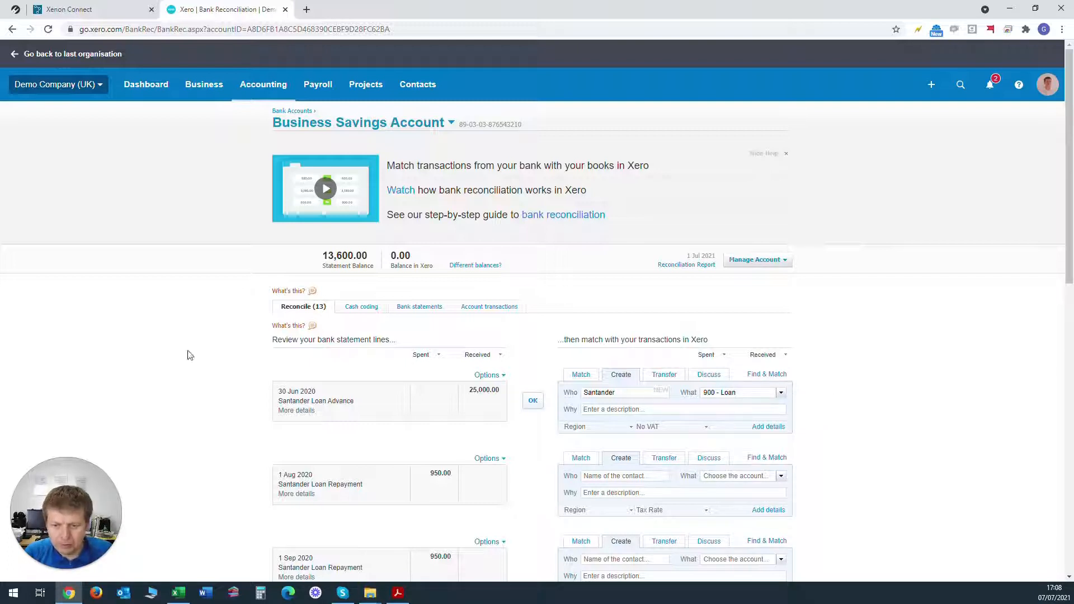
double_click(315, 401)
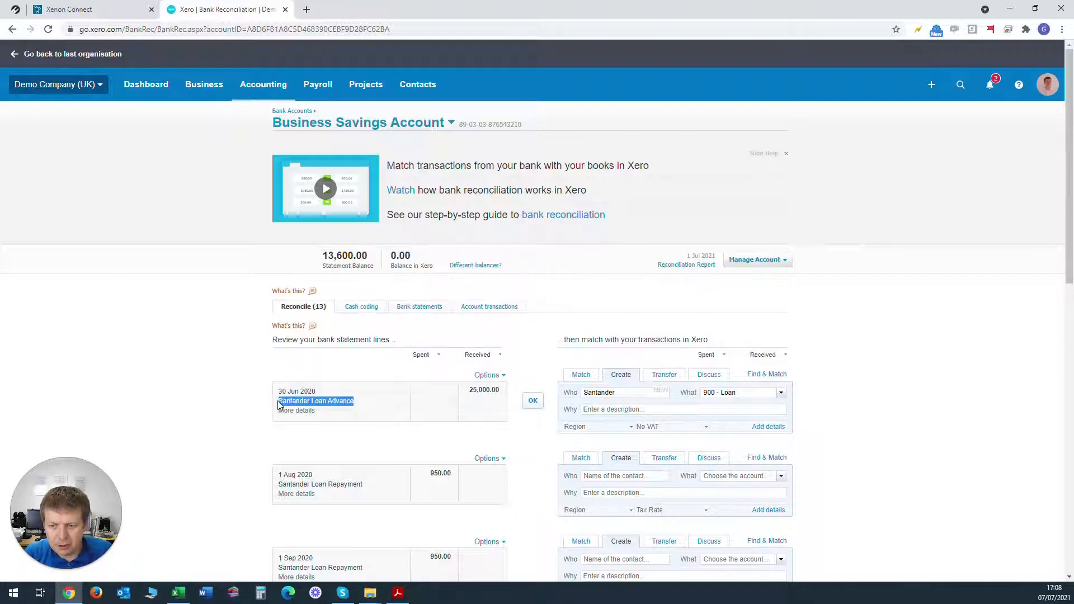
text(Santander Loan Advance)
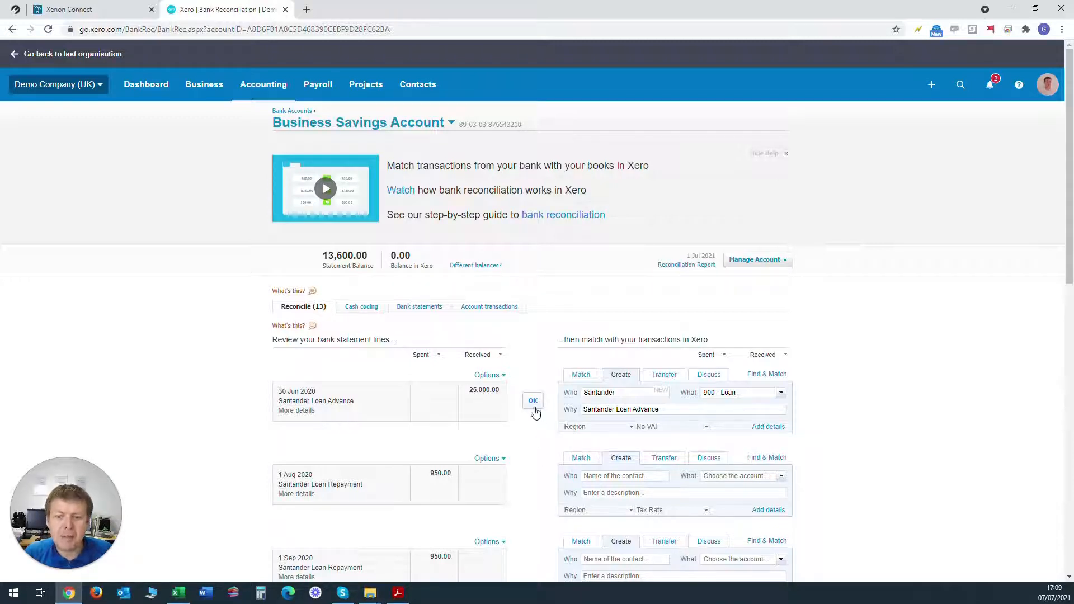
click(532, 399)
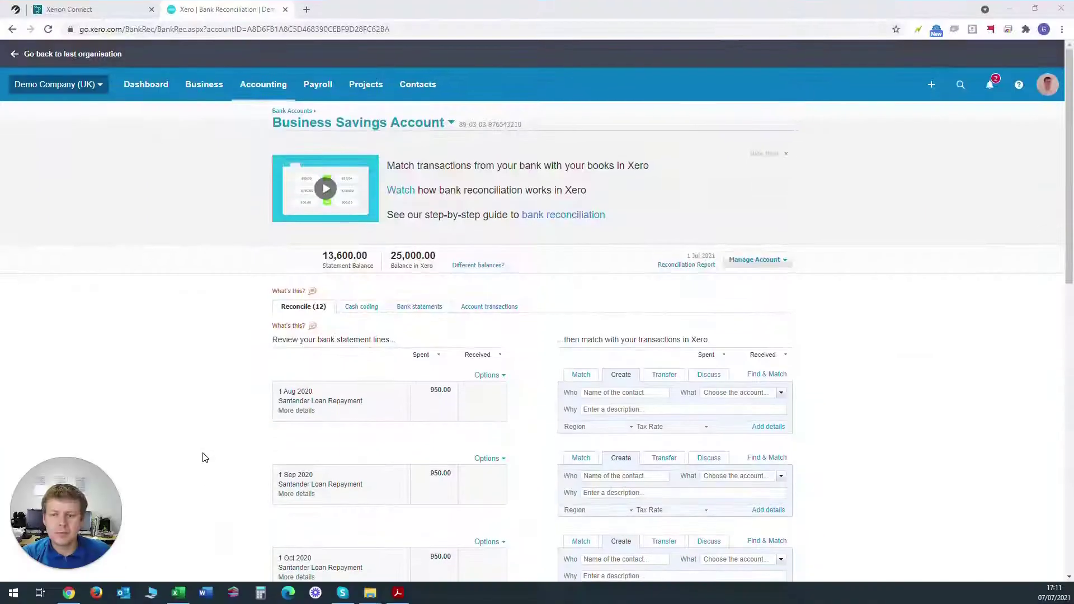
mouse_move(422, 450)
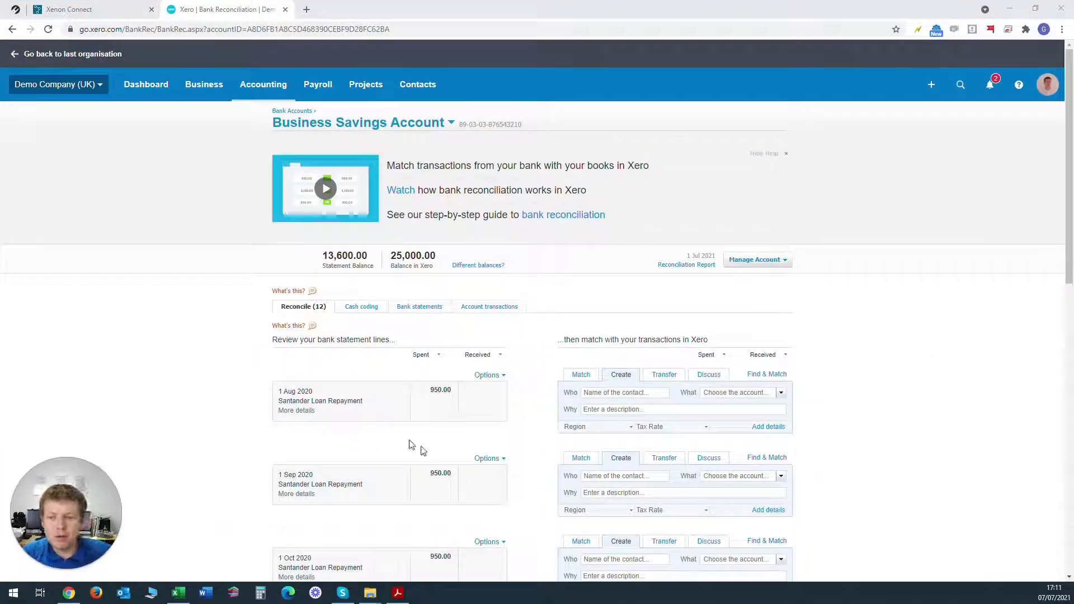
mouse_move(358, 416)
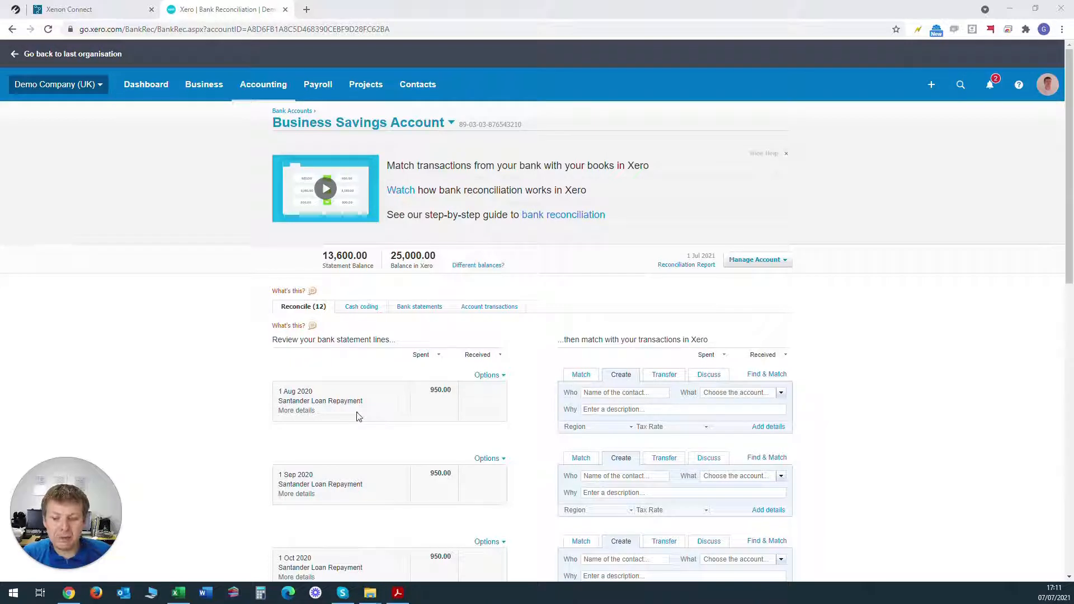
mouse_move(377, 417)
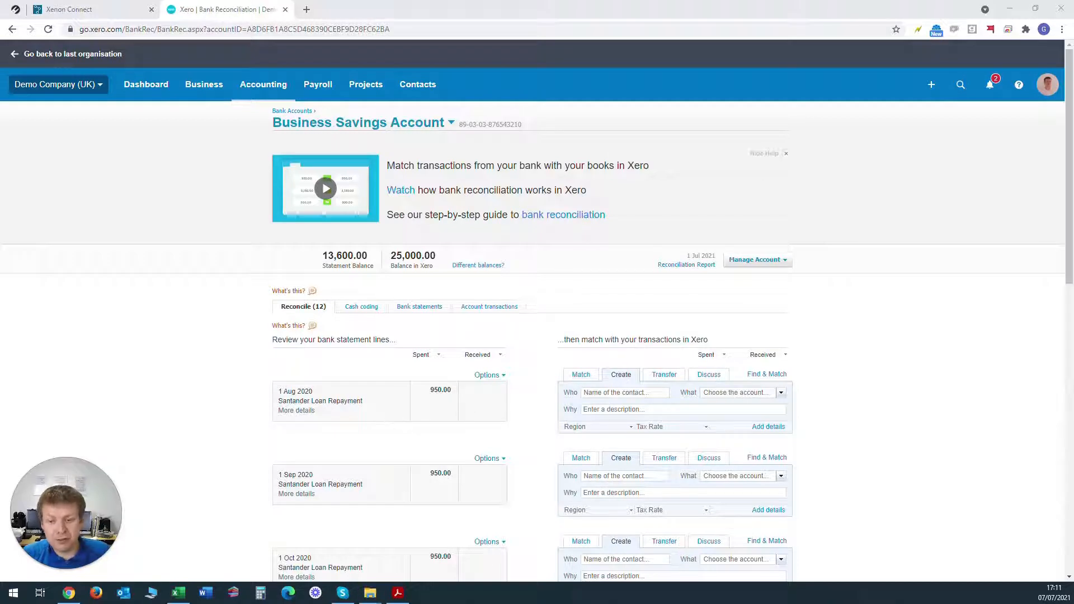
mouse_move(456, 483)
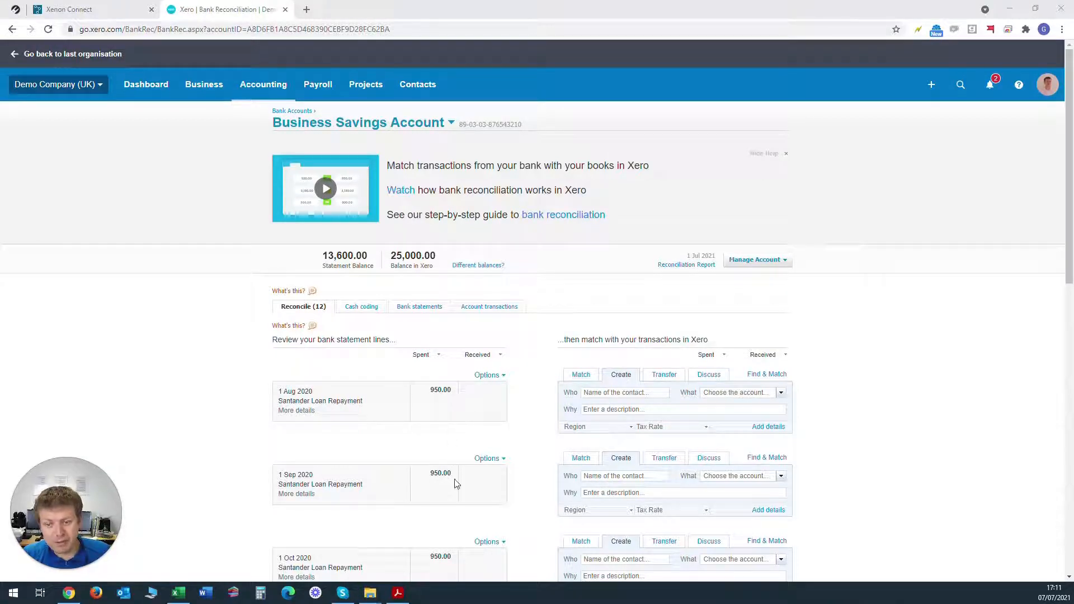
mouse_move(686, 402)
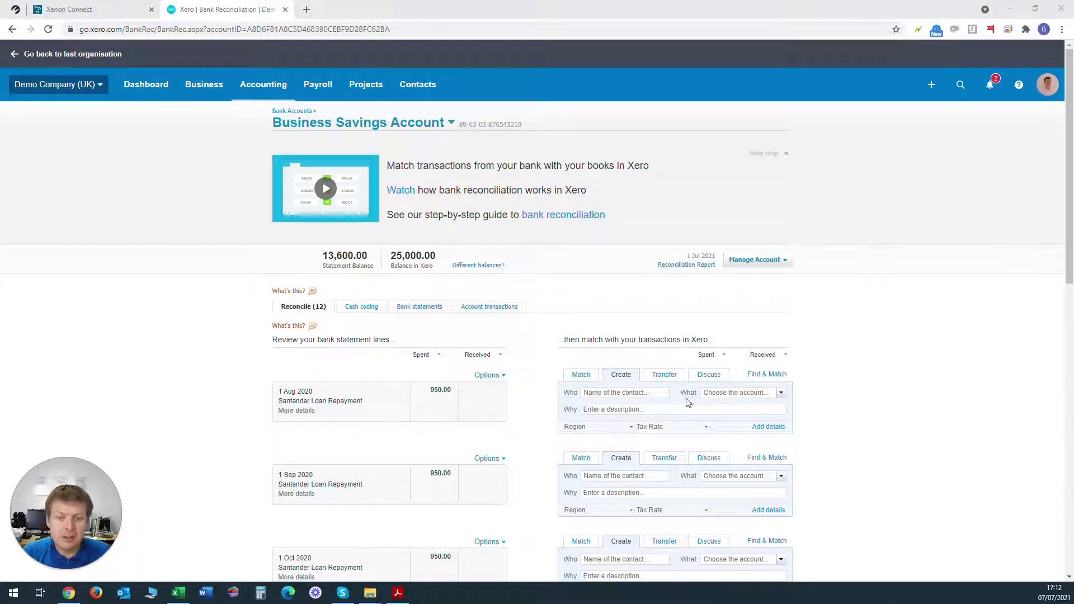
Step: Reconcile the 1 Aug 2020 950.00 repayment as Santander, 900 - Loan, 'Santander Loan Repayment'
text(Santa)
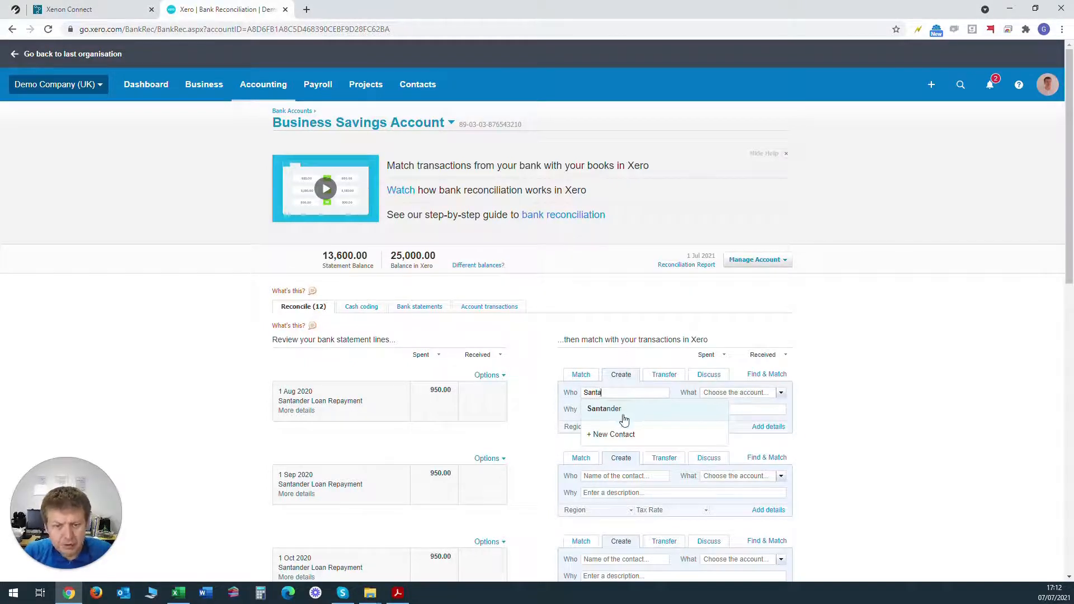
click(603, 408)
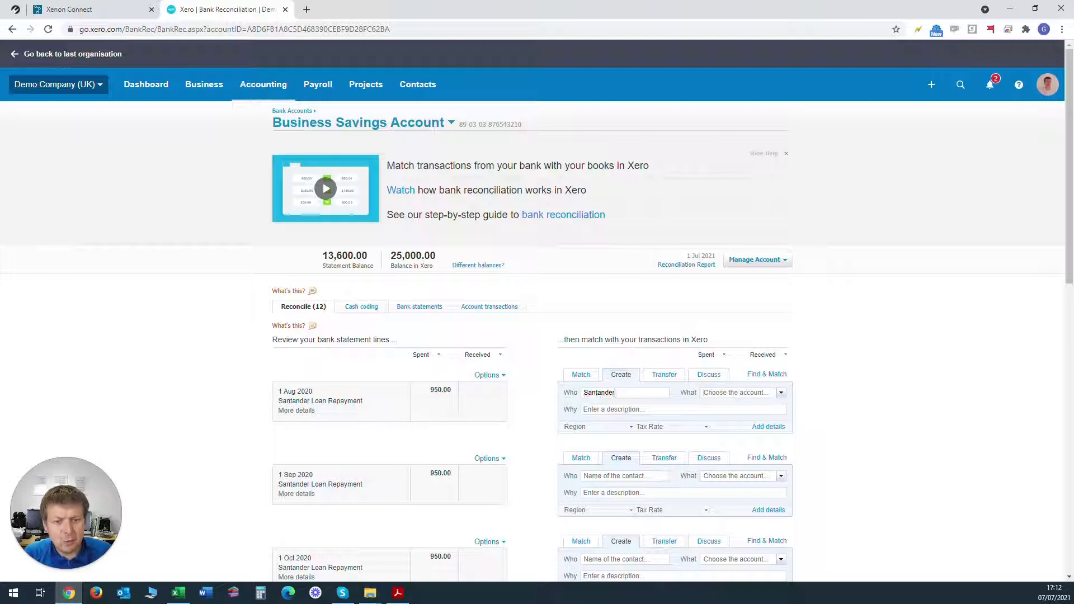
text(90)
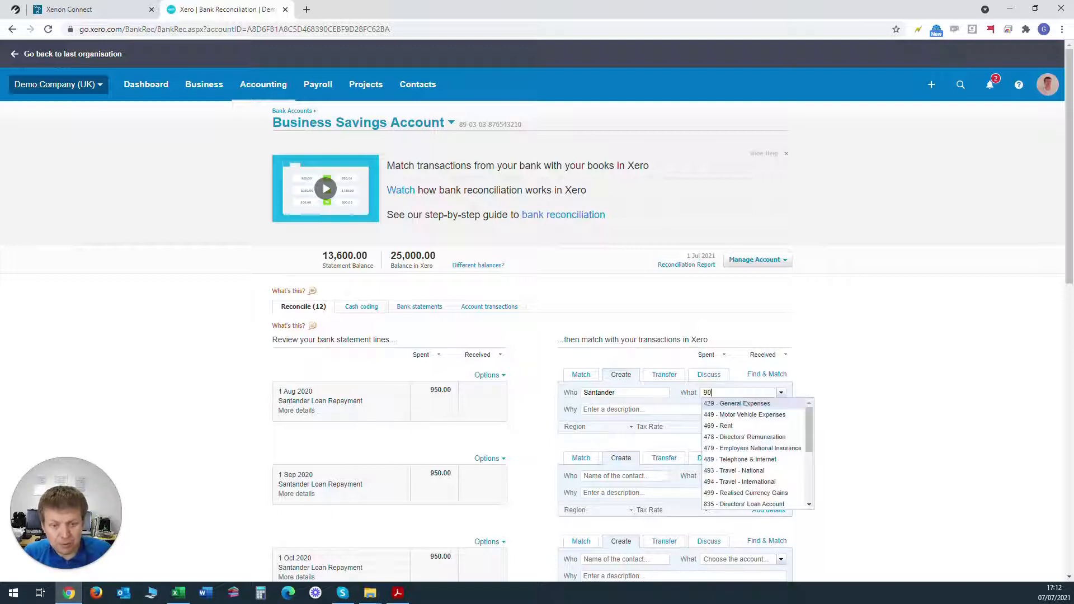
text(0)
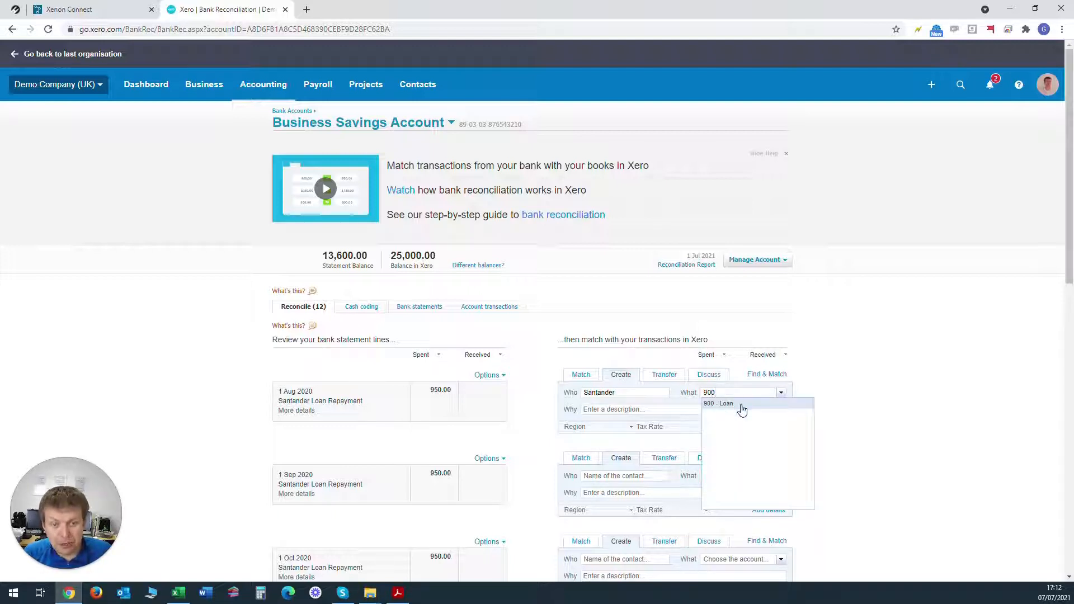
click(718, 403)
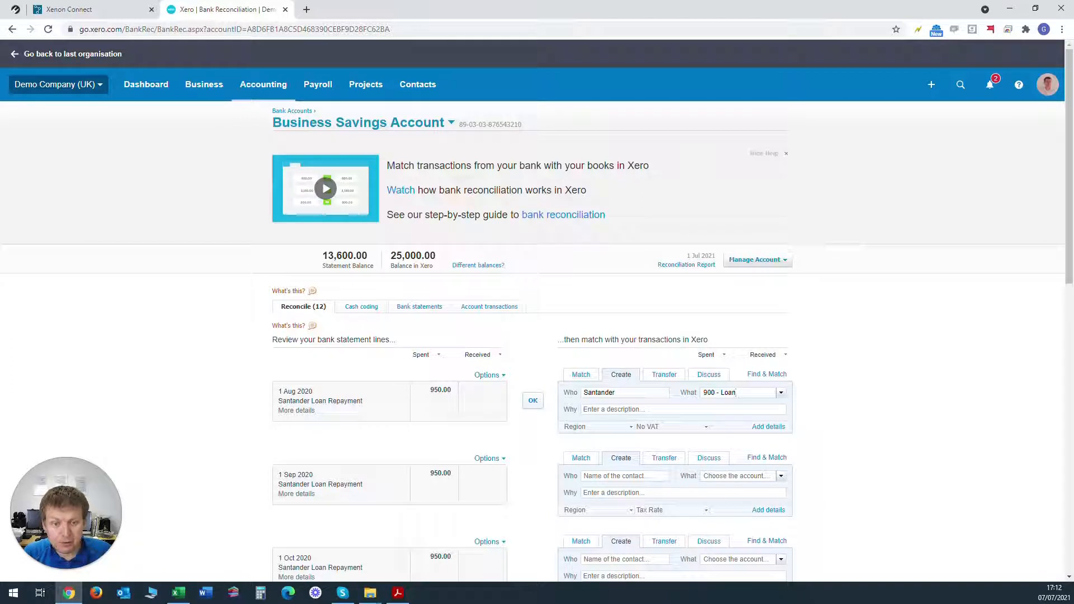
double_click(320, 401)
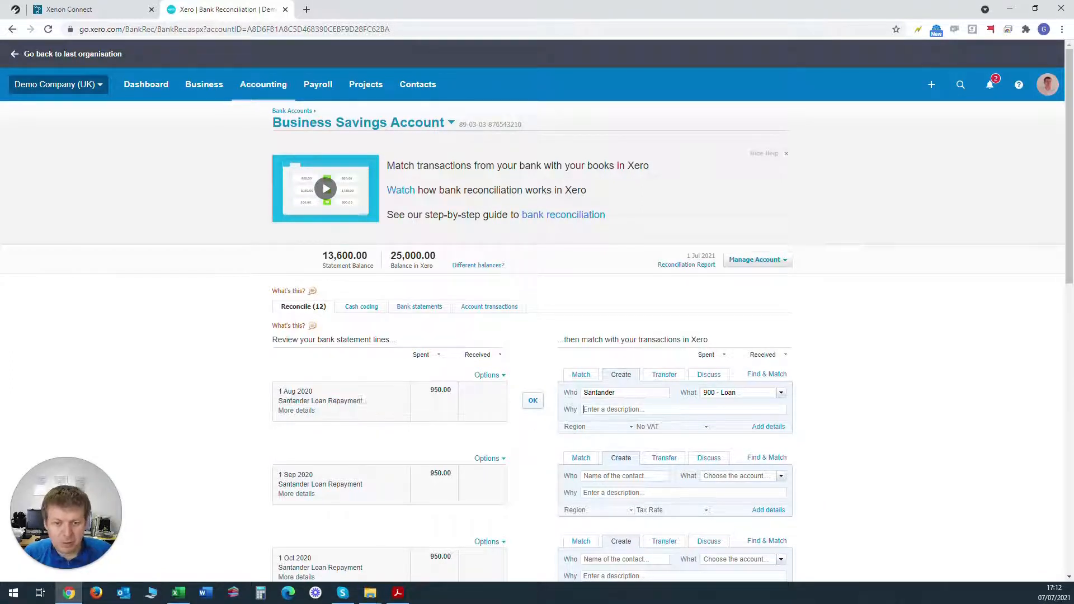
text(Santander Loan Repayment)
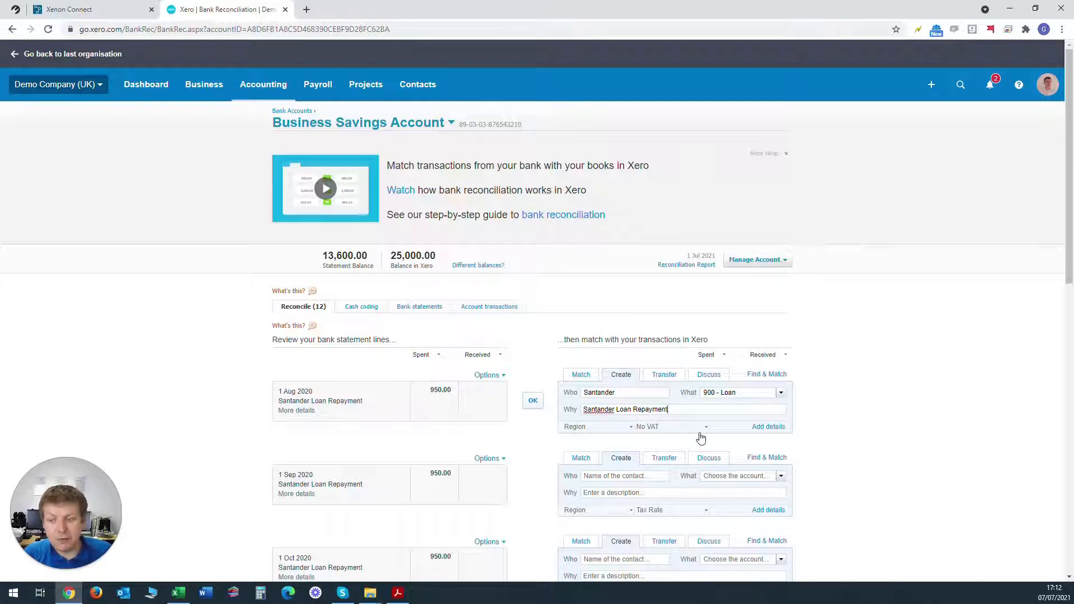
mouse_move(707, 431)
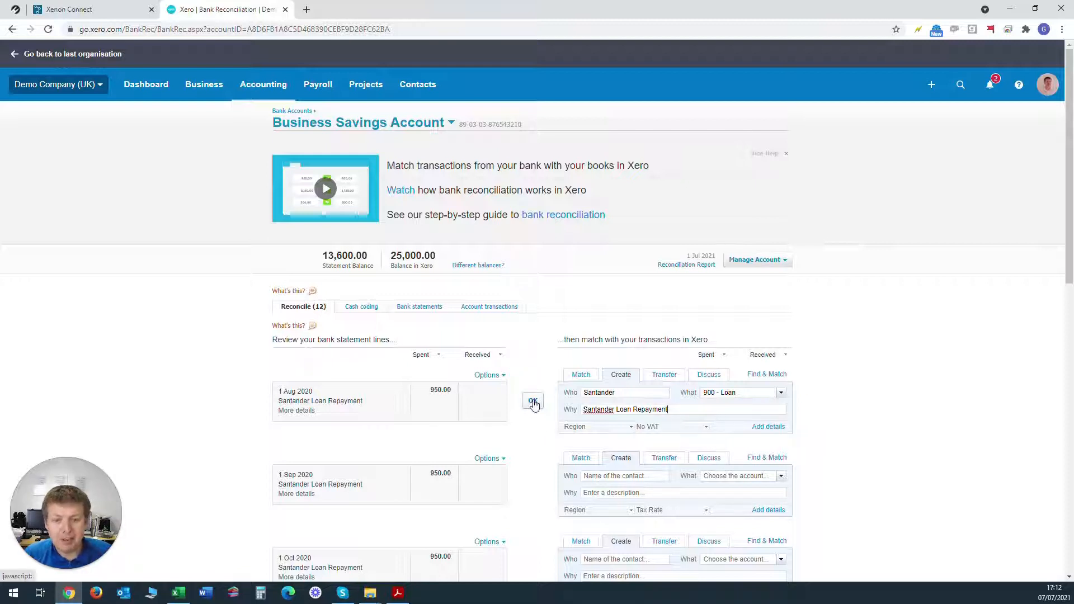
click(532, 401)
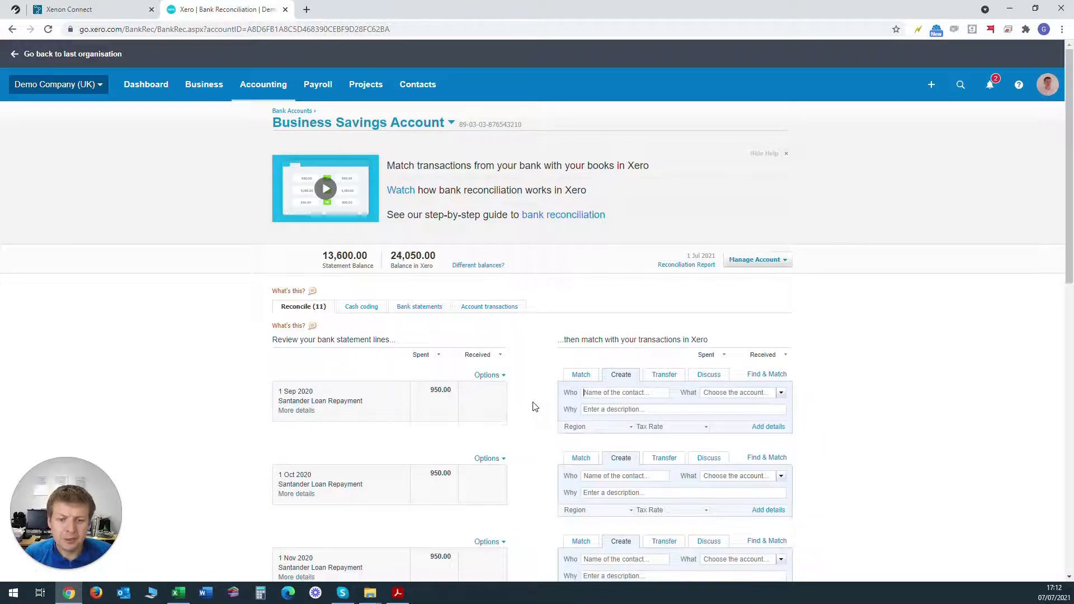
scroll(down, 3)
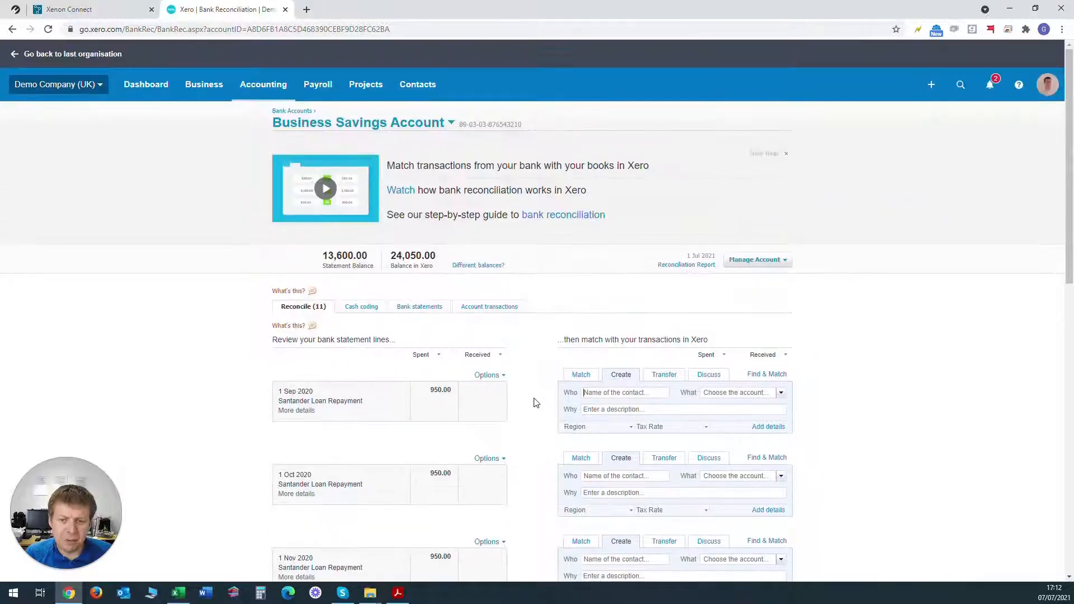
mouse_move(490, 378)
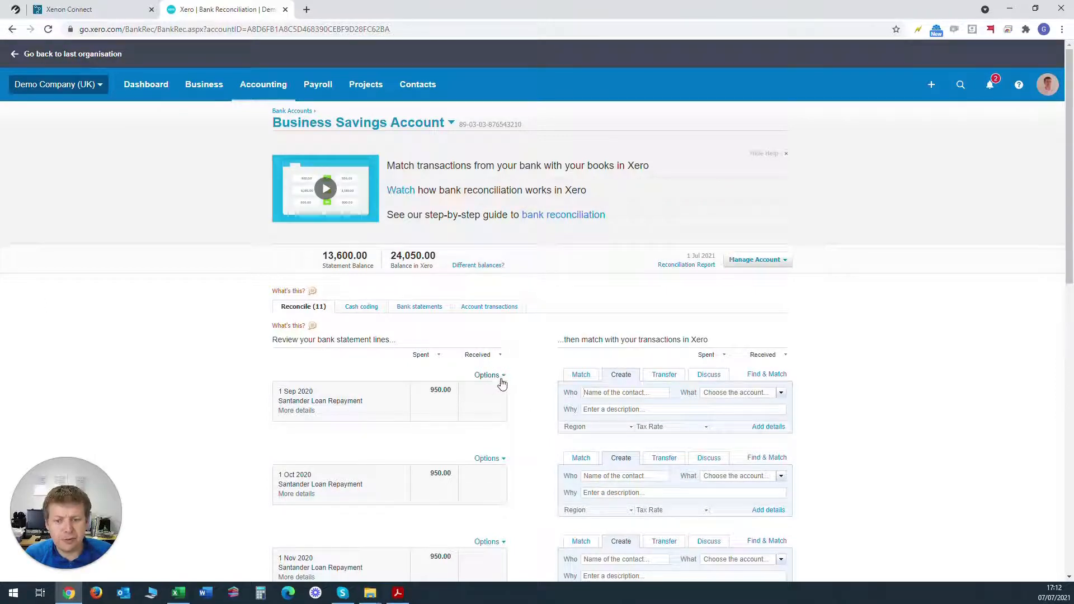
Step: Start a bank rule from the 1 Sep 2020 line, keeping only a Description-contains condition
click(486, 375)
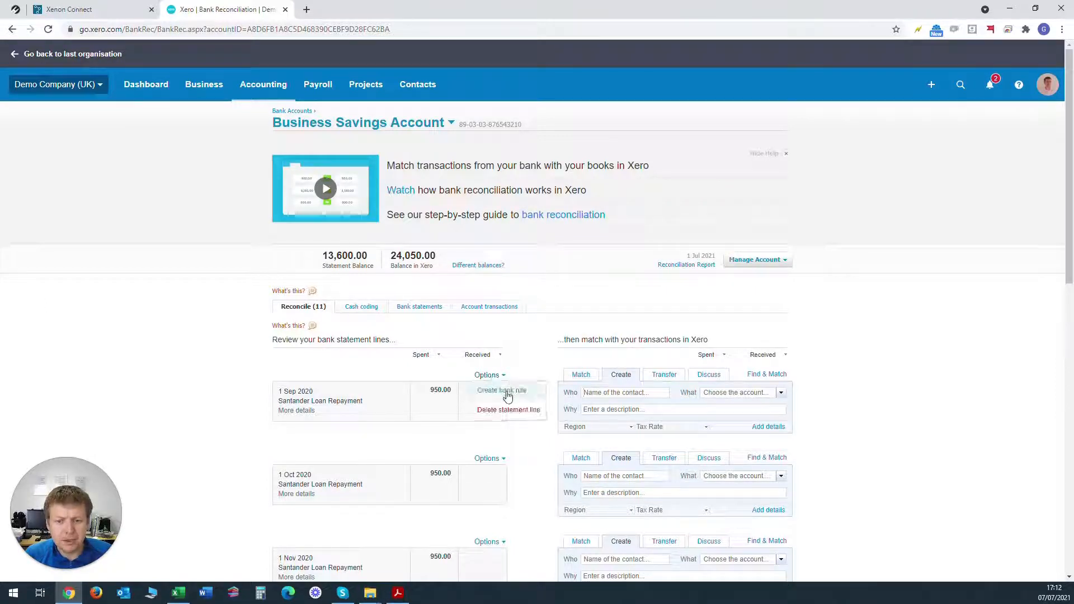
click(501, 389)
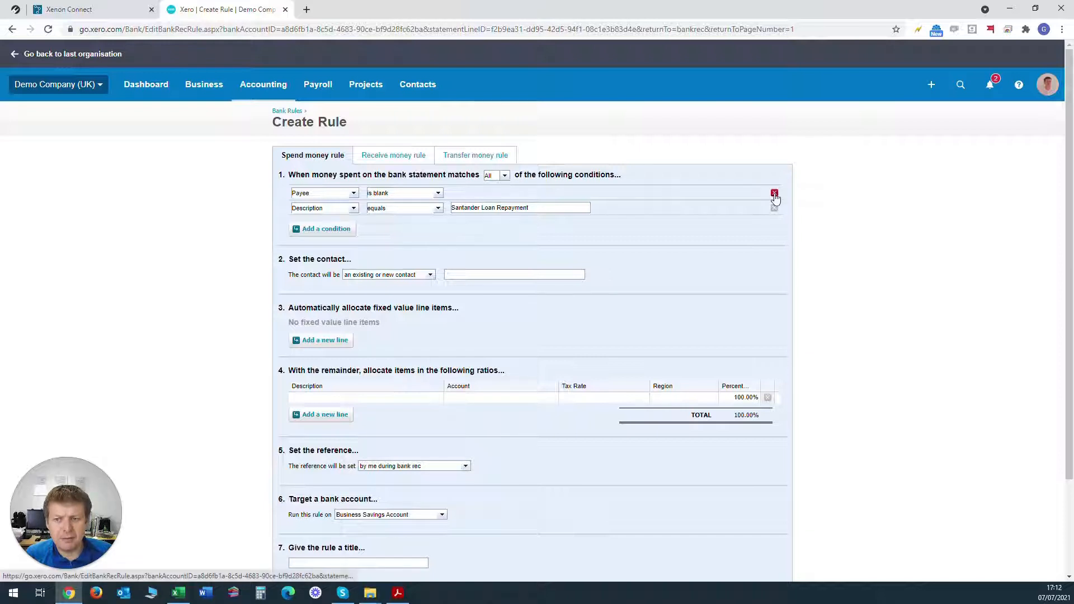
click(774, 193)
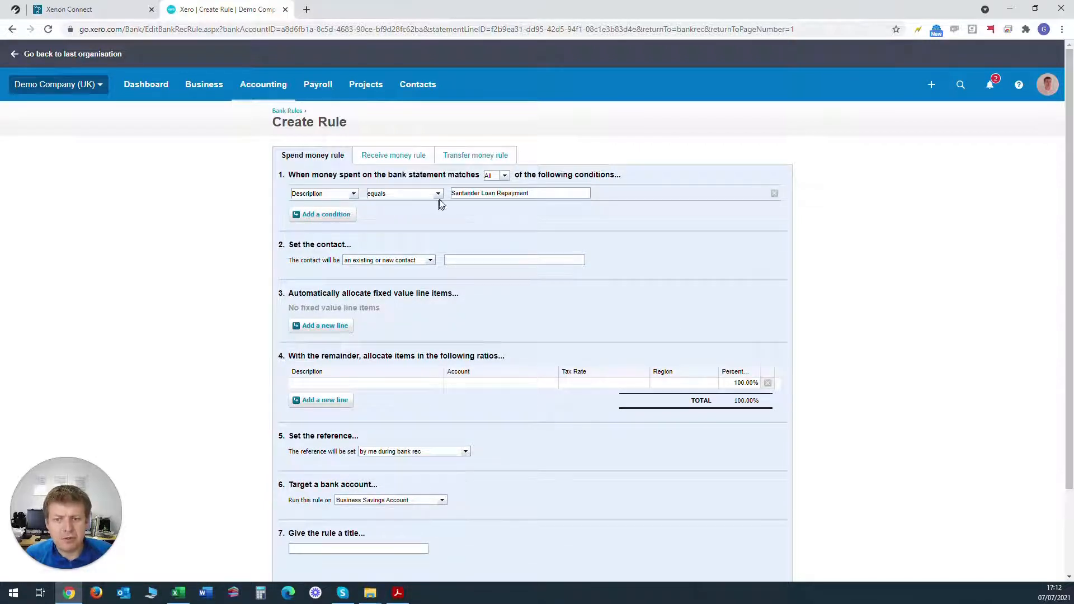
click(403, 193)
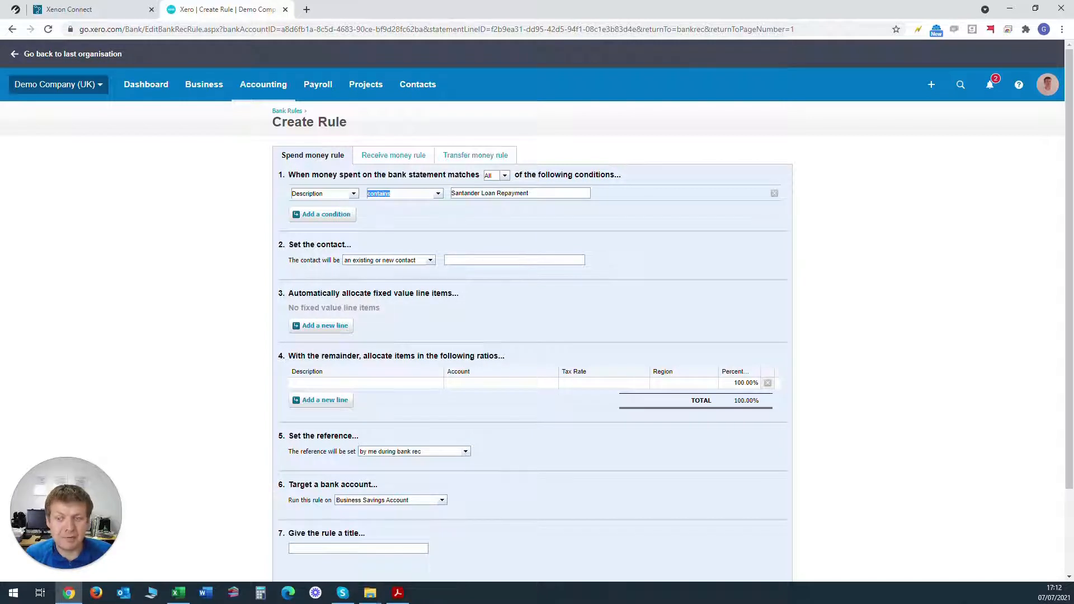
mouse_move(437, 208)
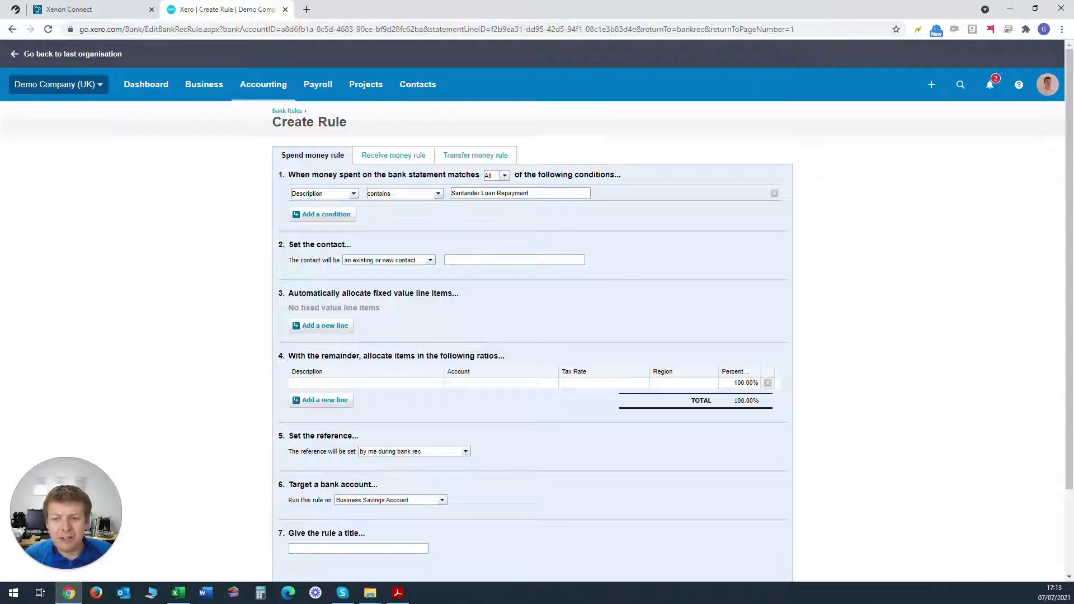
Step: Set the rule's contact to Santander, account 900 - Loan, title Santander Loan Repayments, and save
click(514, 260)
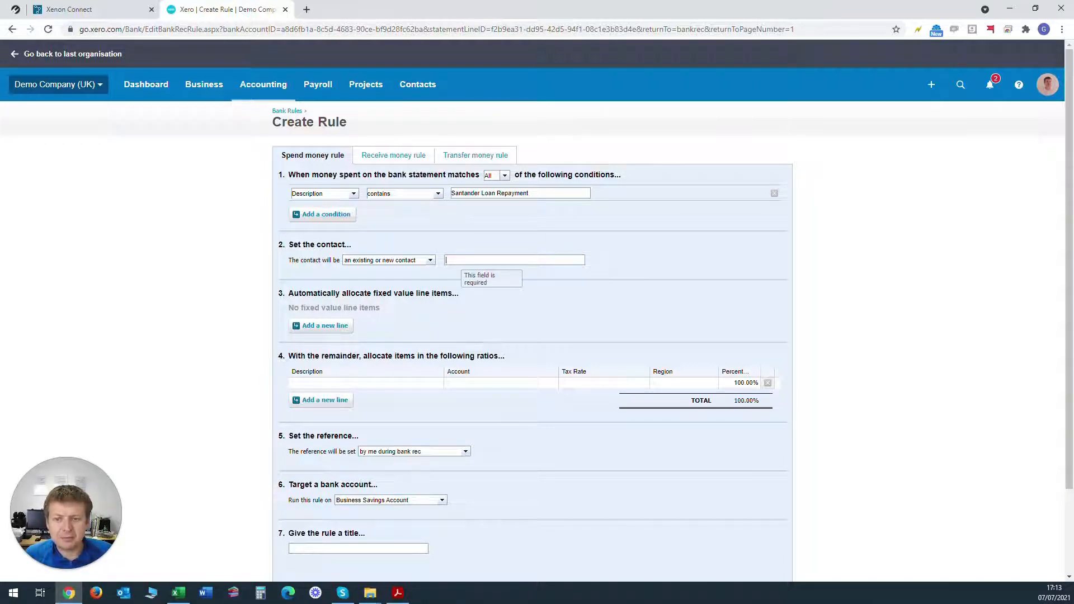
text(Santander)
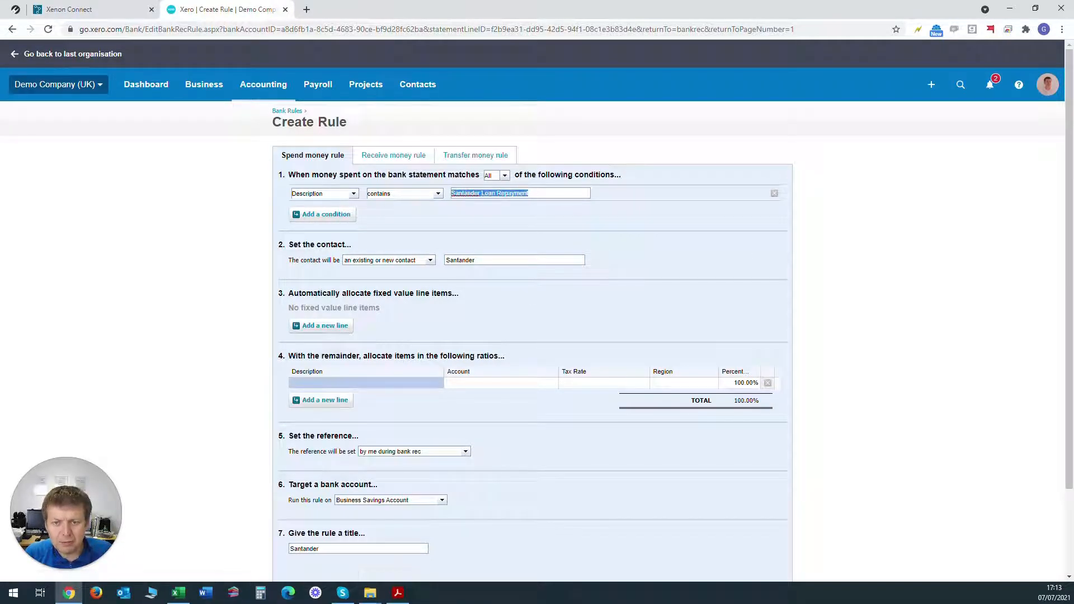
click(365, 383)
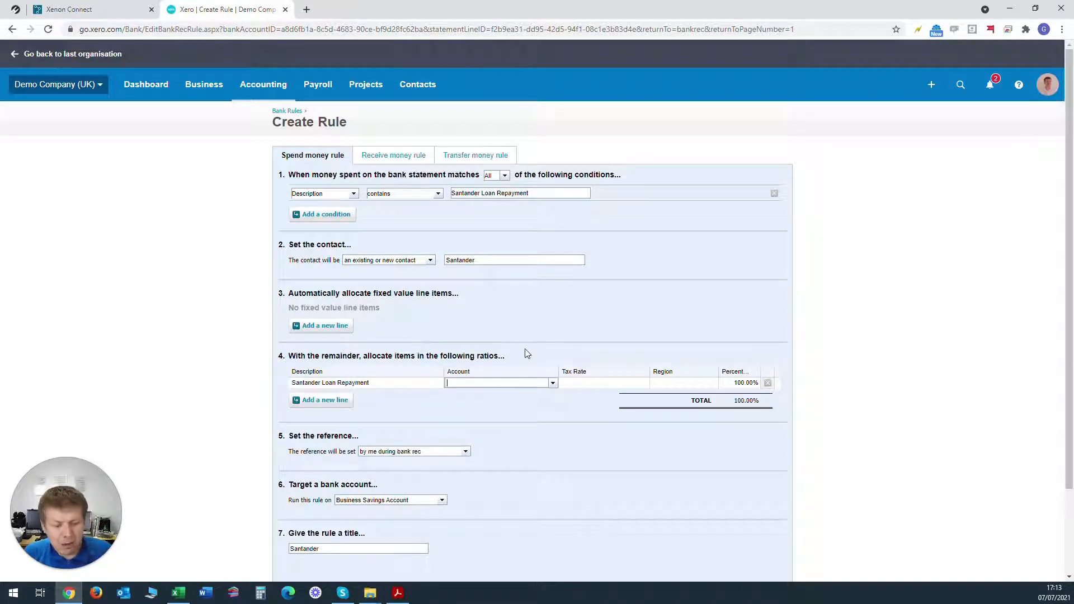
text(900)
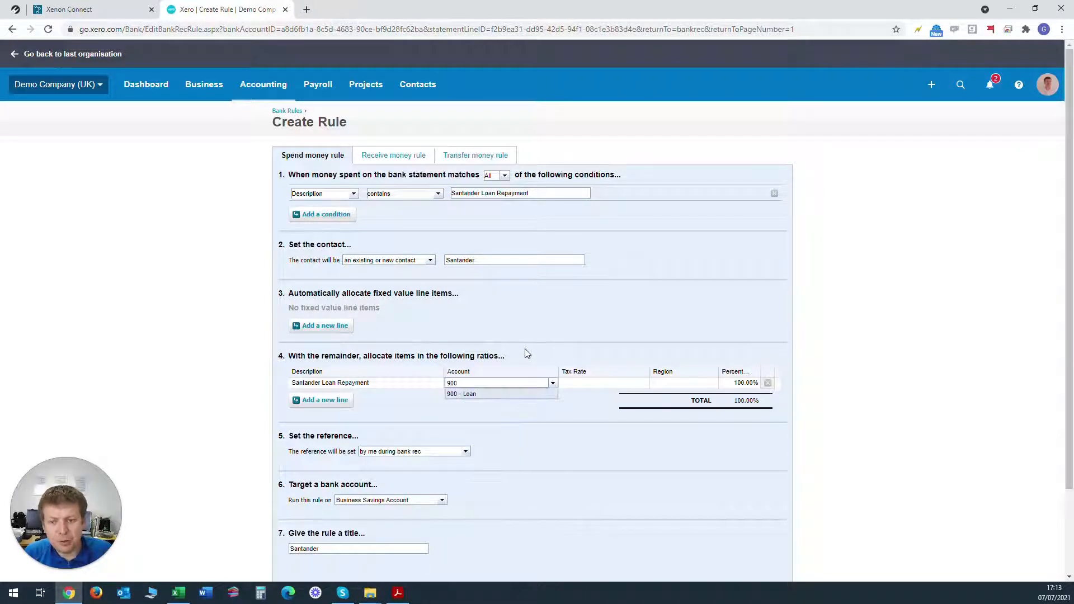
click(461, 394)
text( Loan Repayment)
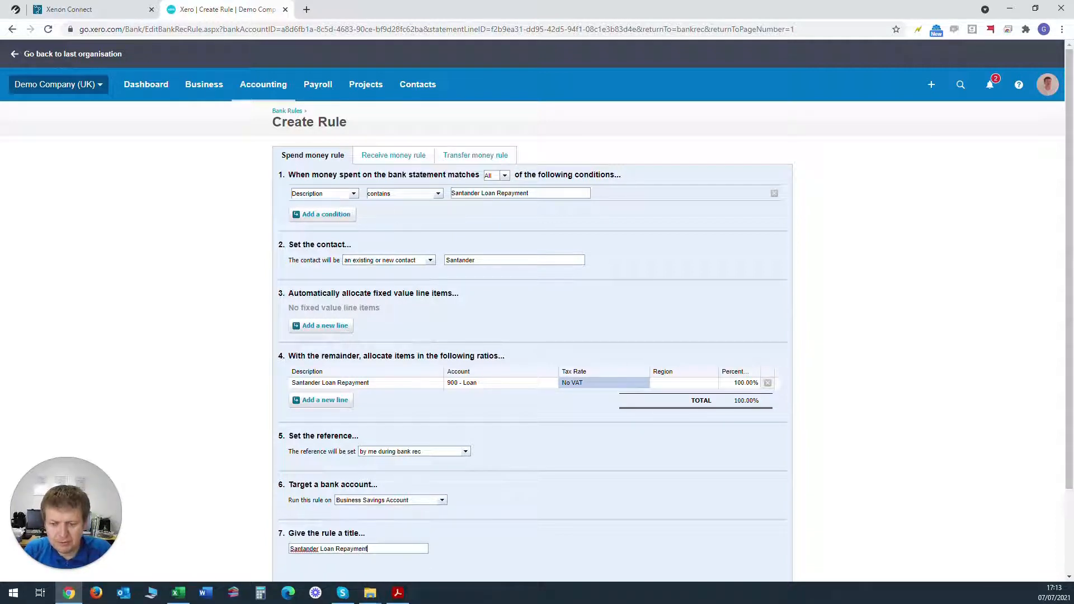
text(s)
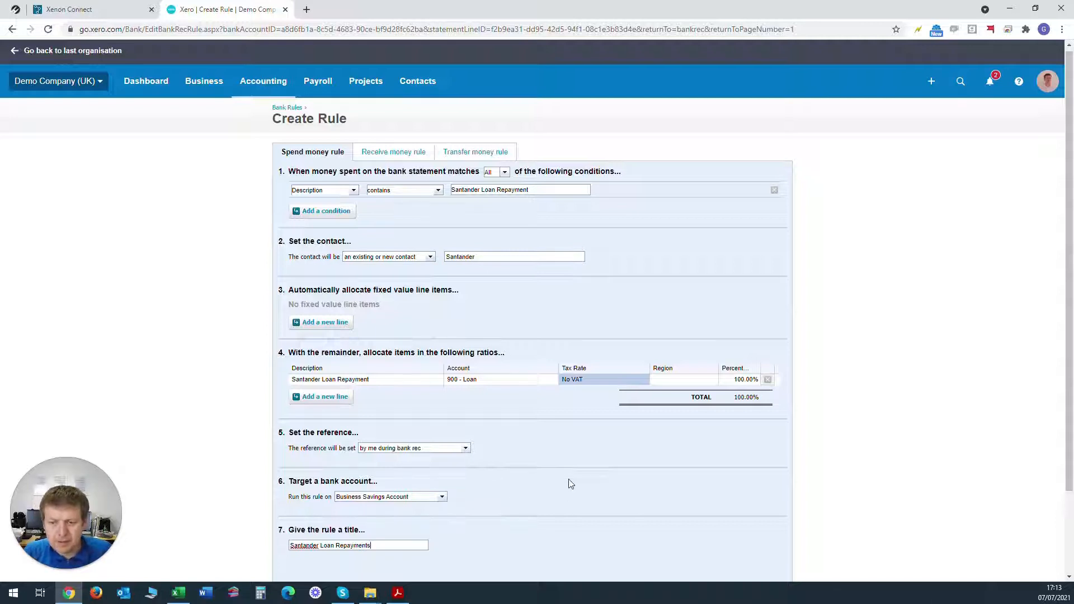
scroll(down, 3)
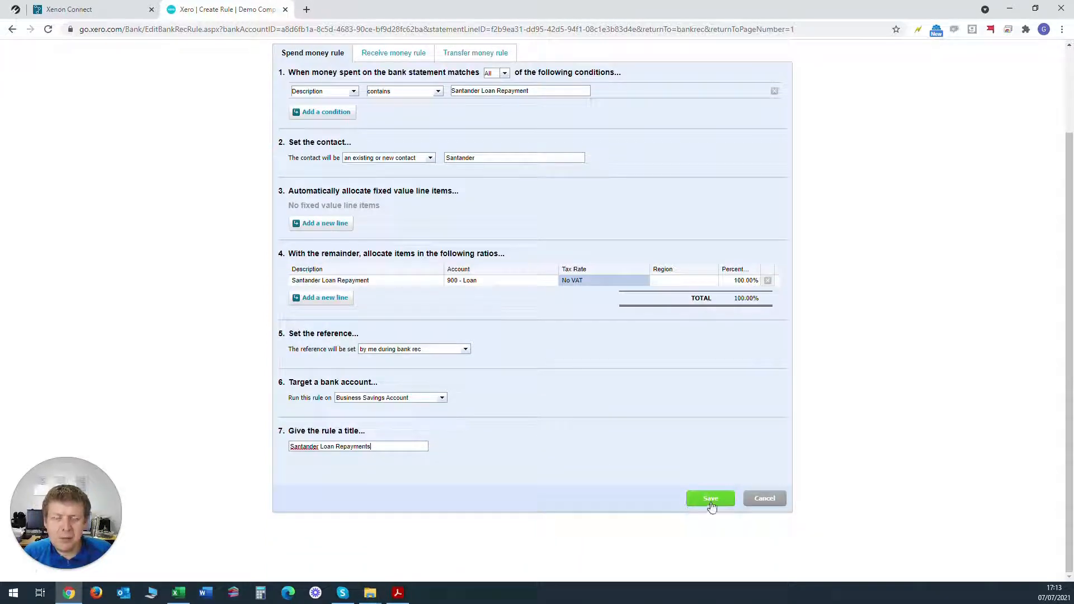
click(710, 499)
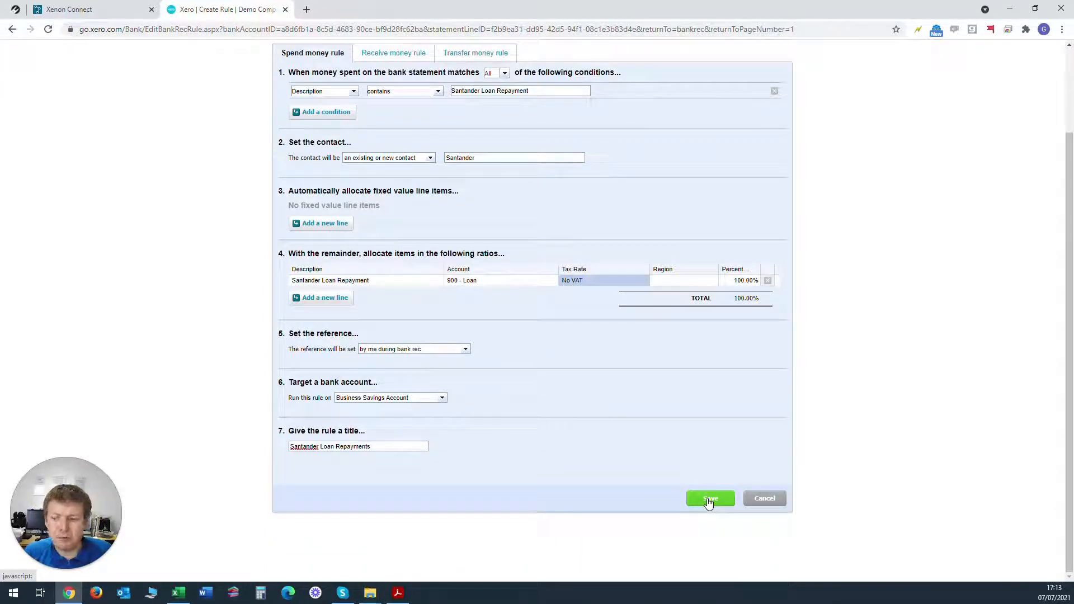
mouse_move(683, 506)
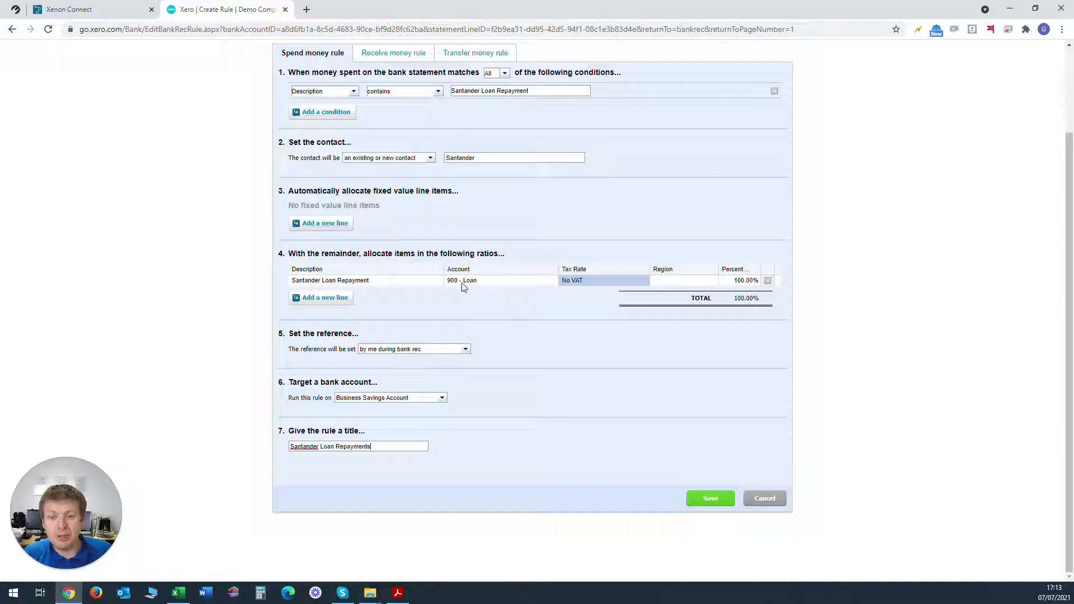
mouse_move(713, 466)
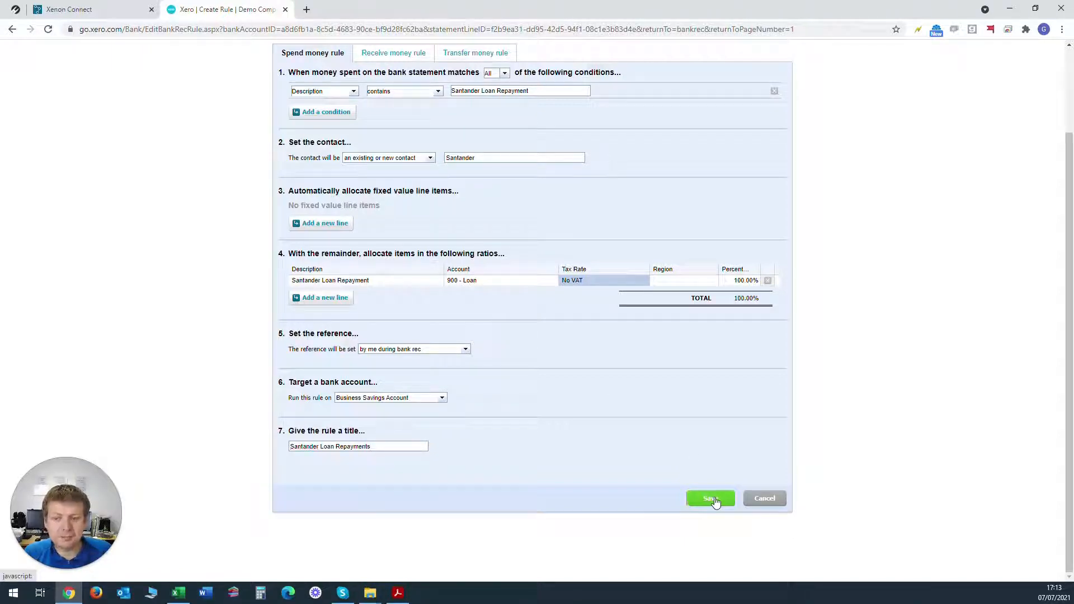
Step: Save the rule and reconcile every remaining Santander Loan Repayment line through Jul 2021
click(711, 499)
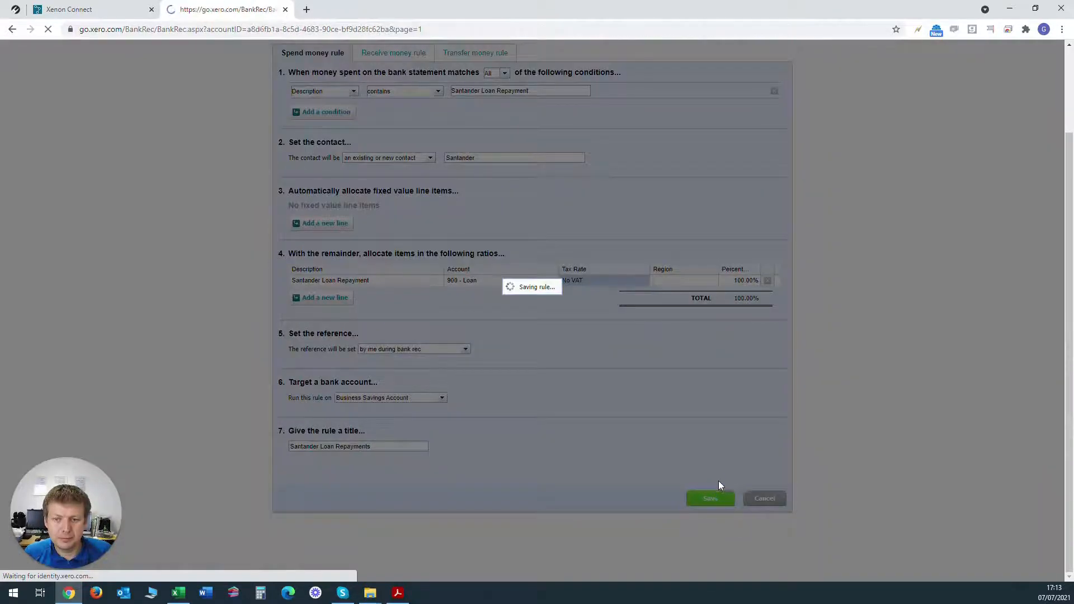
click(710, 498)
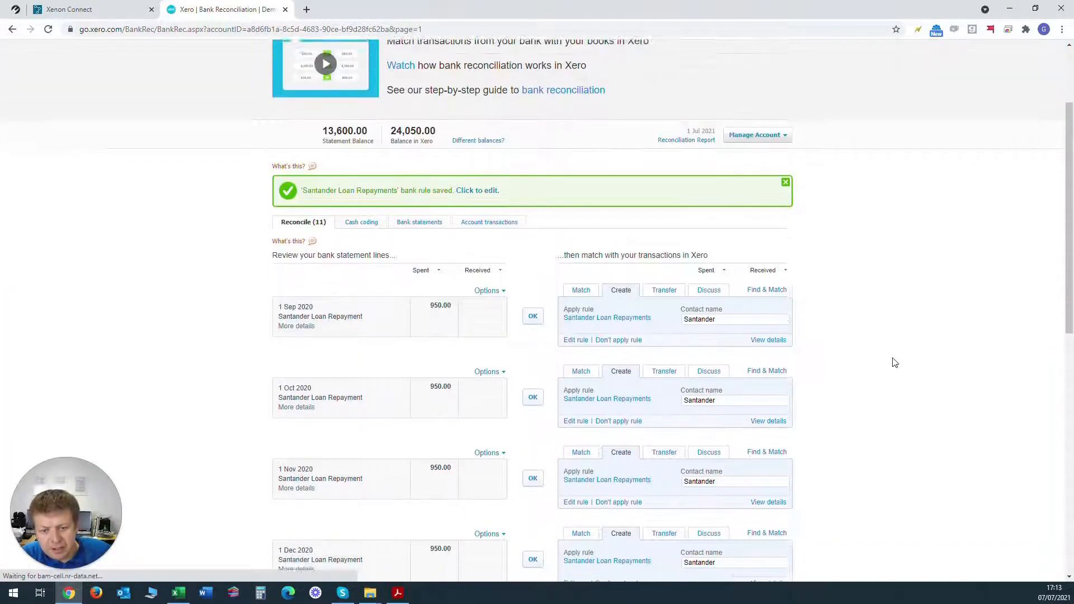
scroll(down, 3)
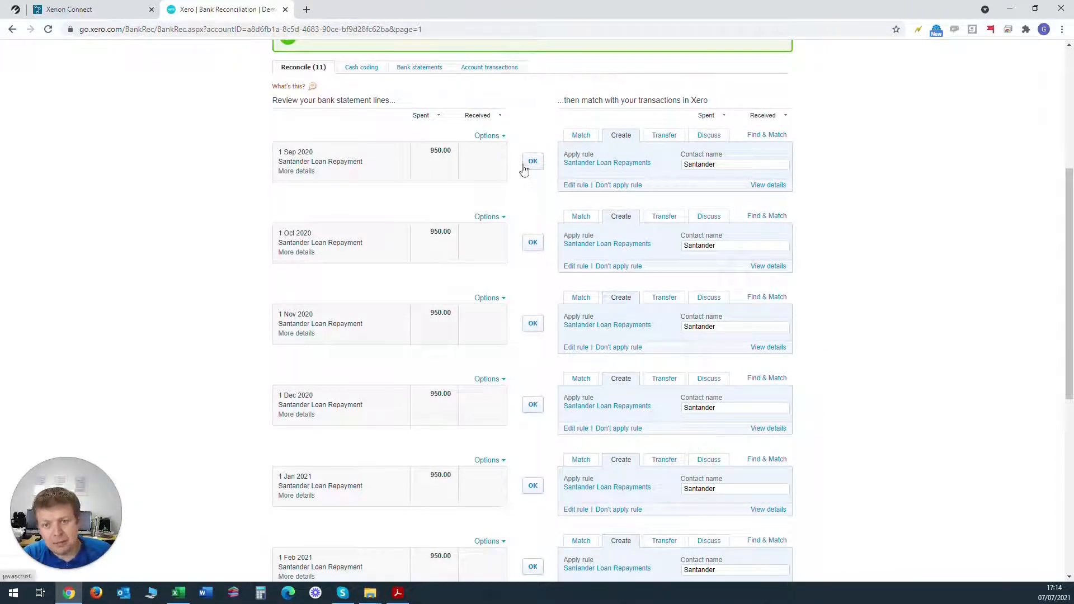
mouse_move(421, 557)
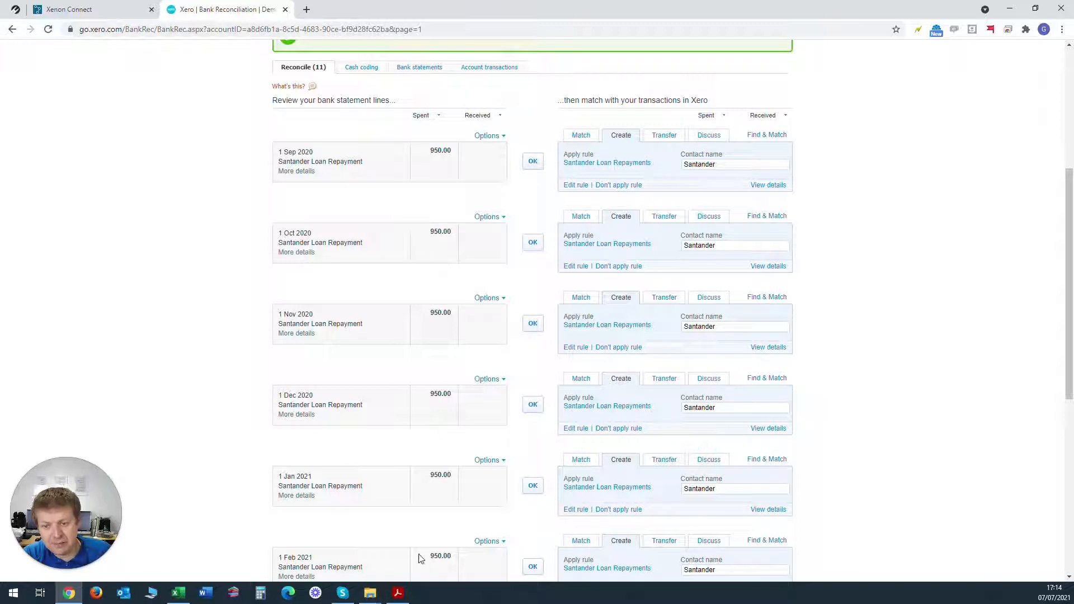
click(532, 161)
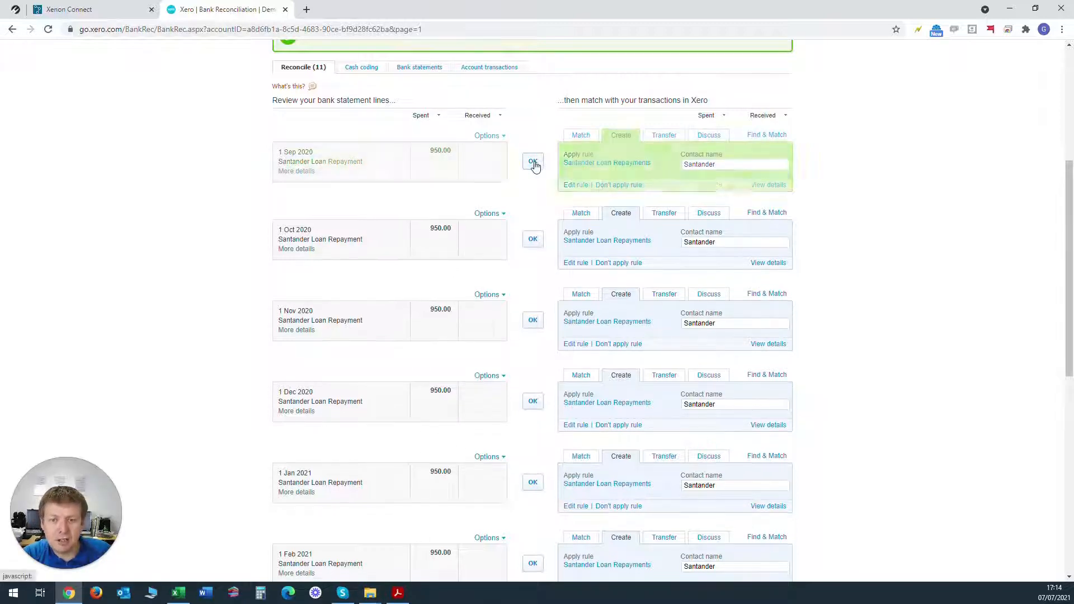
click(533, 161)
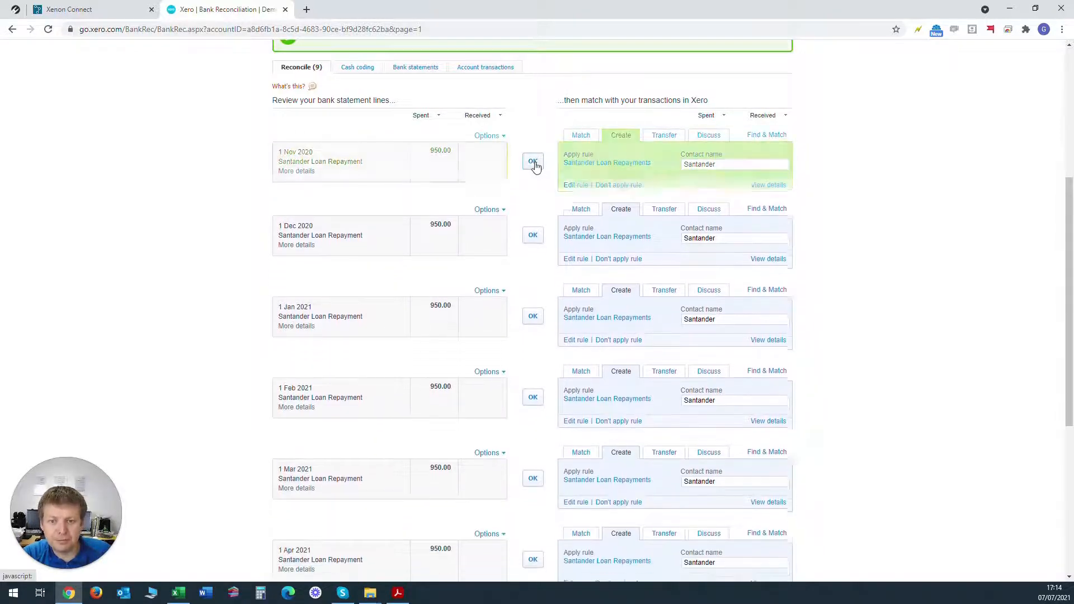
click(533, 162)
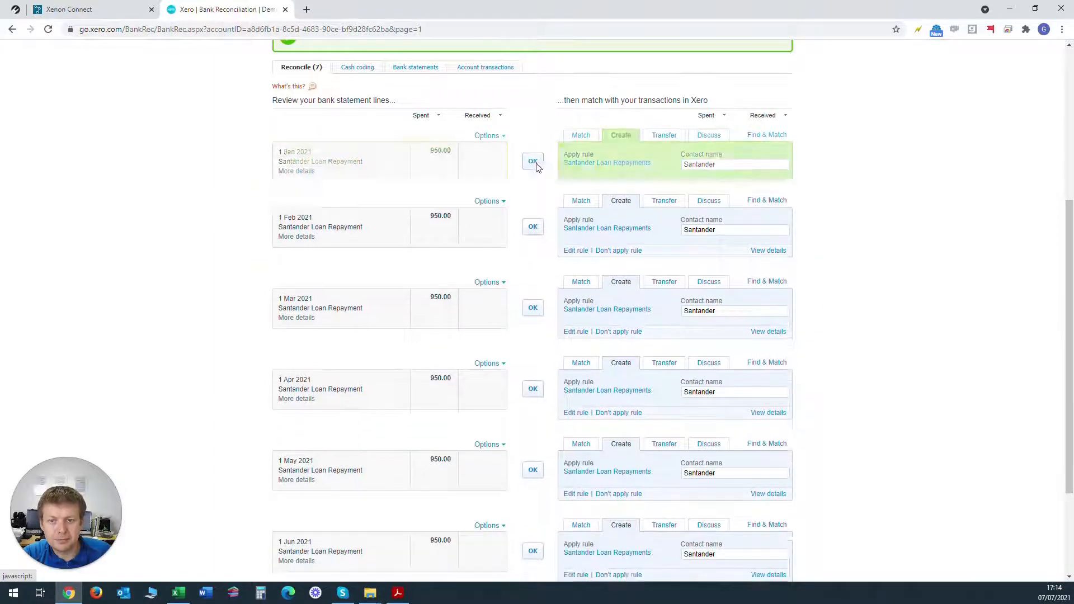
click(533, 162)
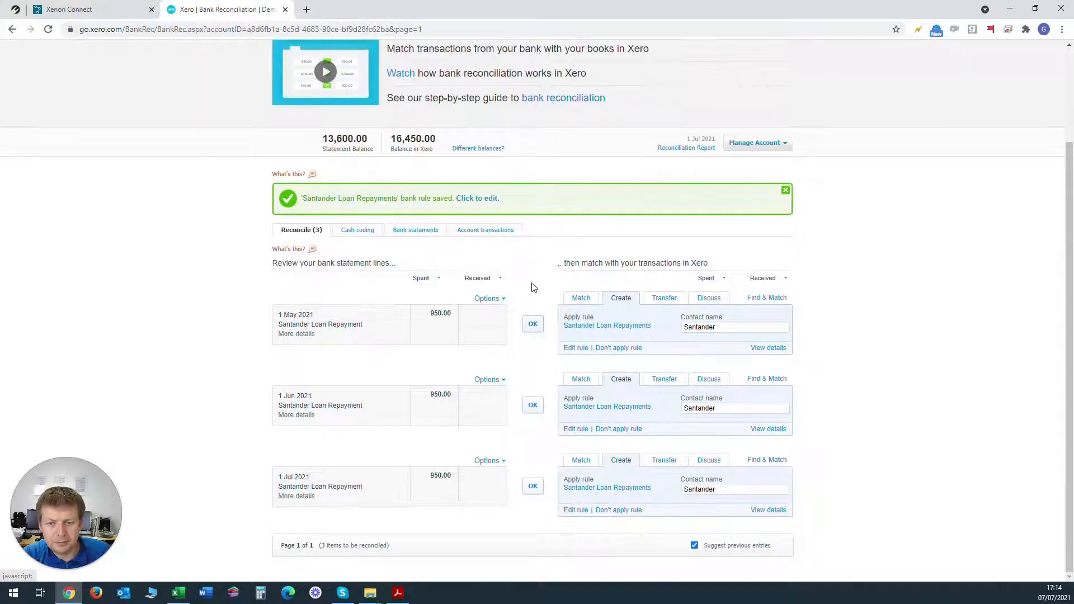
click(532, 325)
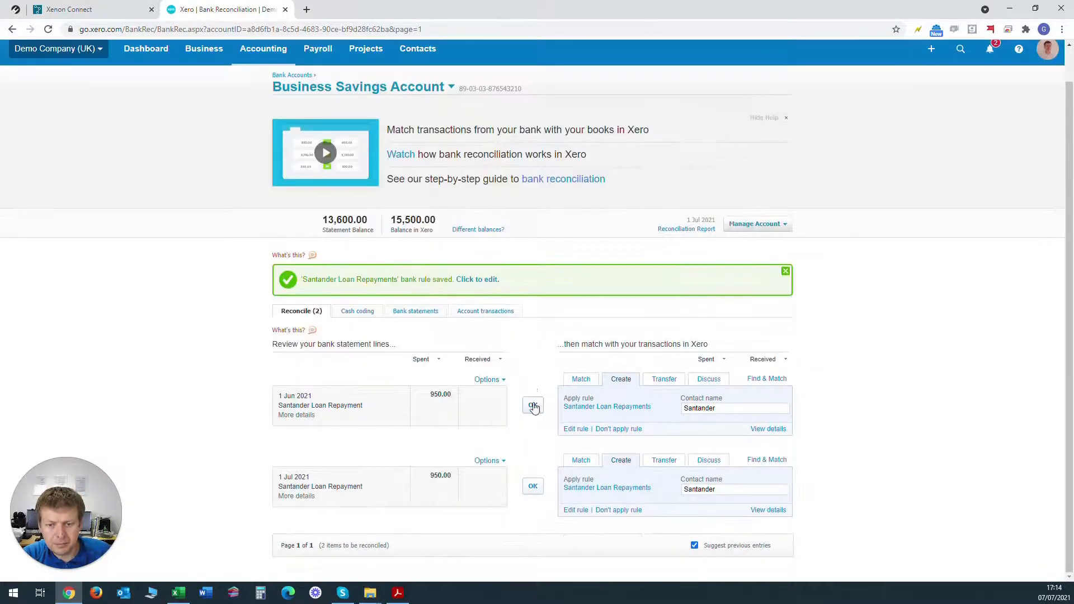
click(533, 406)
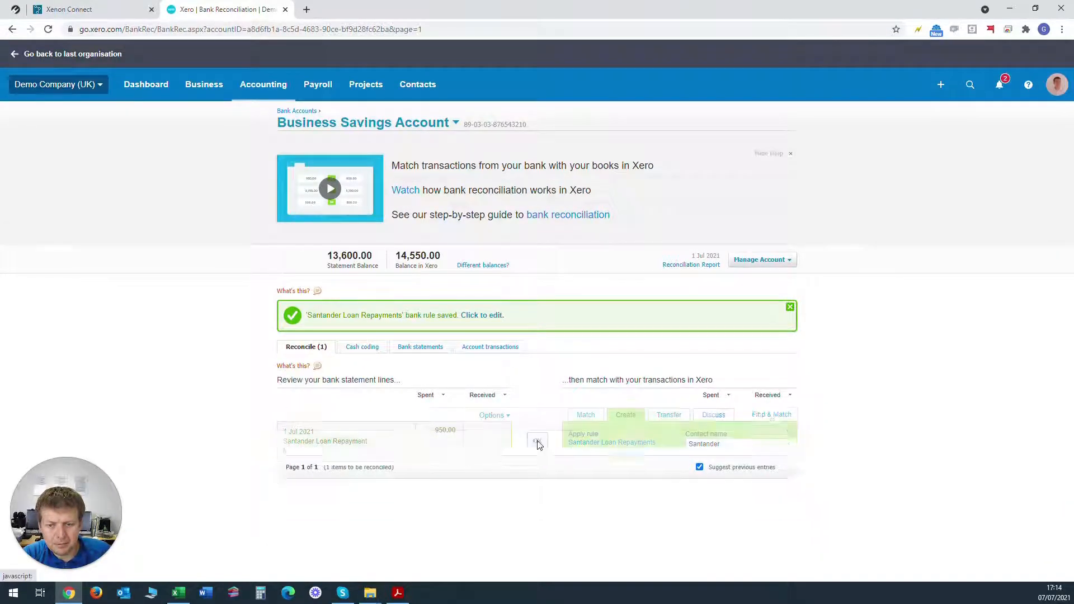
click(537, 441)
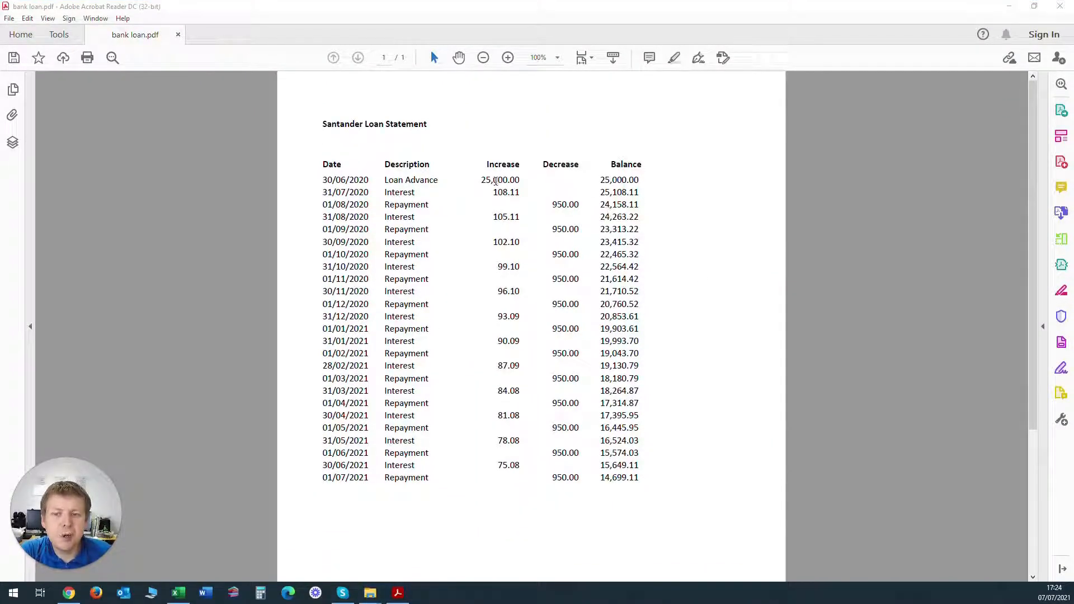
Step: Review the Santander Loan Statement in bank loan.pdf
double_click(499, 179)
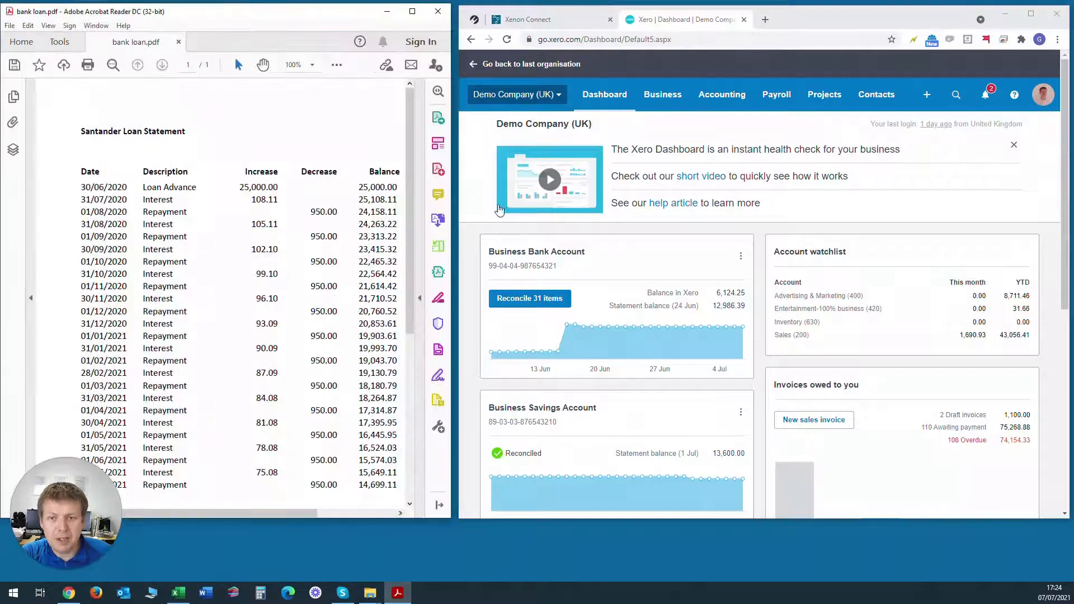
mouse_move(561, 255)
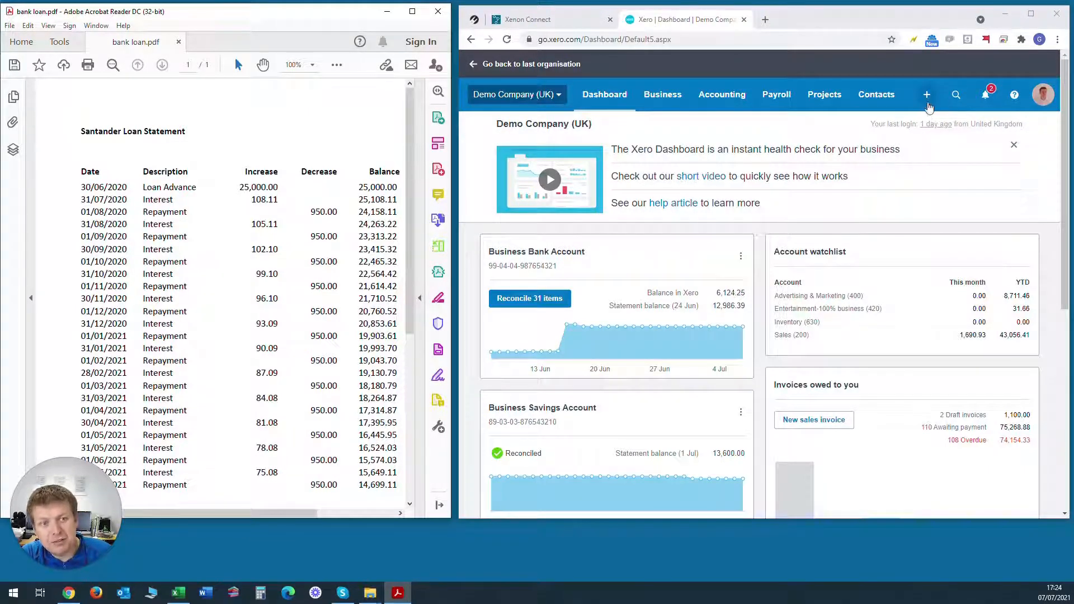
Step: Create a new Manual journal from the top bar
click(926, 94)
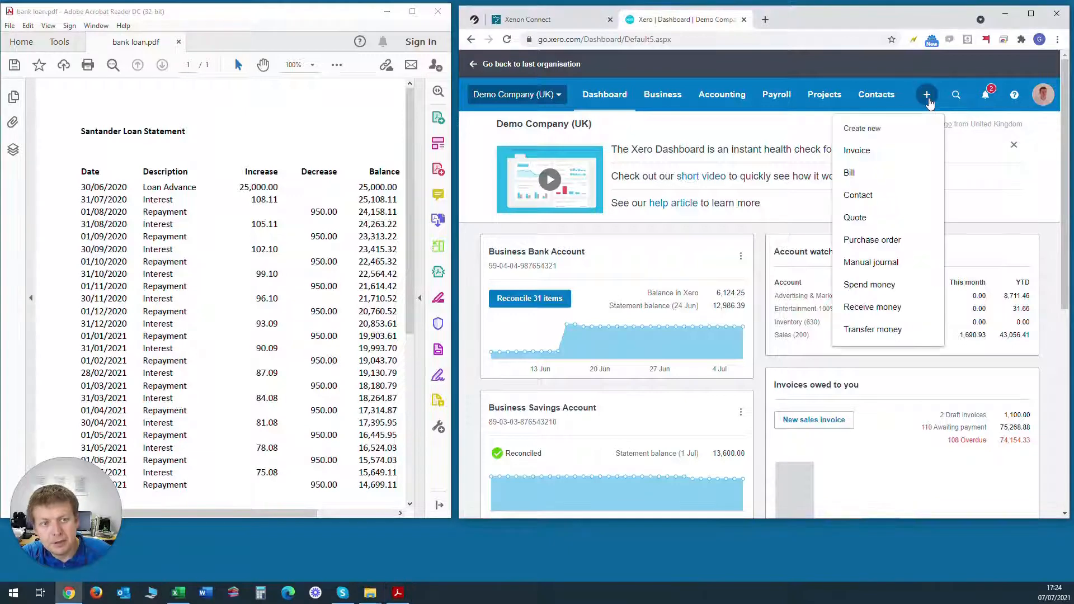
mouse_move(875, 265)
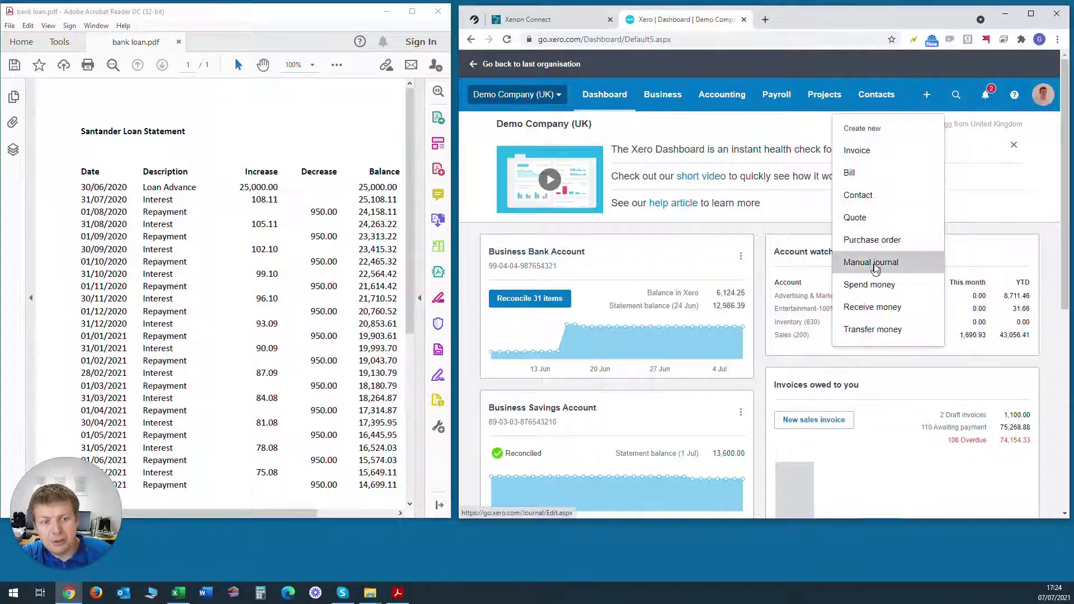
click(870, 261)
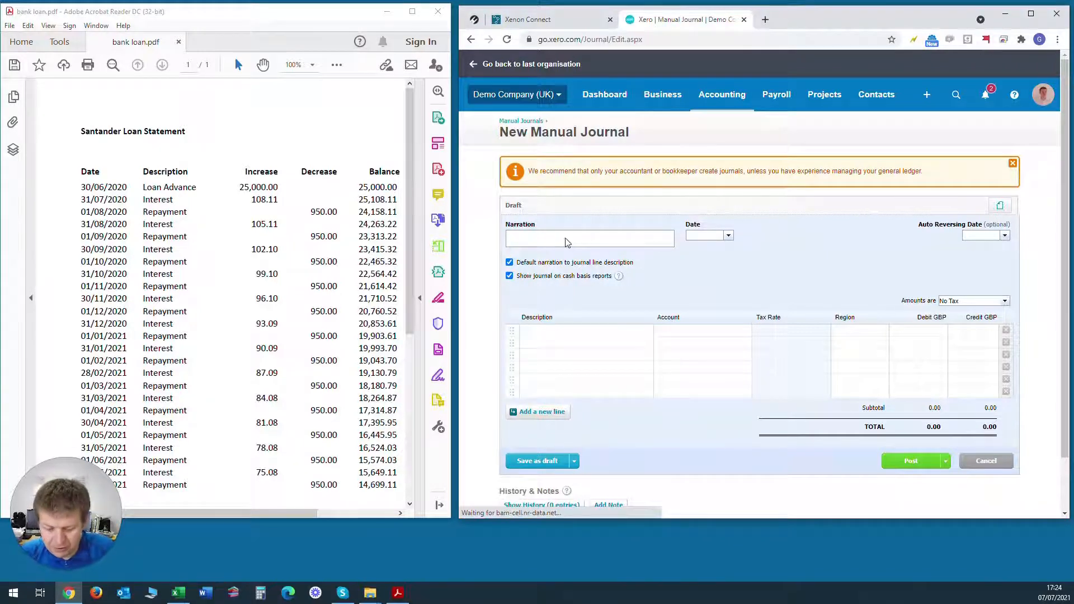
Step: Enter narration Monthly loan interest, date 31/07, and a 108.11 credit line to 900 - Loan
text(Monthly loan inte)
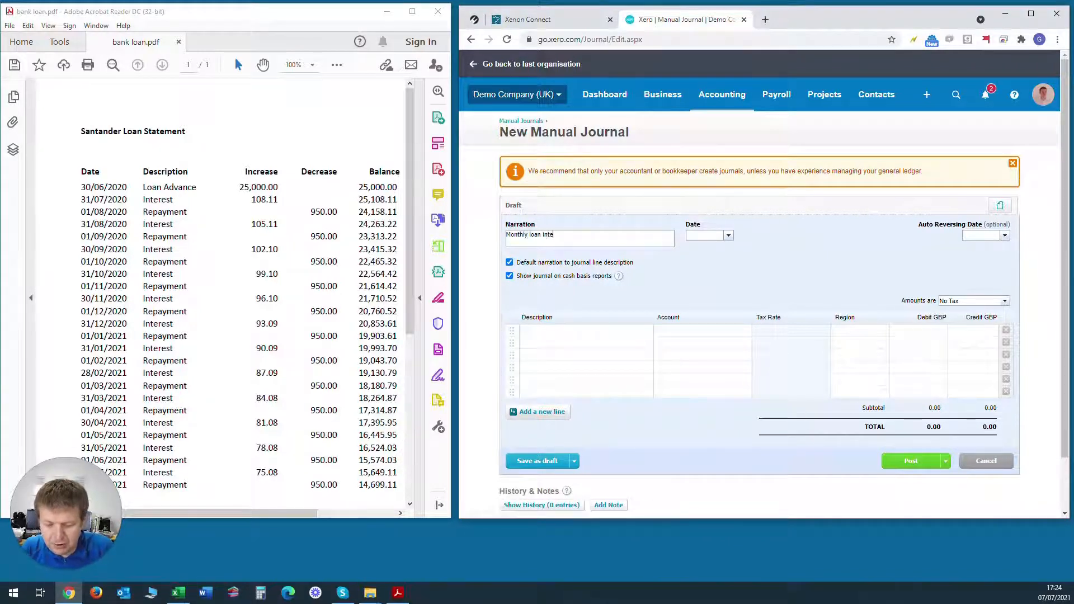
text(rest)
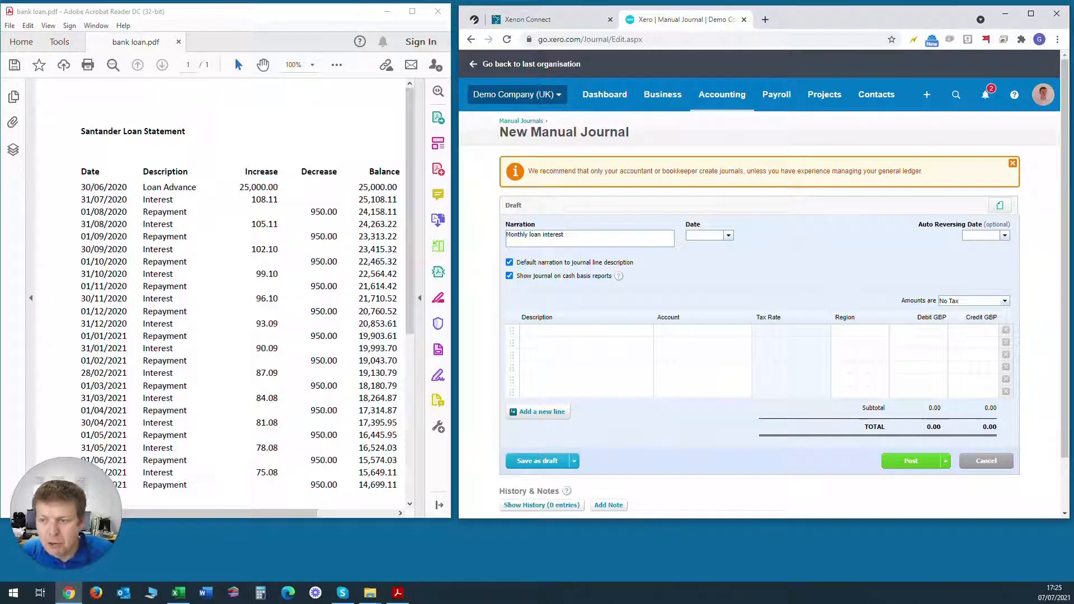
text(31/07)
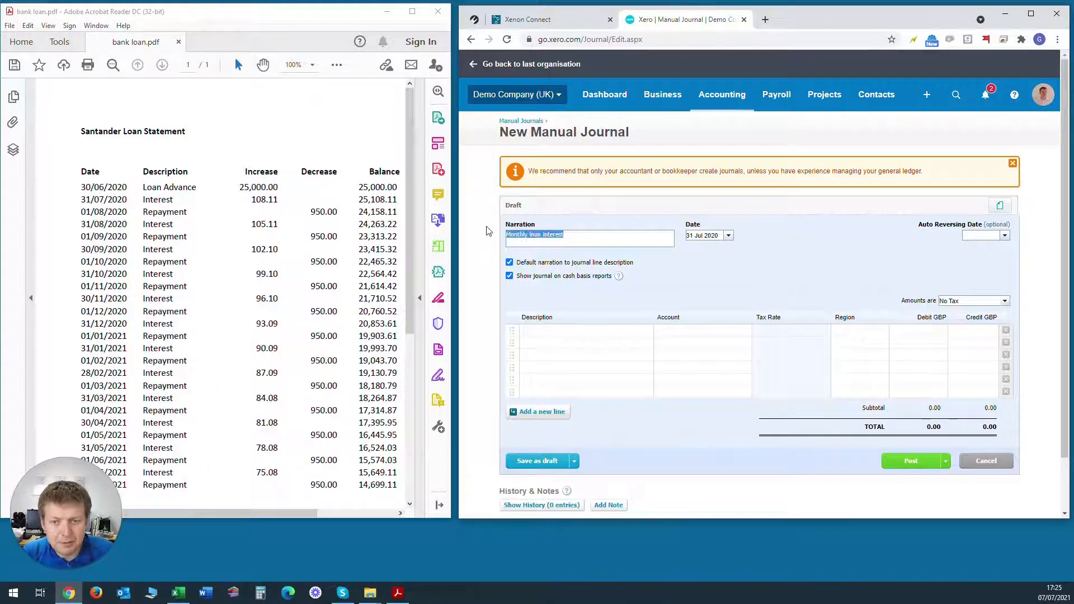
click(585, 340)
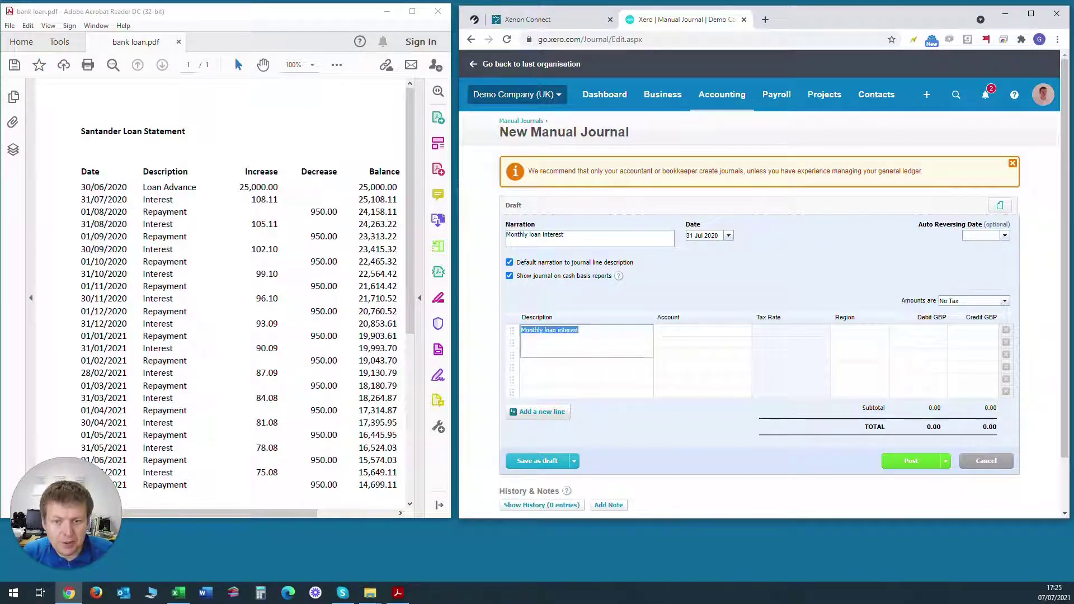
click(700, 329)
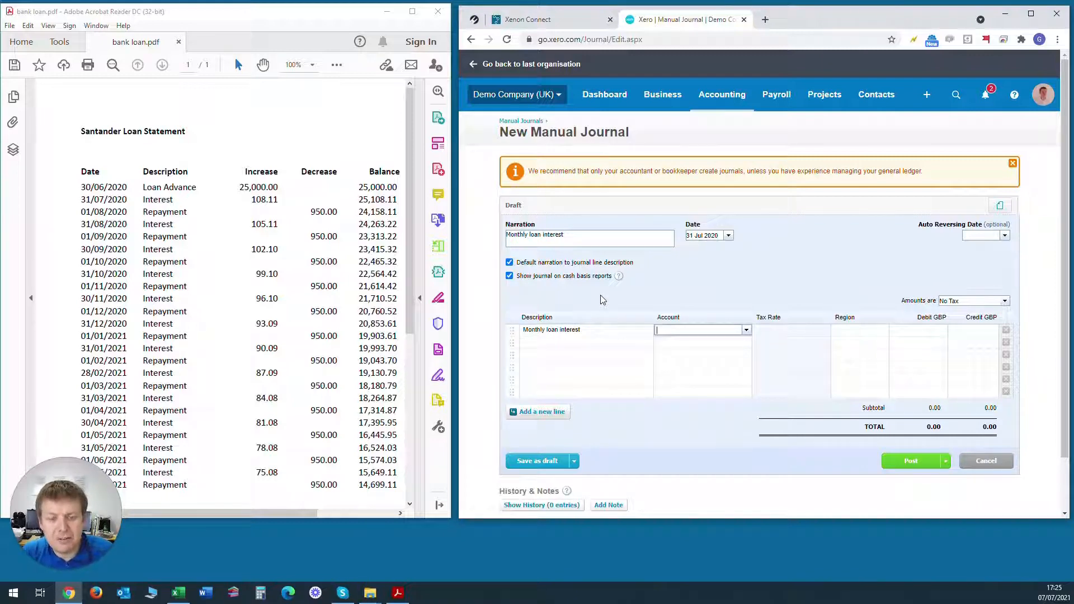
text(900)
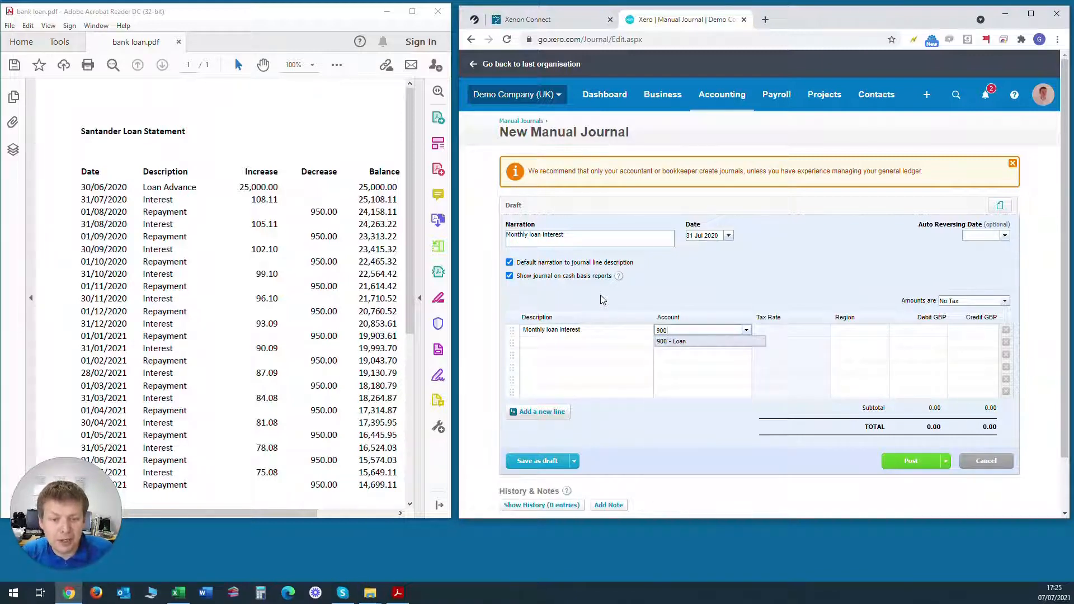
click(670, 341)
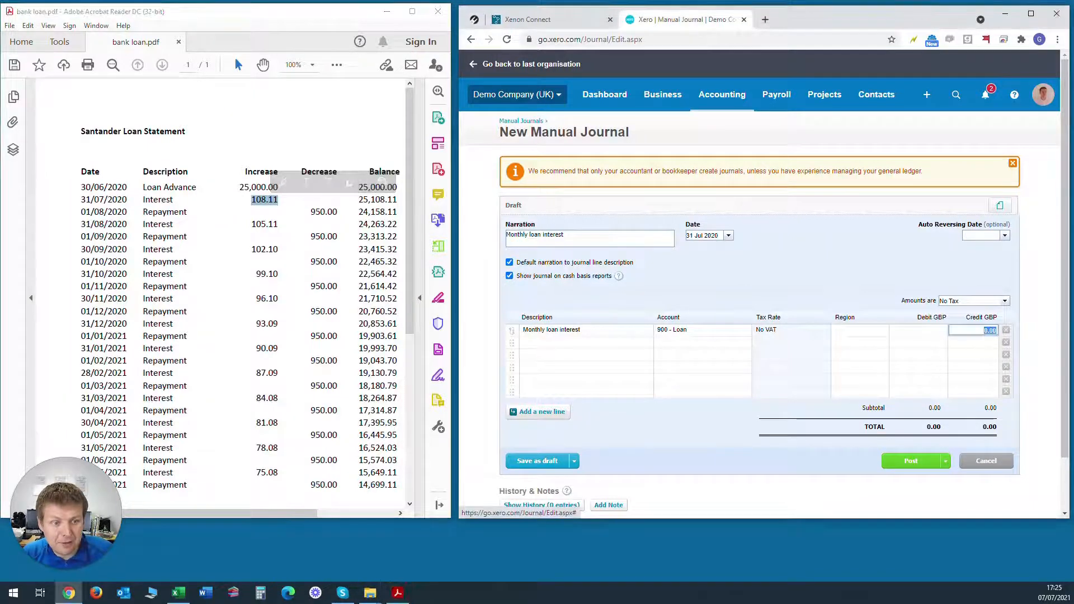
text(108.11)
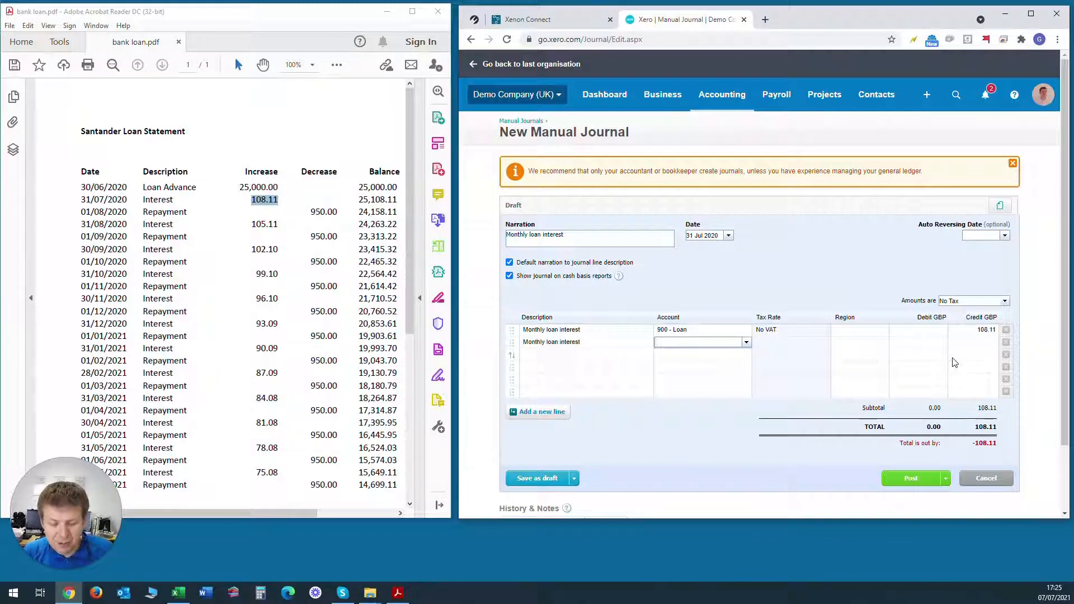
text(int)
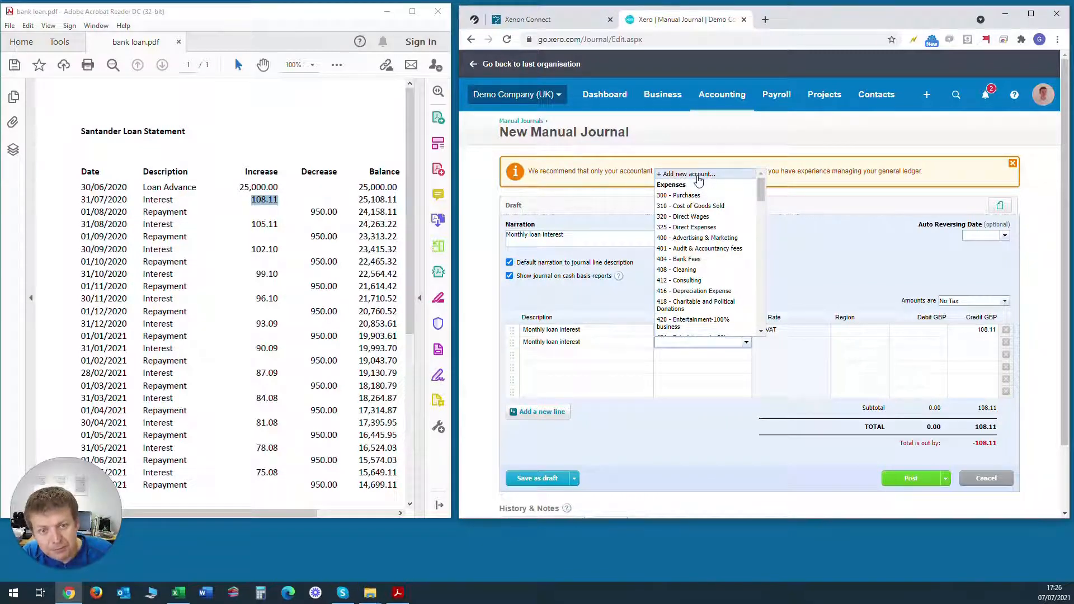
Step: Add Expense account 455 Bank Loan Interest with No VAT tax rate and save it
click(691, 173)
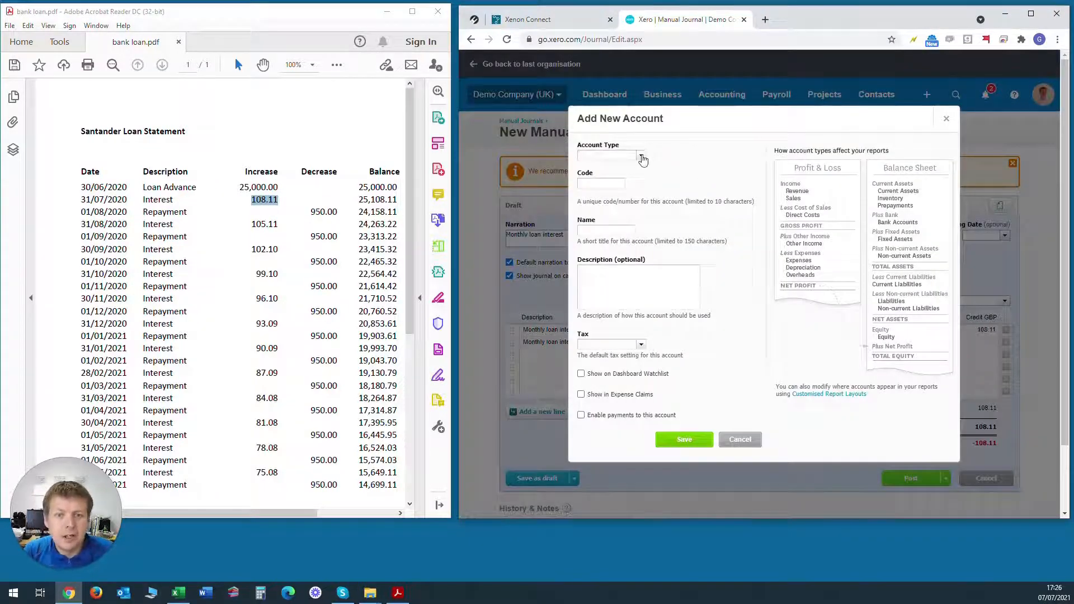
click(636, 154)
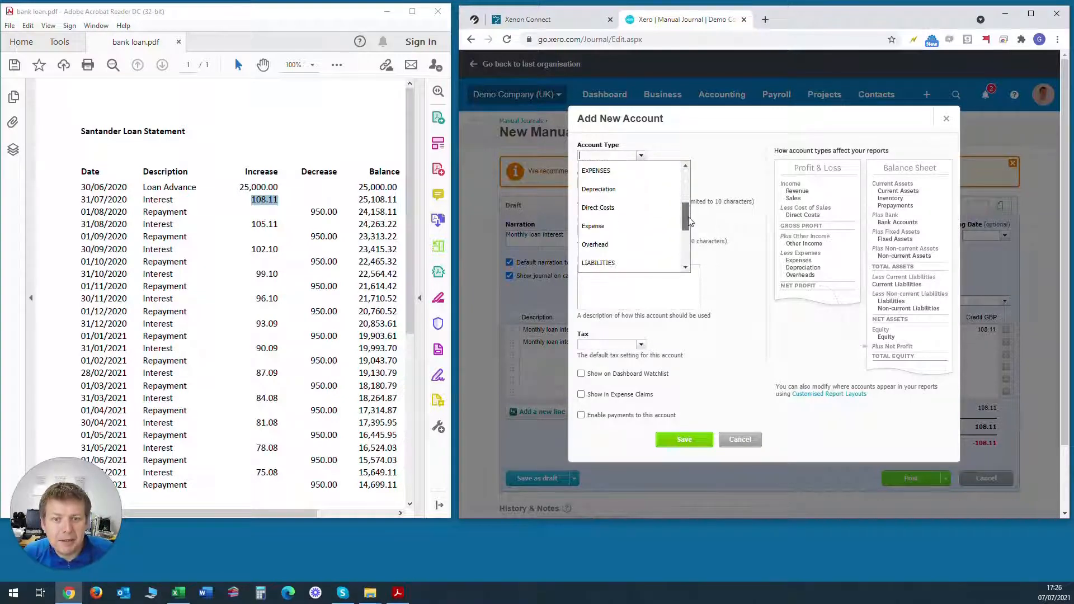
scroll(down, 3)
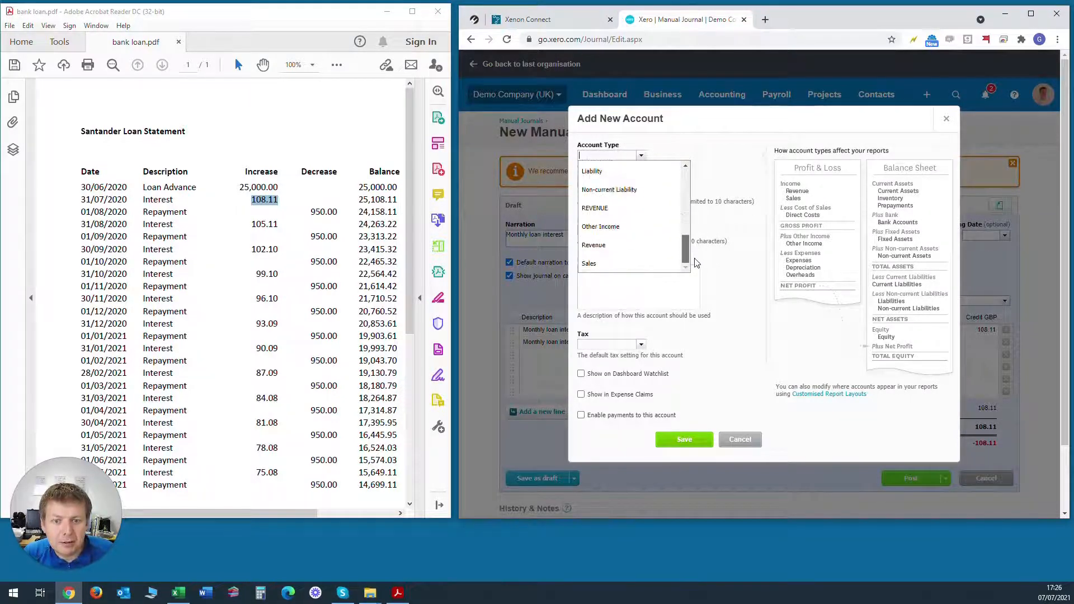
scroll(down, 3)
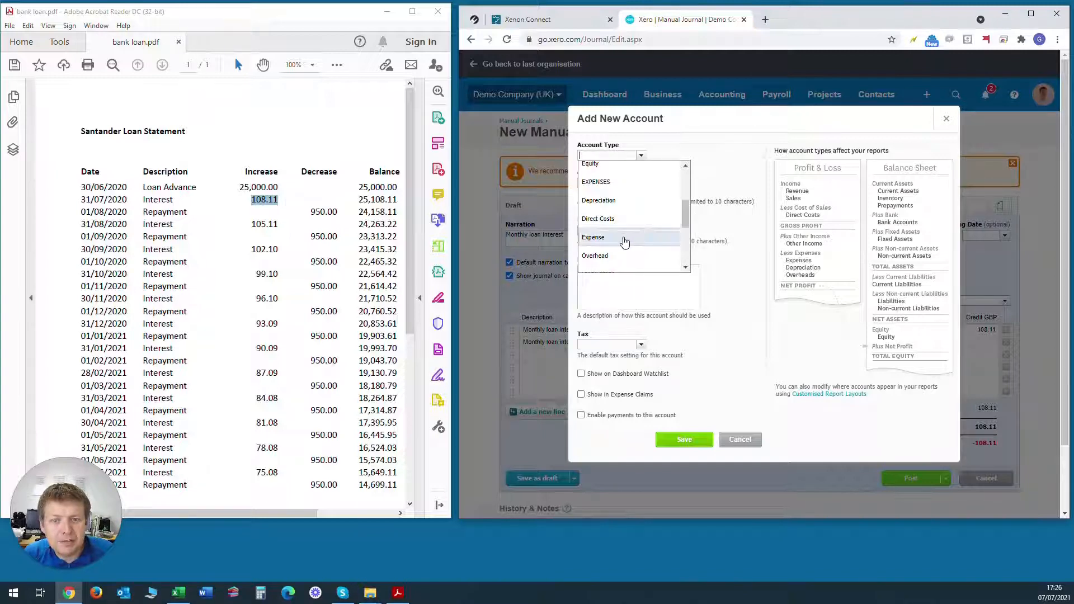
click(593, 237)
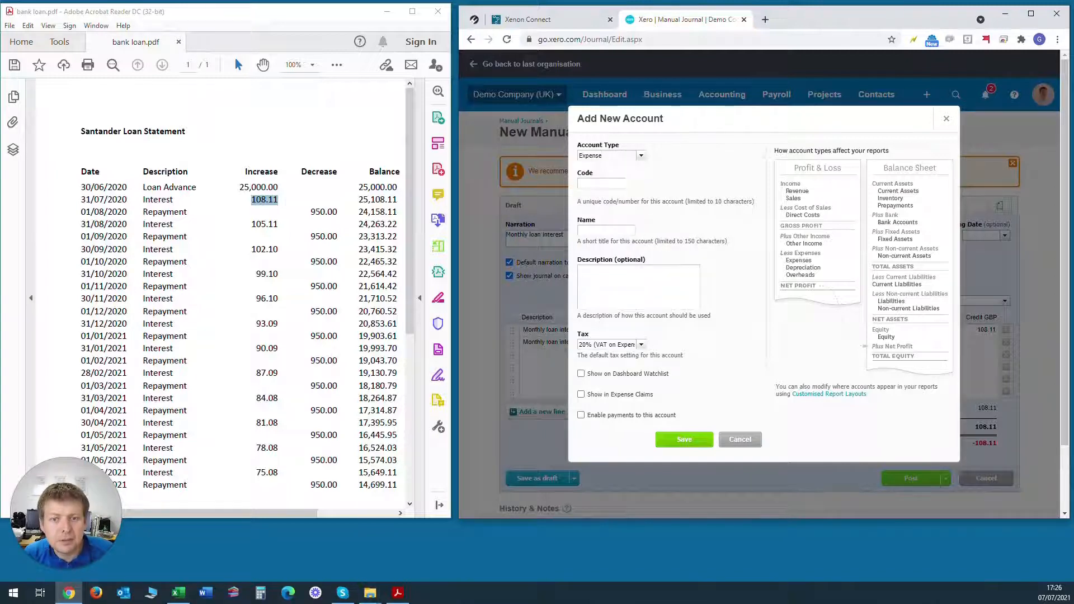
click(600, 184)
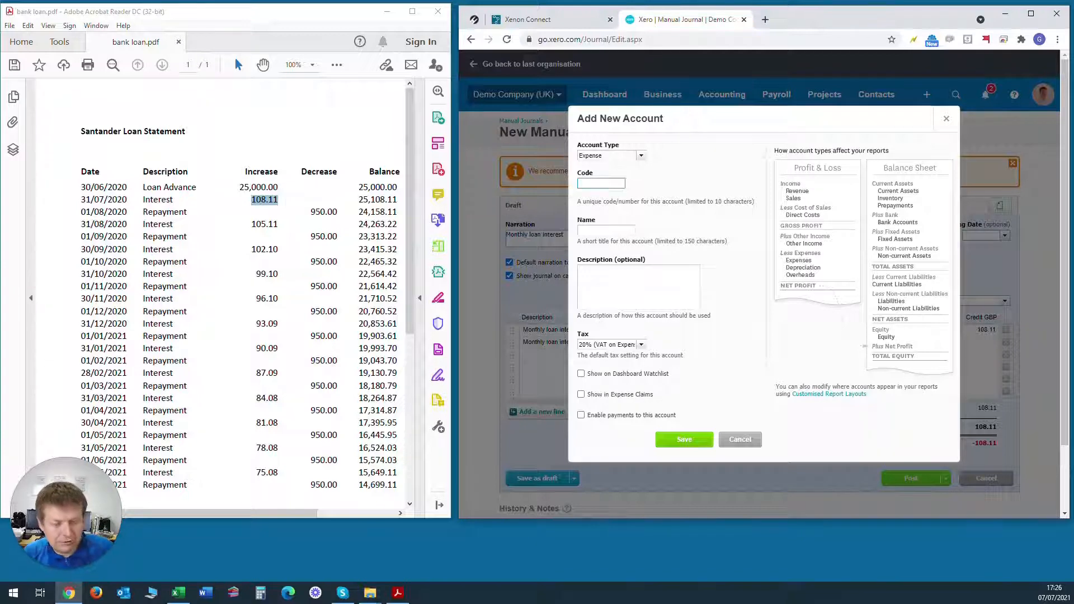
text(455)
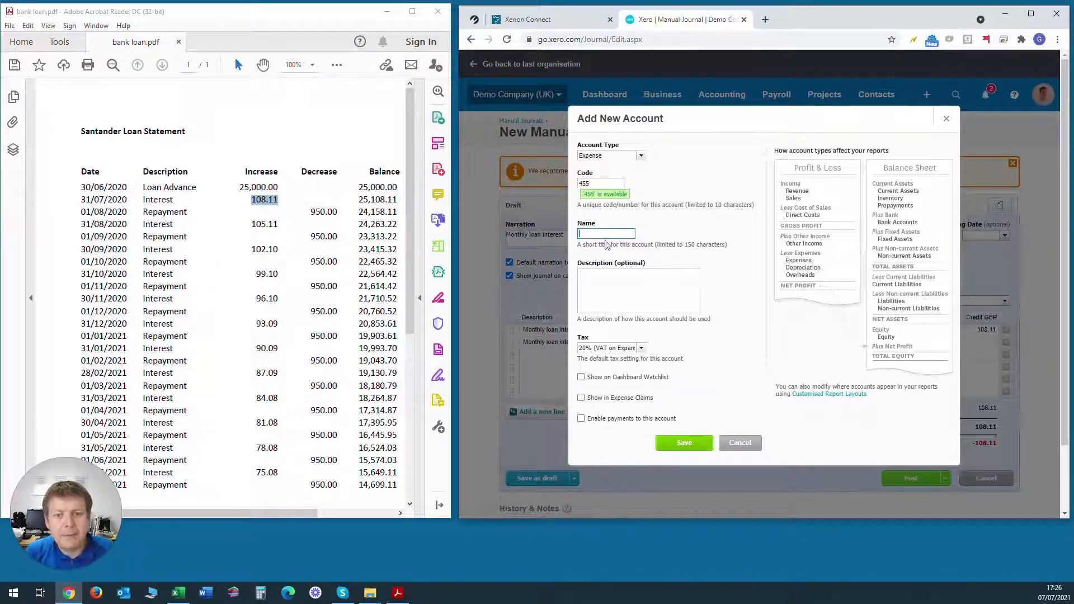
text(Bank Loan Interest)
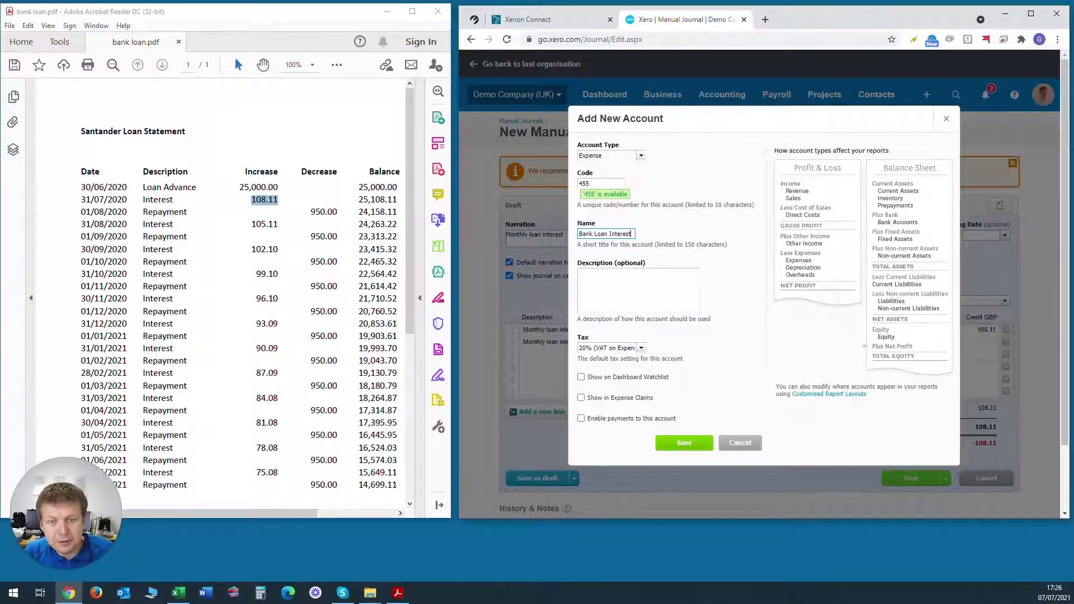
click(641, 347)
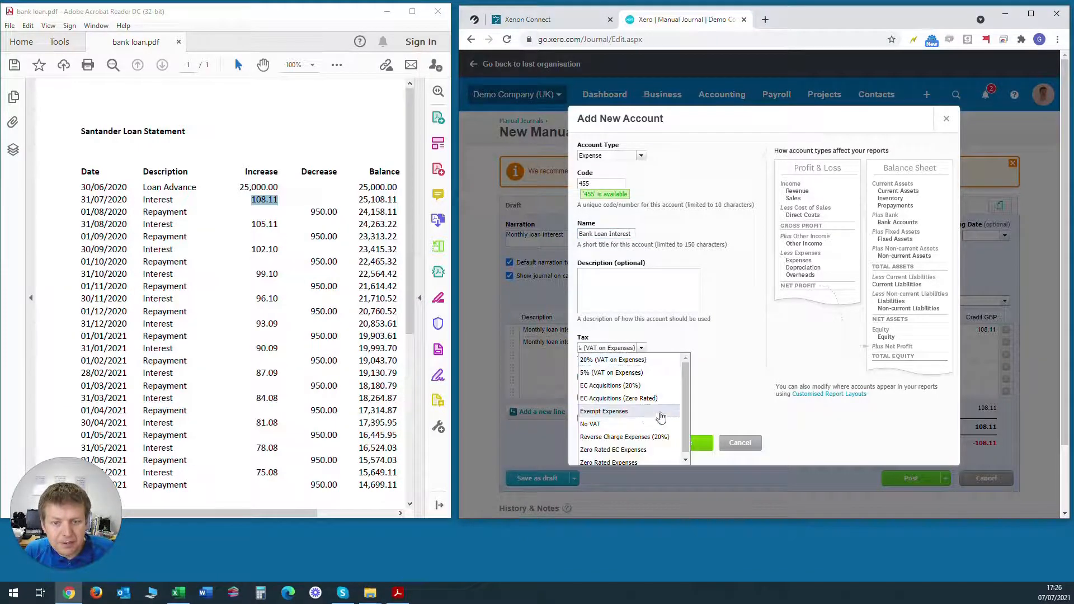
click(590, 424)
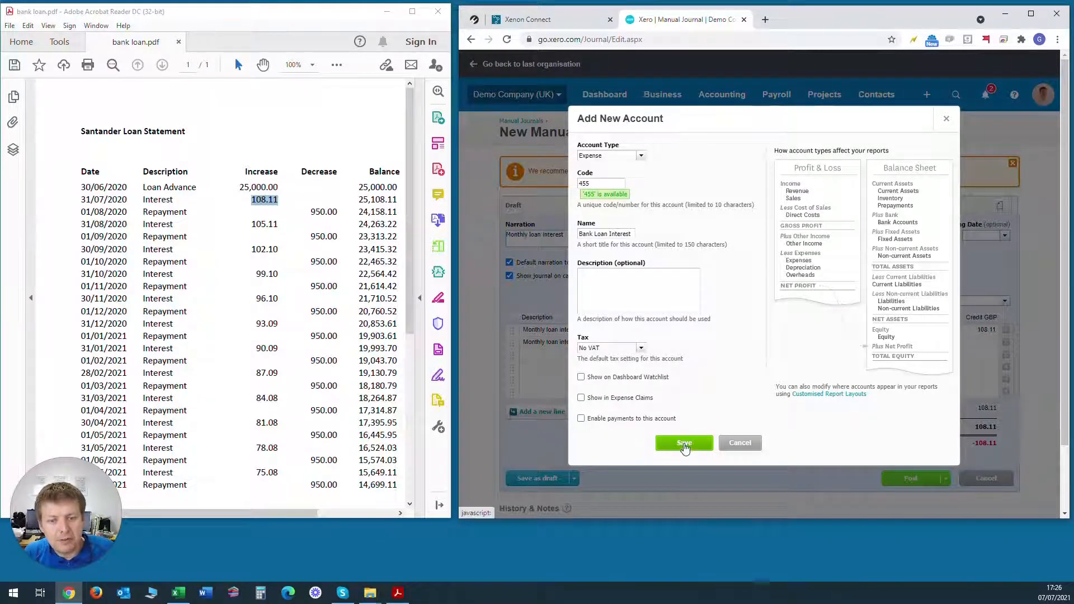
click(684, 443)
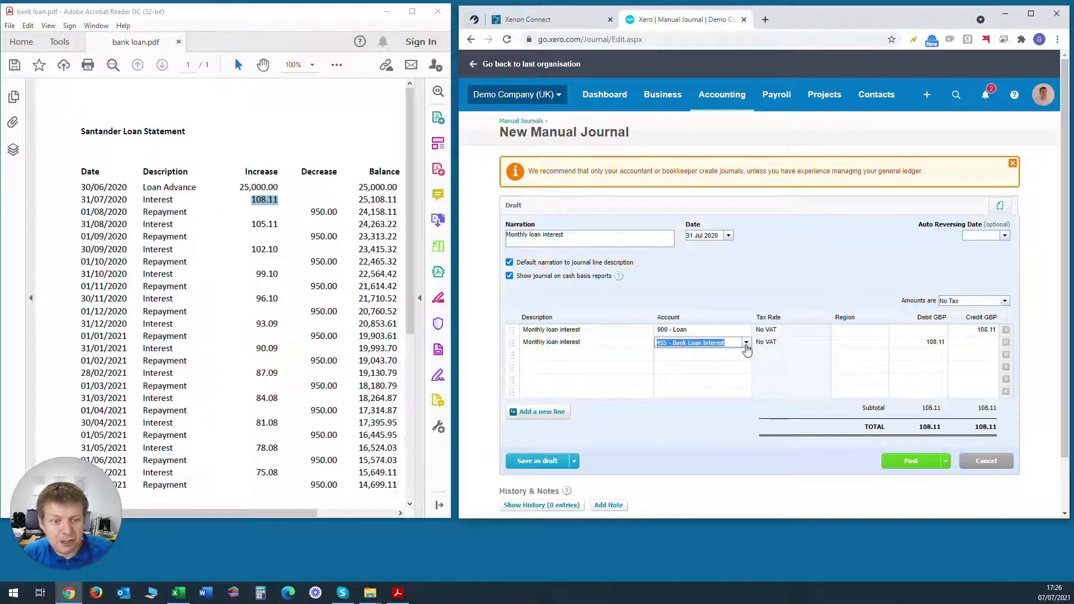
Step: Post the 108.11 July interest journal and view the posted manual journals list
click(699, 342)
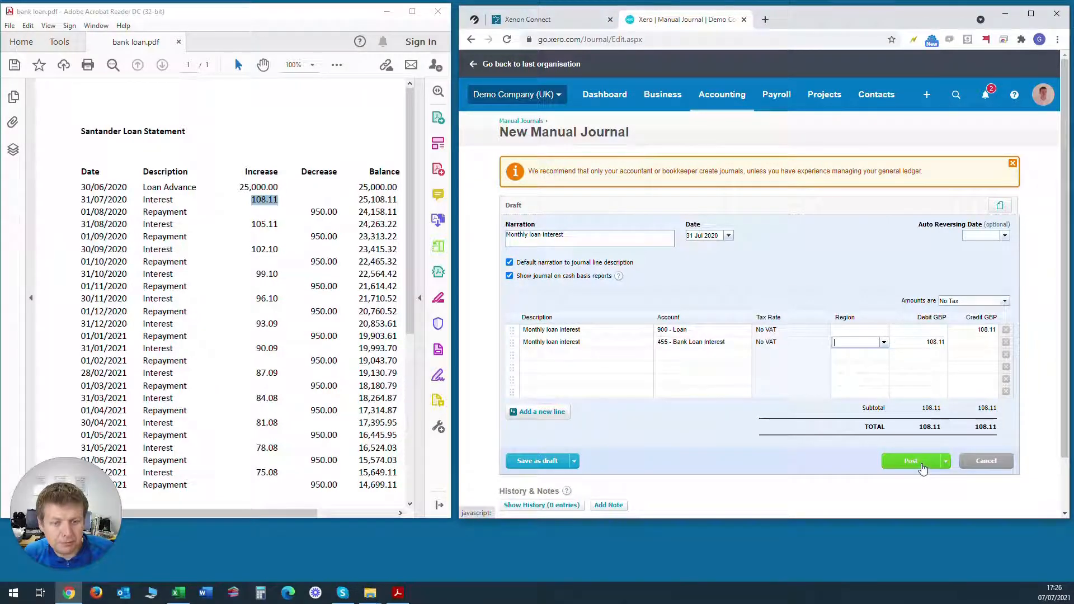
click(916, 461)
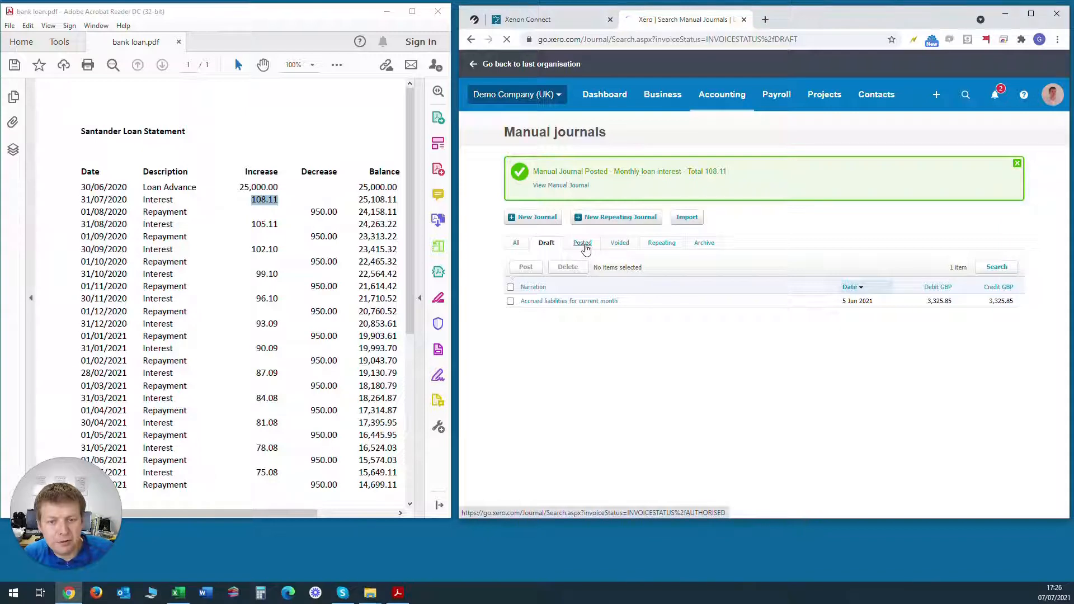
click(582, 243)
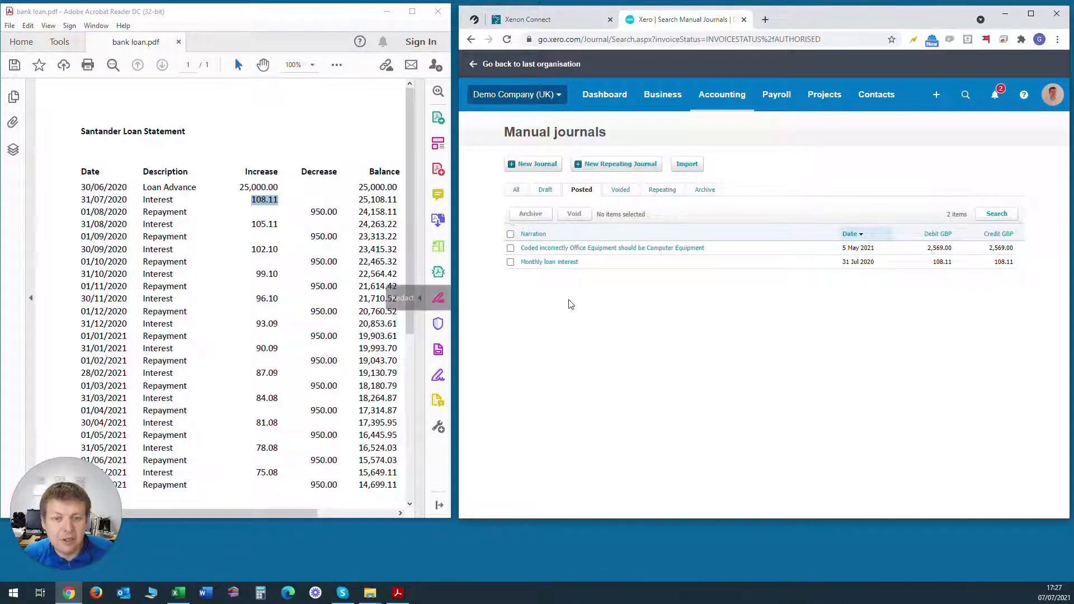
Step: Copy the posted July Monthly loan interest journal into a new draft via Journal Options
click(548, 262)
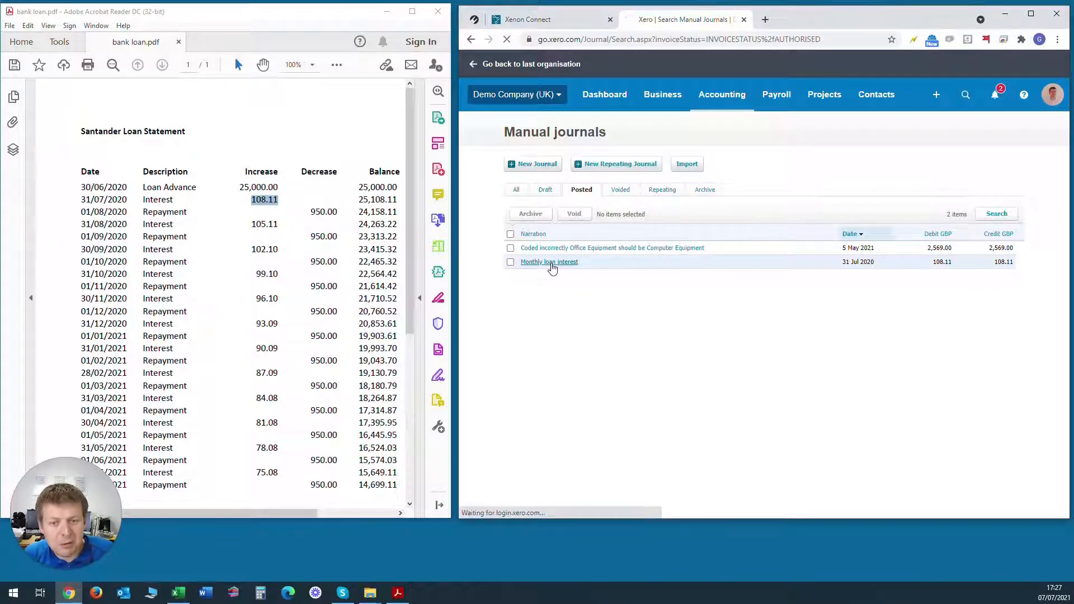
click(548, 262)
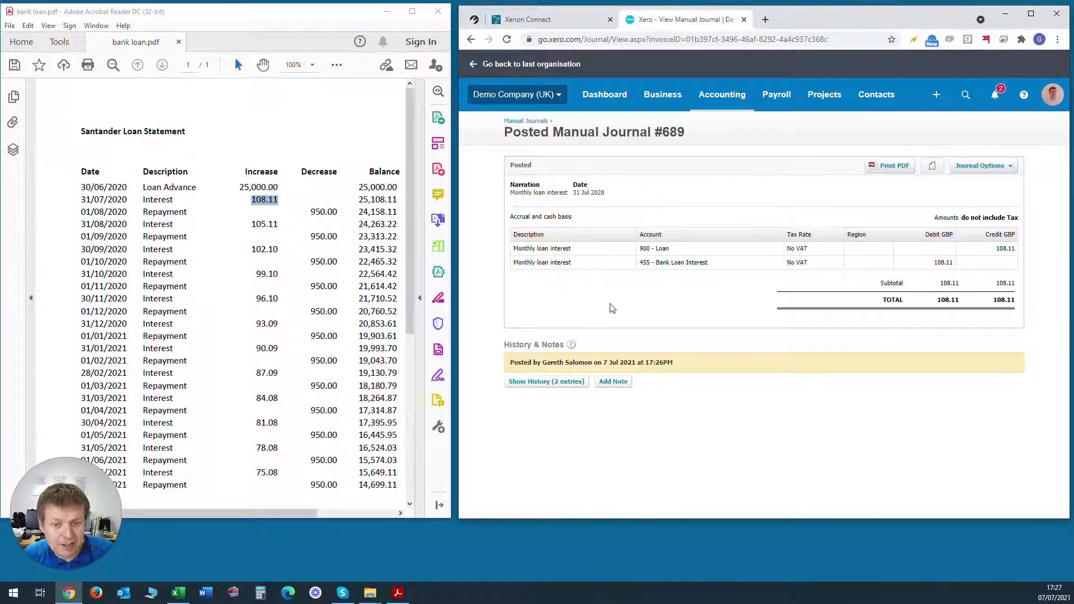
click(983, 165)
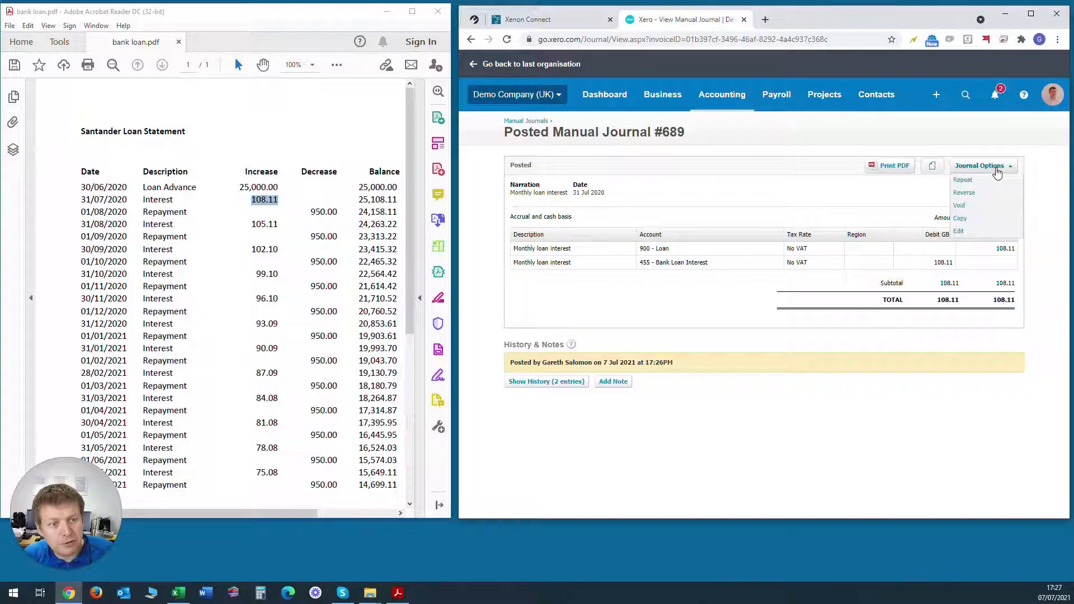
mouse_move(975, 218)
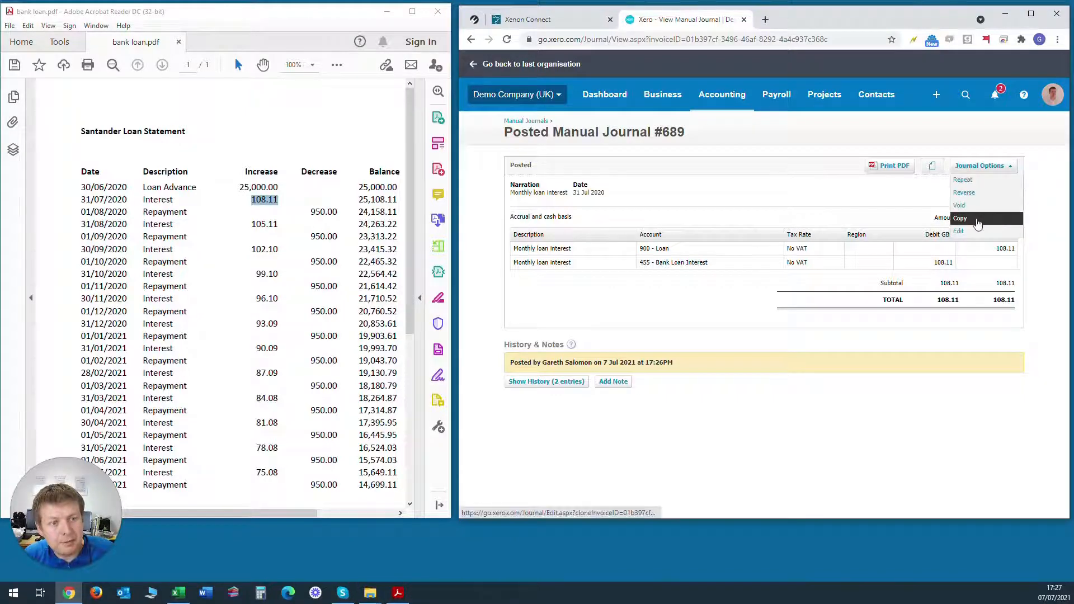
click(959, 218)
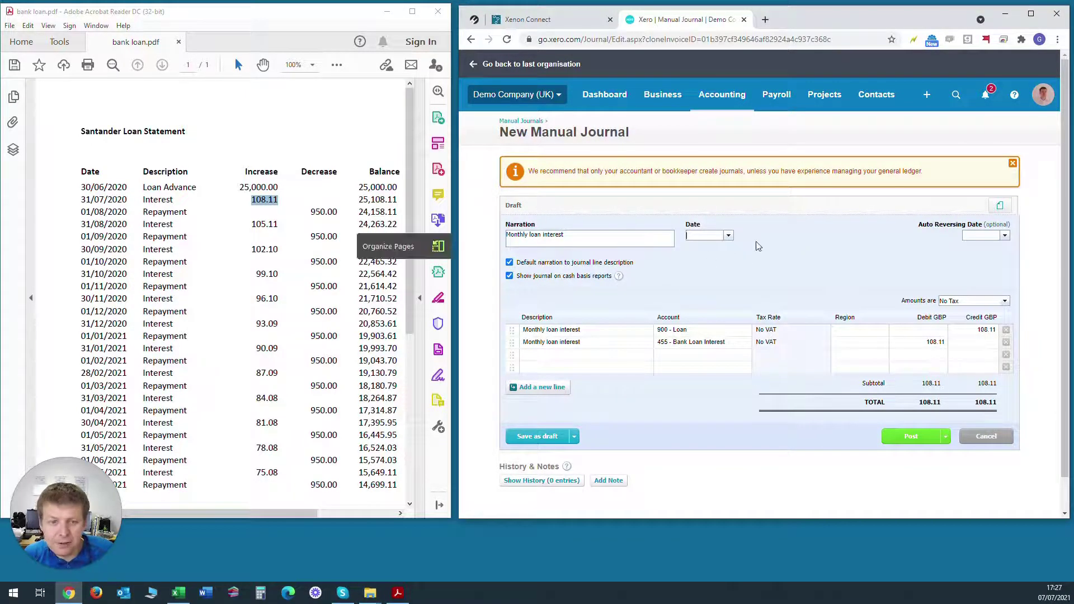
Step: Date the draft 31/08, set the loan interest amounts to 105.11 and post it
text(31/08)
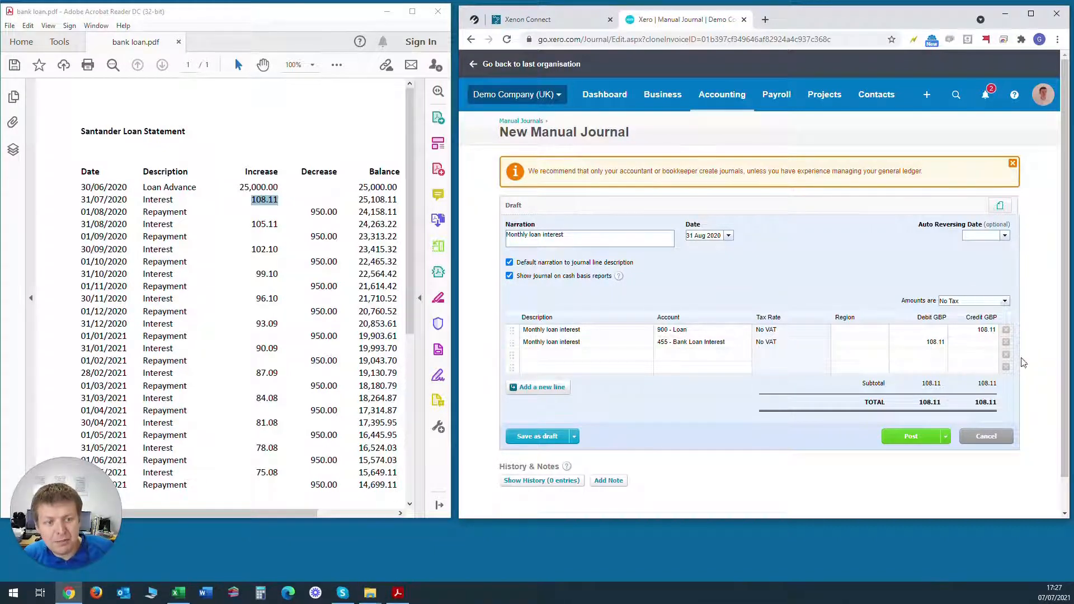
click(985, 330)
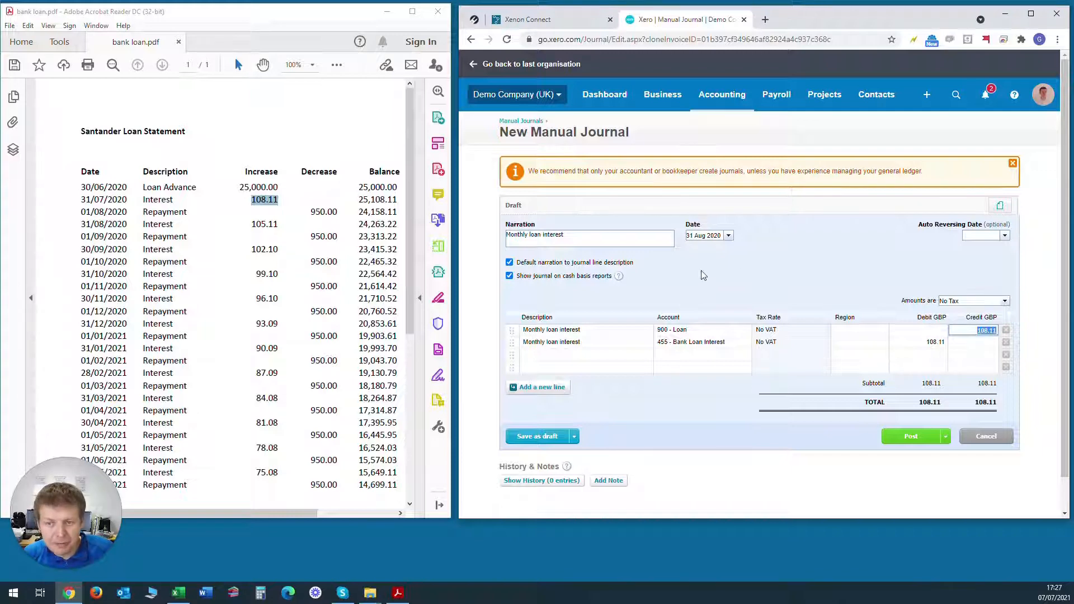
text(105.11)
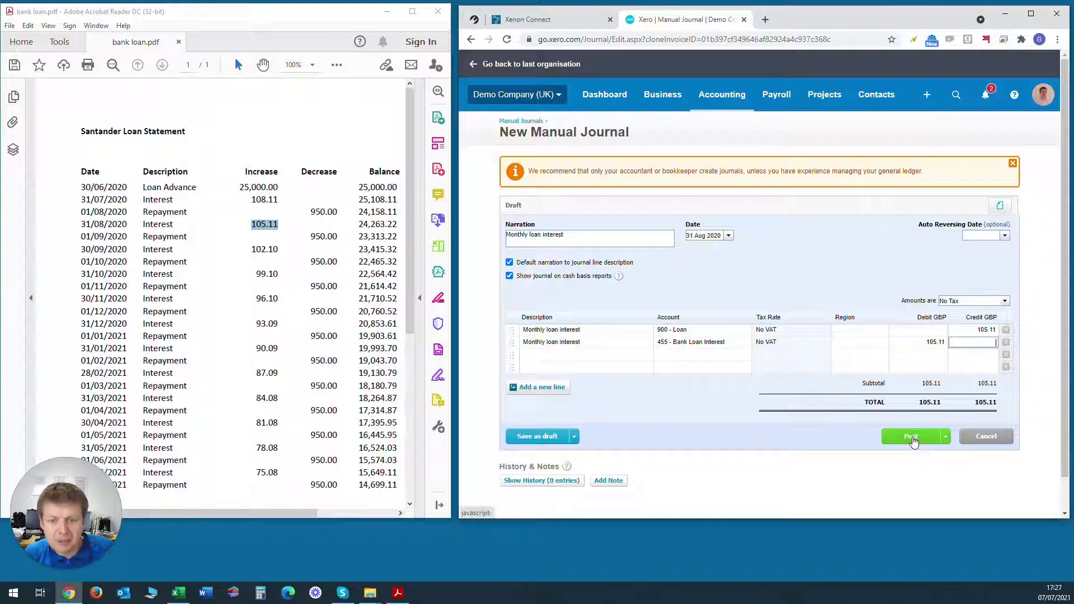
click(910, 436)
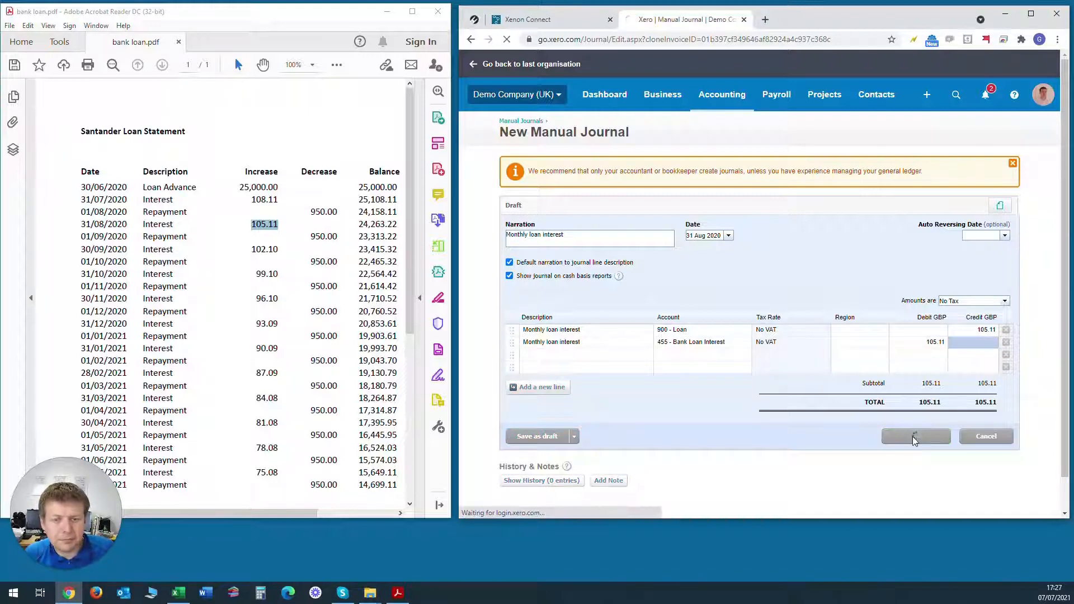
click(915, 437)
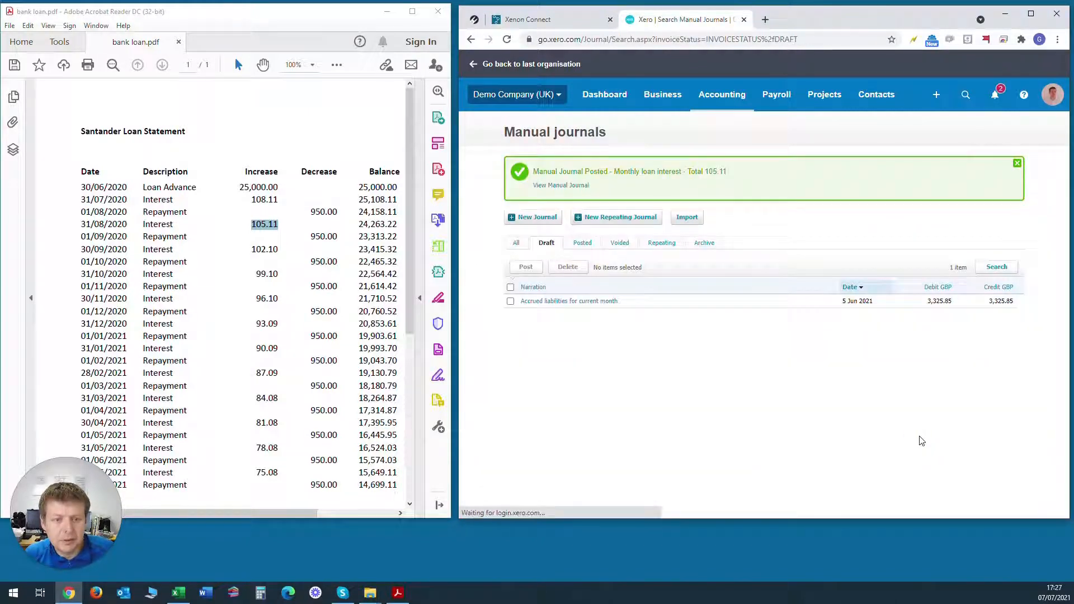
mouse_move(627, 225)
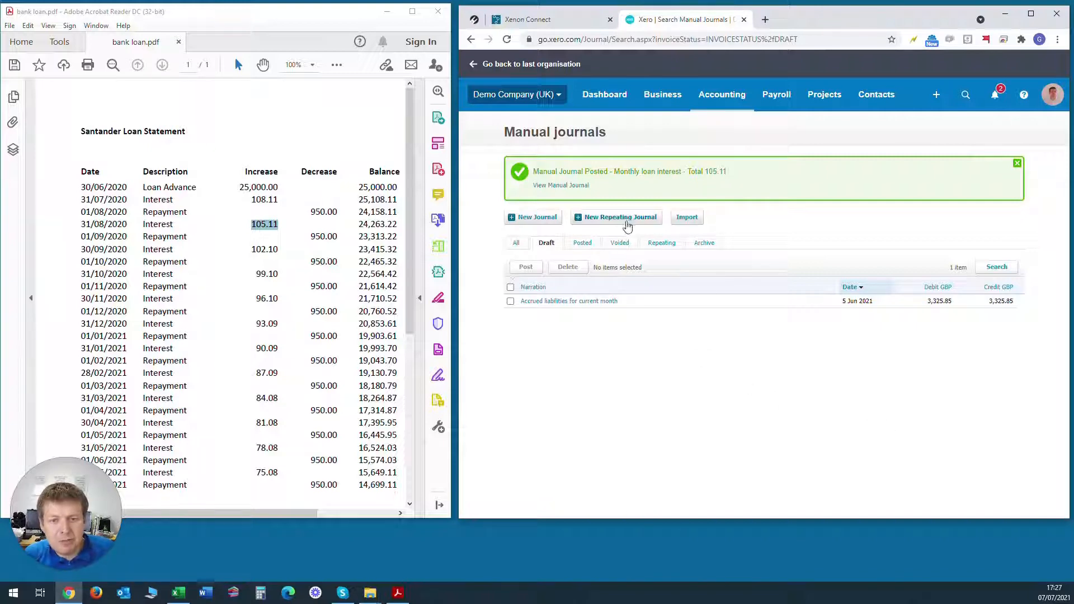
mouse_move(639, 222)
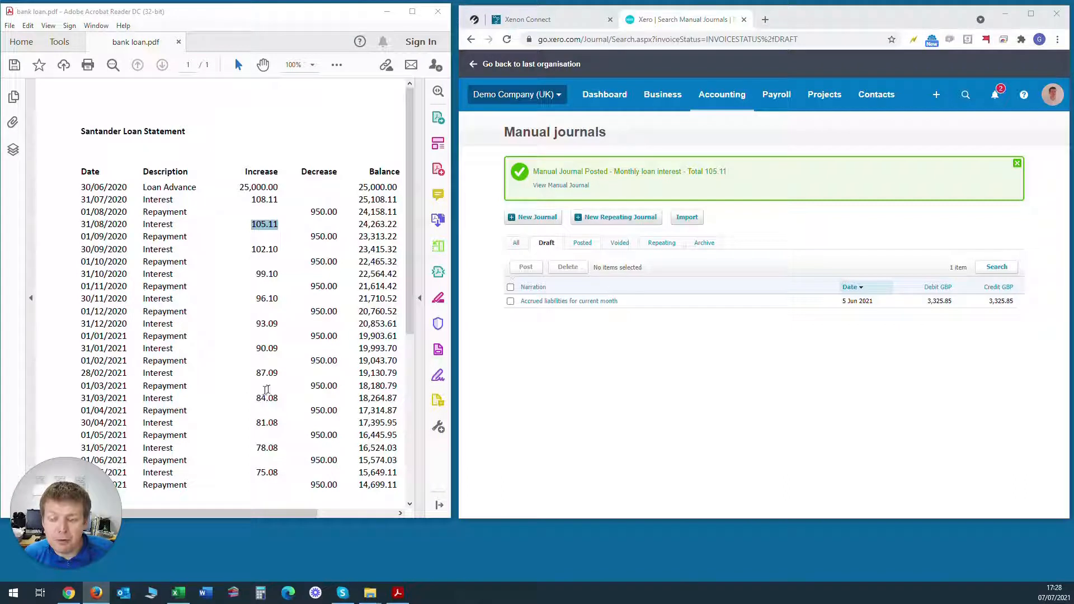
mouse_move(691, 389)
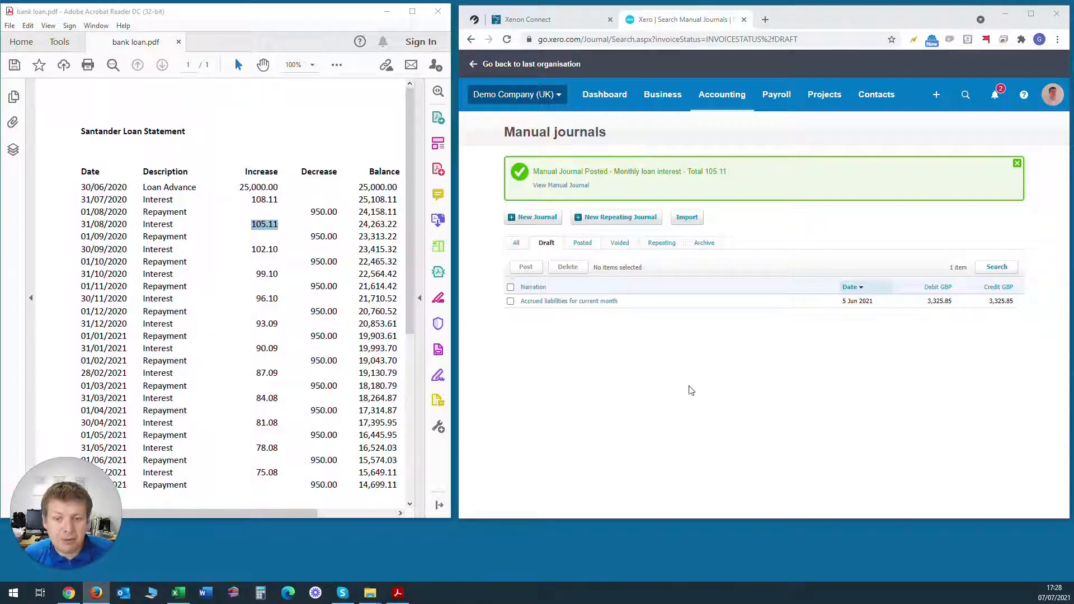
Step: Review the posted 31 Aug 2020 loan interest journal #690 from the Posted list and show its Journal Options
click(582, 243)
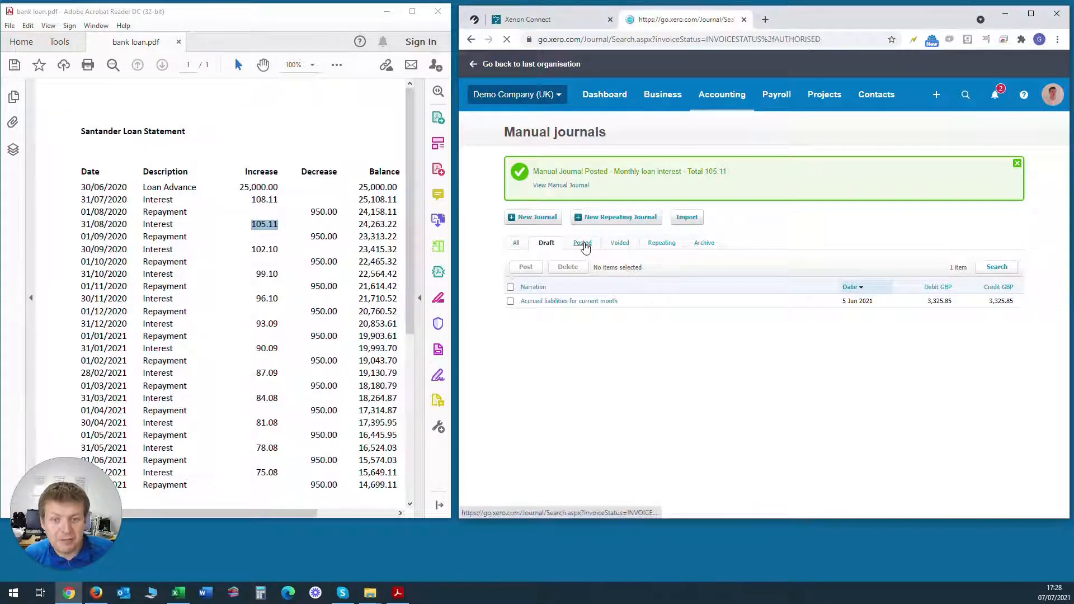
click(582, 243)
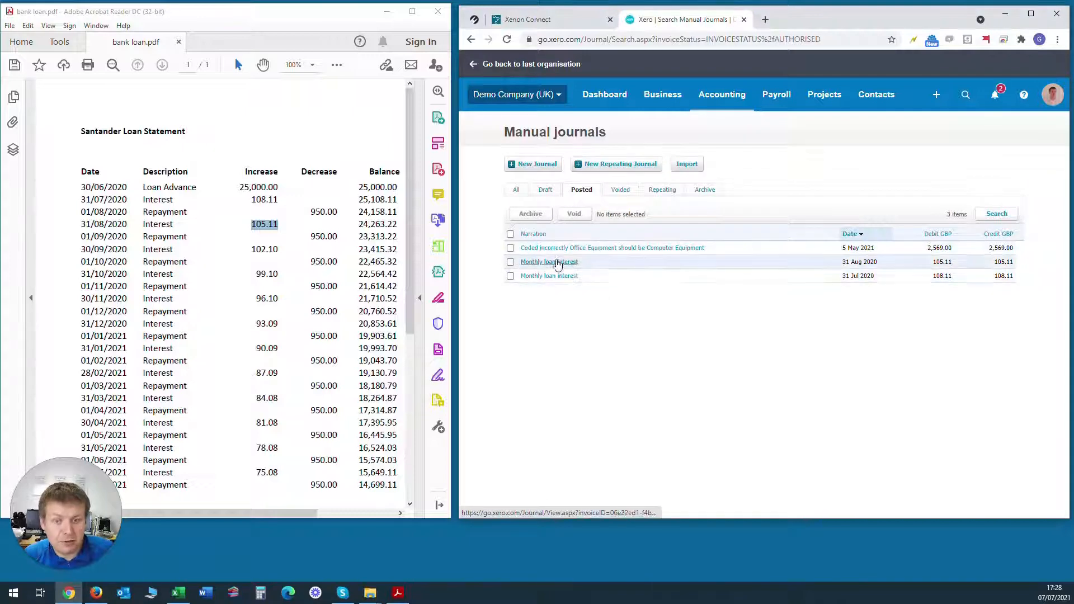
mouse_move(552, 266)
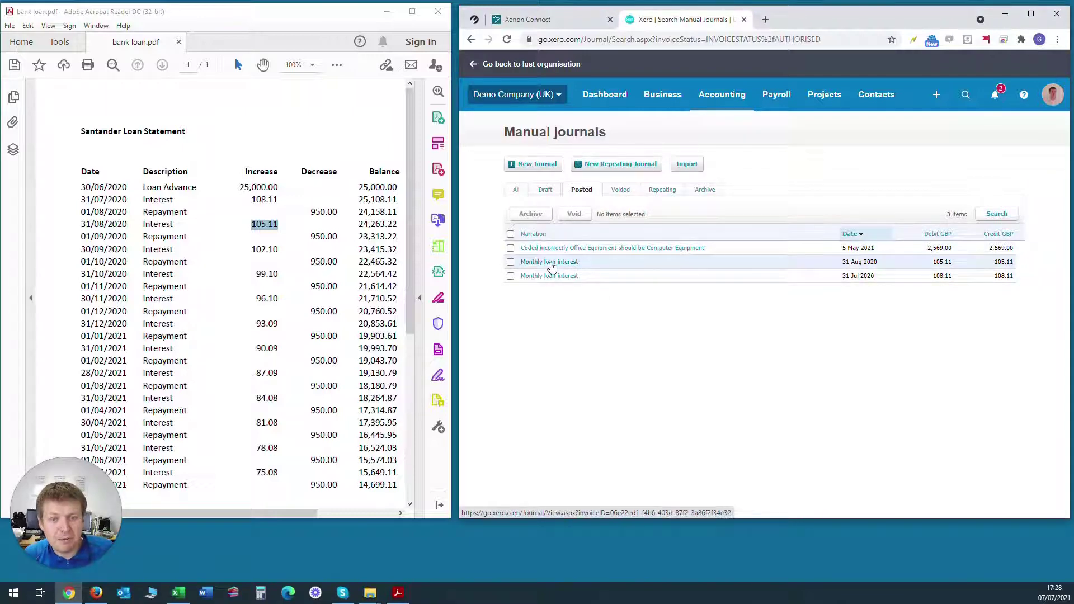
click(548, 262)
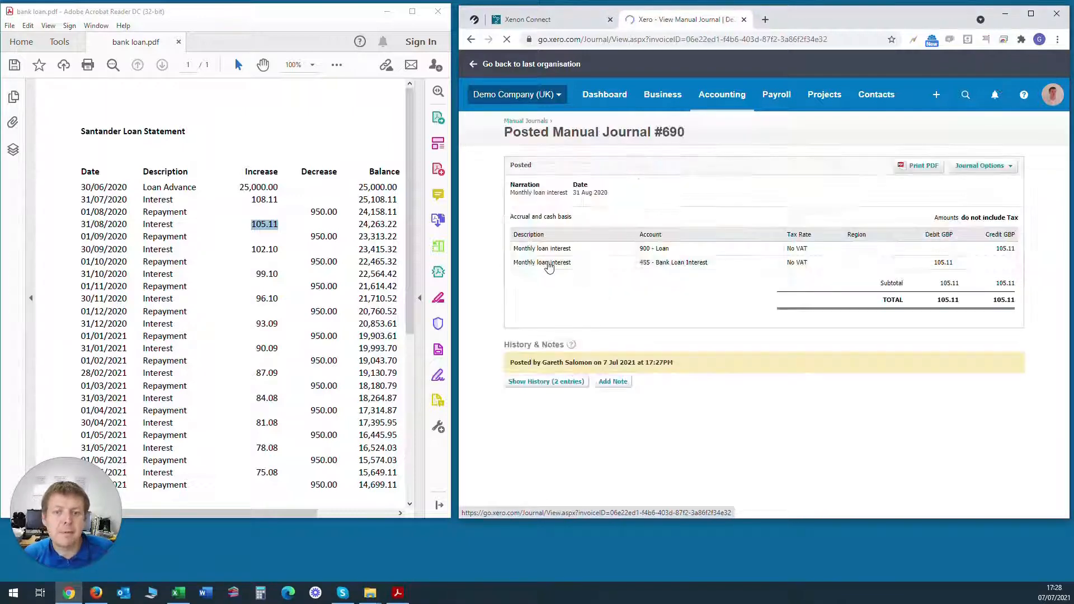
click(982, 166)
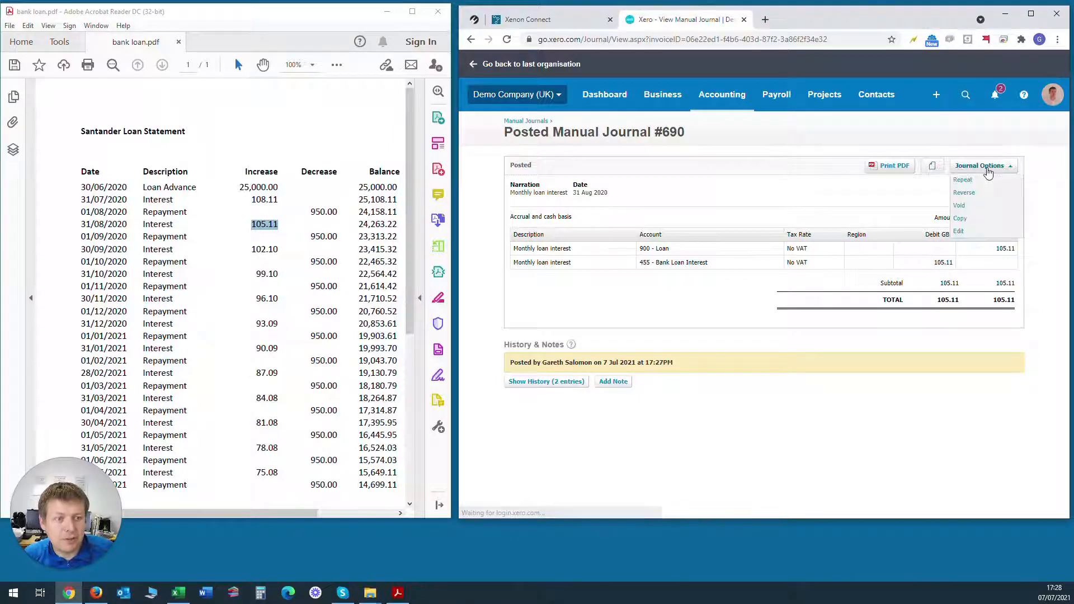
mouse_move(960, 219)
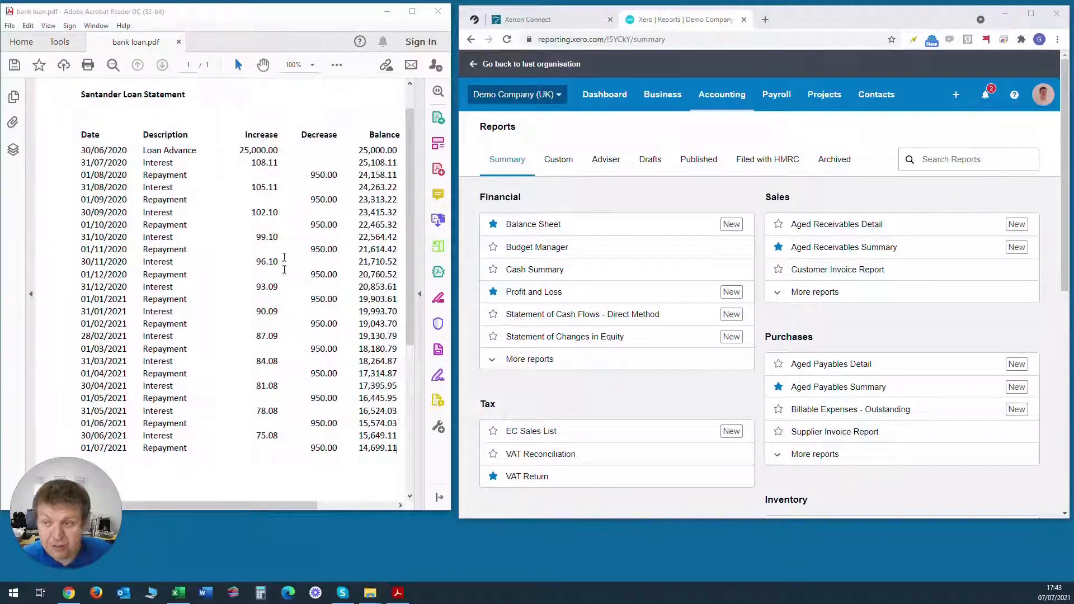
mouse_move(290, 228)
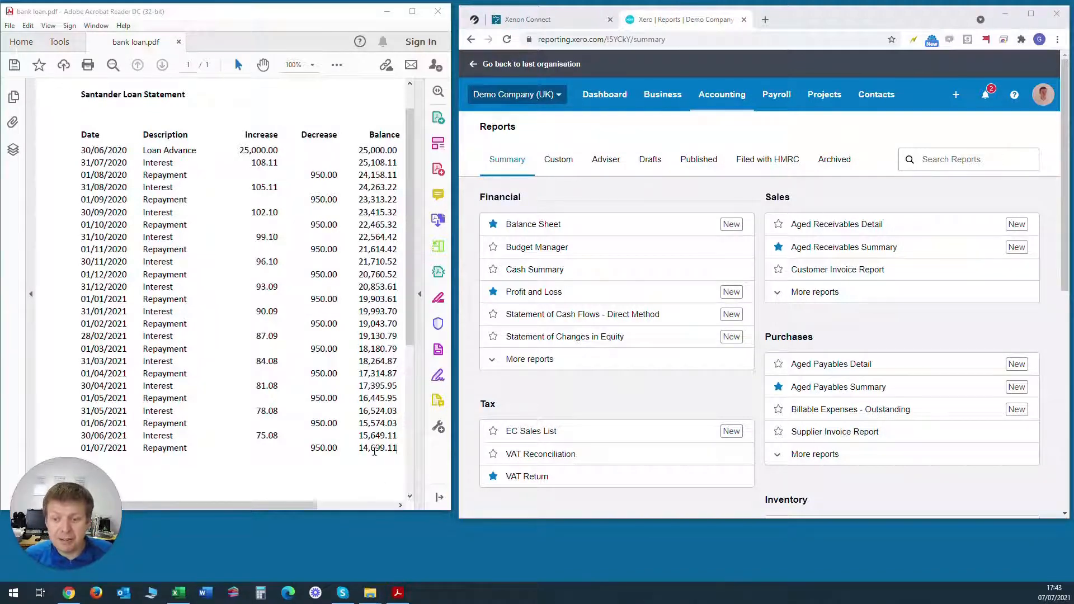
Step: Note the statement's closing loan balance 14,699.11 and run the Balance Sheet report
double_click(373, 447)
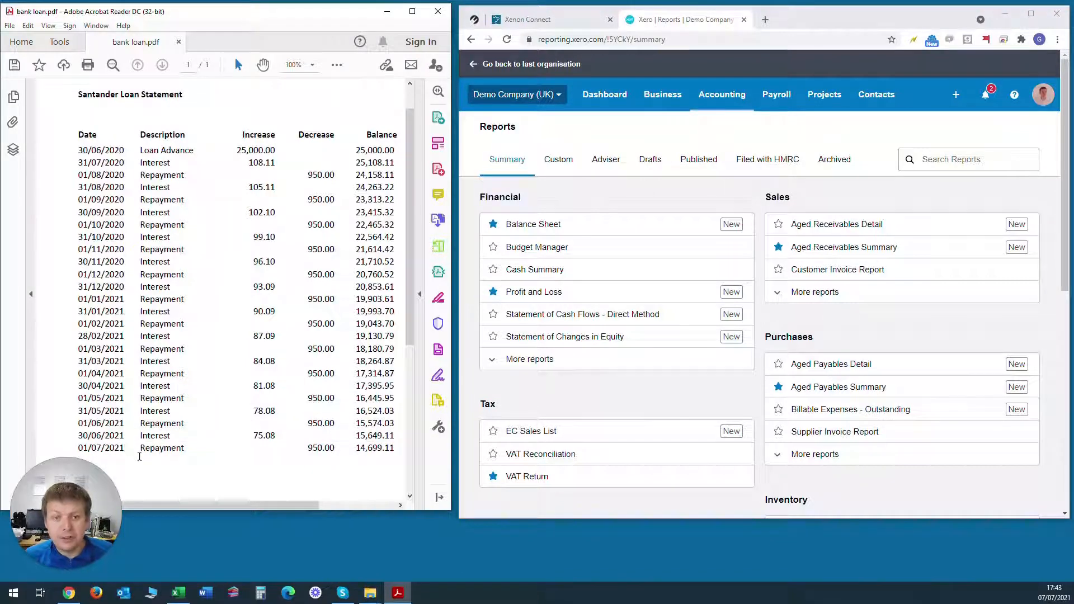
mouse_move(728, 152)
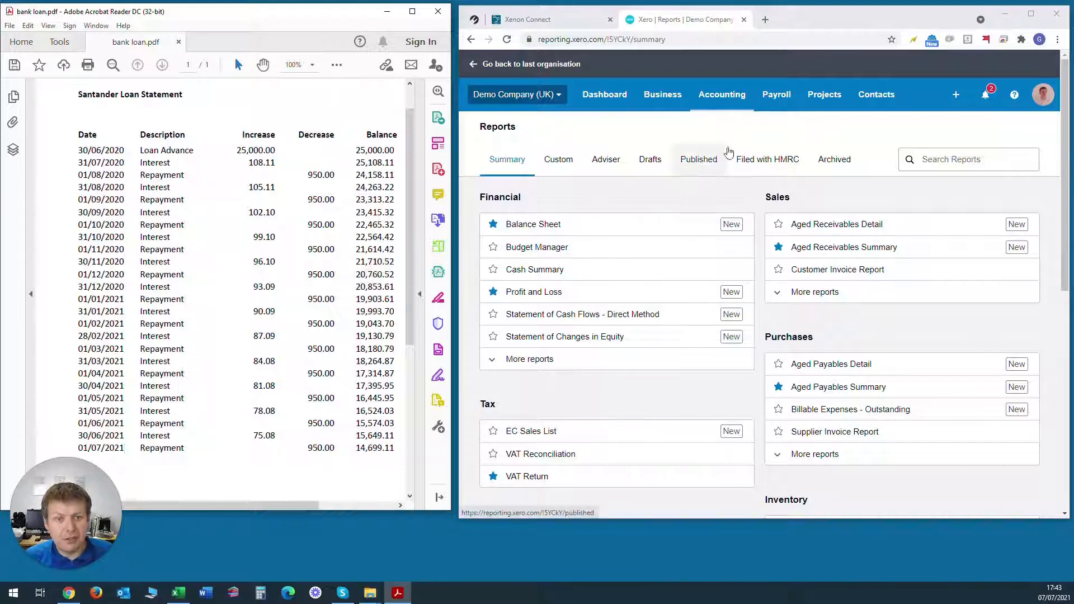
click(721, 94)
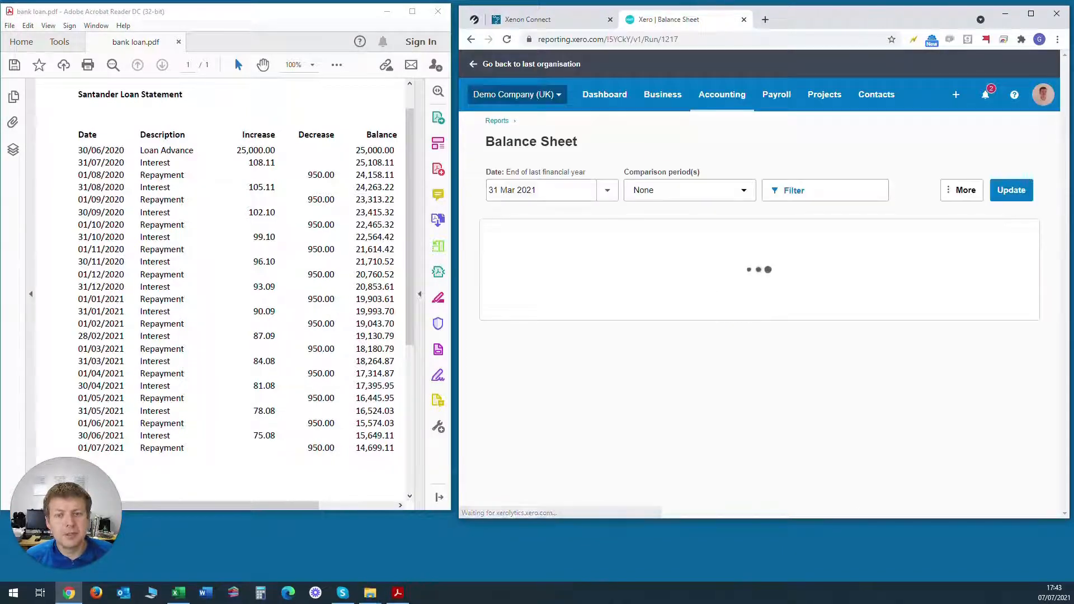
Step: Rerun the Balance Sheet as at 01/07/2021 and find the Loan creditor showing 14,699.11
click(541, 190)
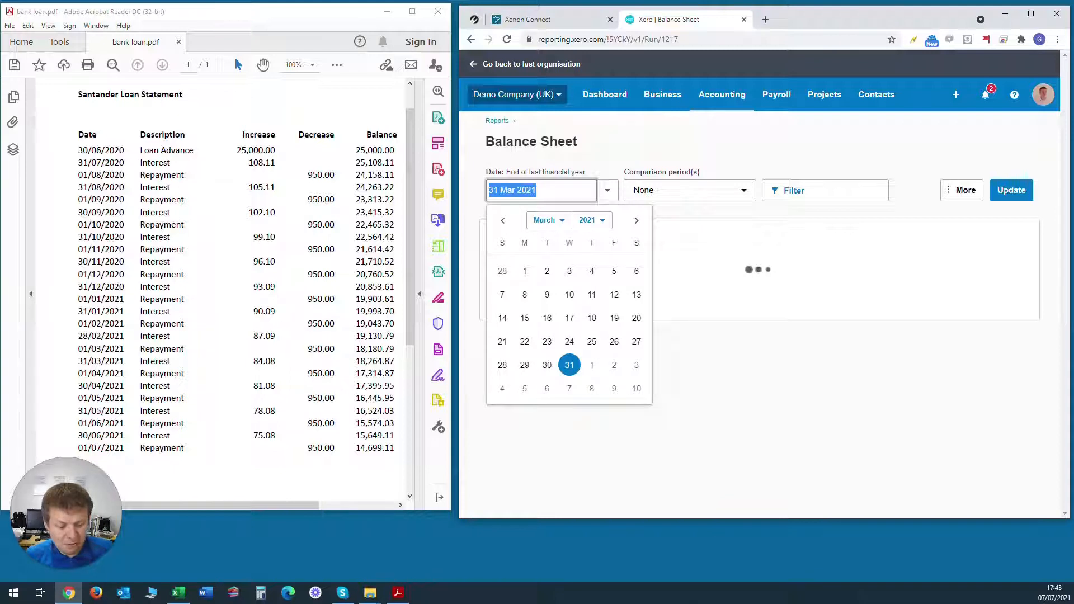
text(01/07)
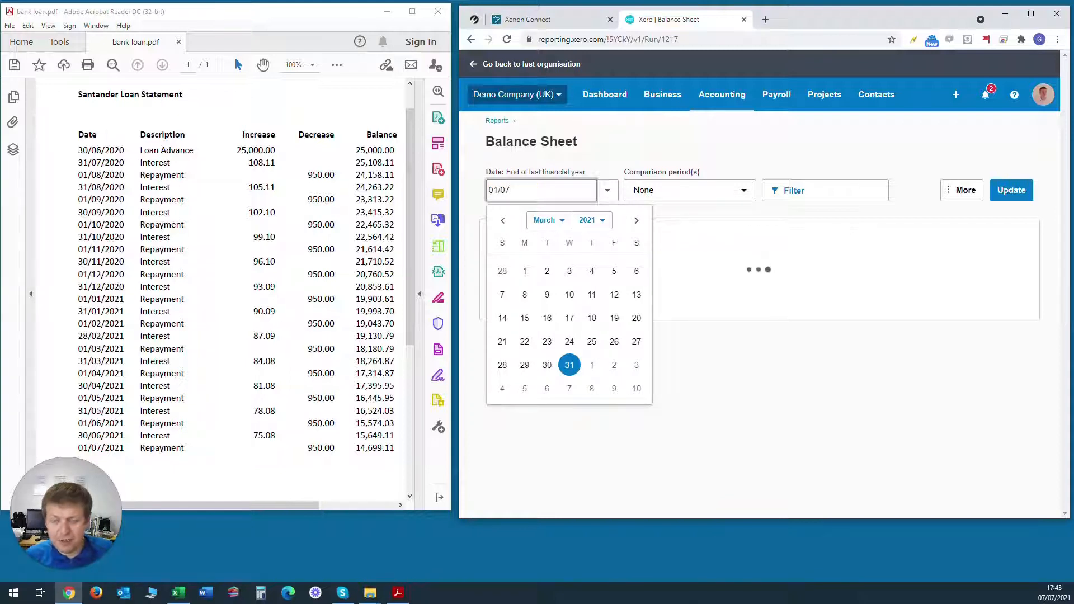
text(2021)
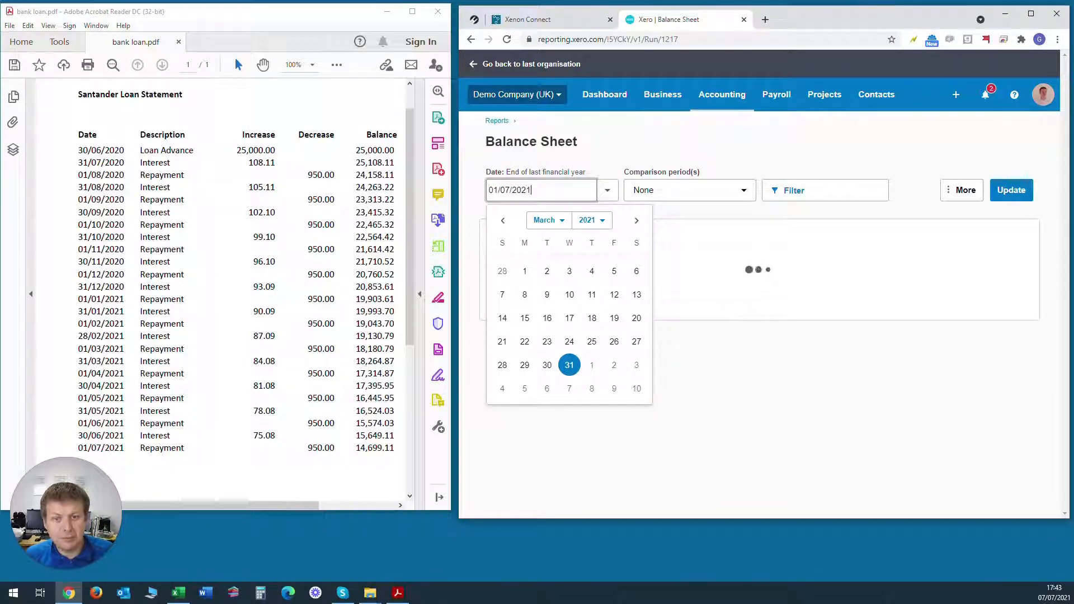
click(1011, 189)
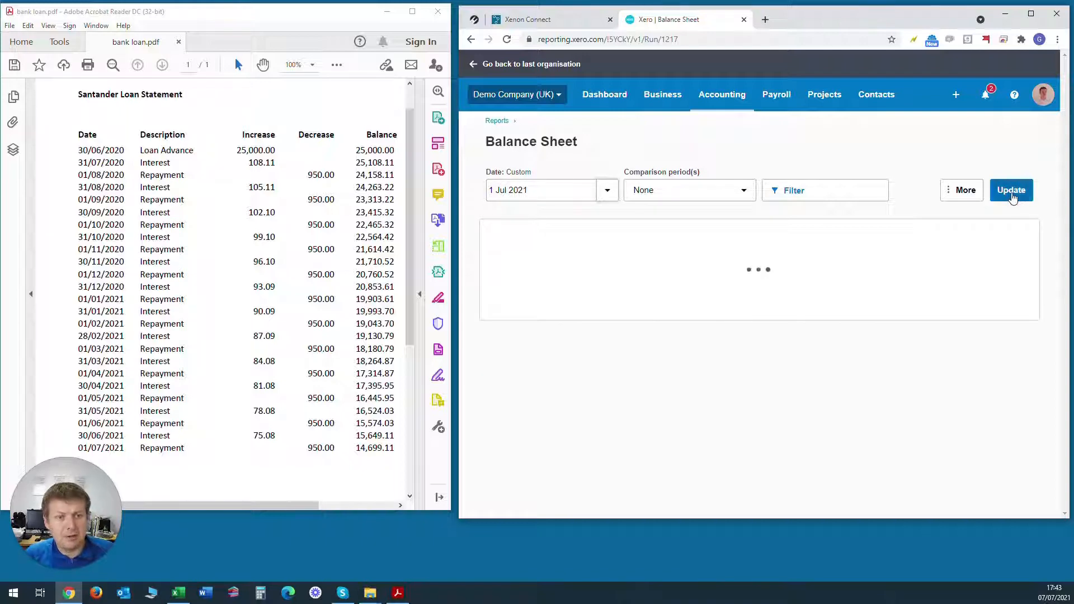
click(1011, 190)
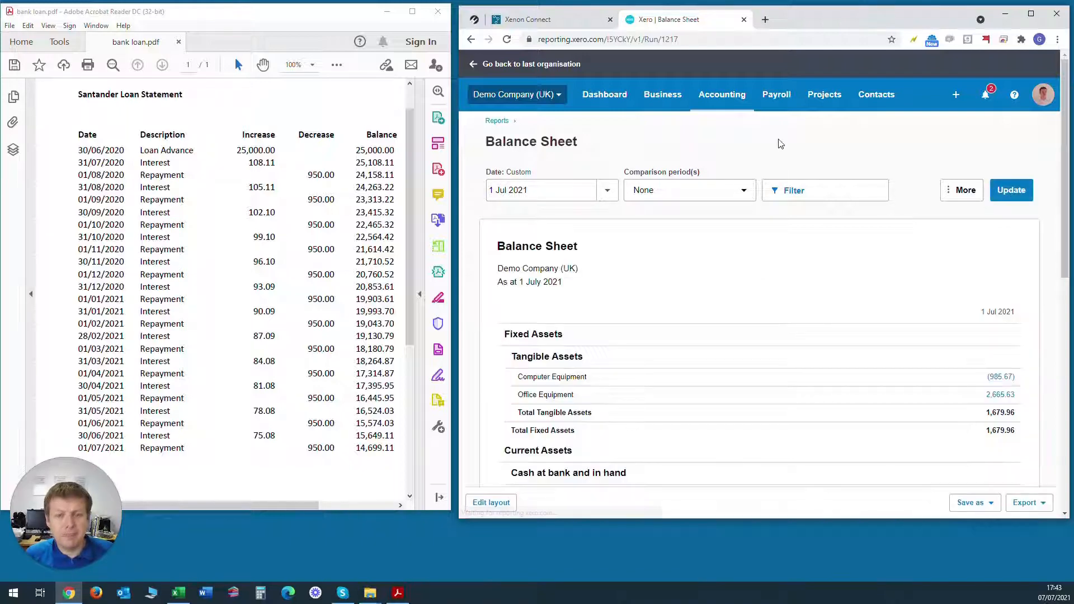
scroll(down, 3)
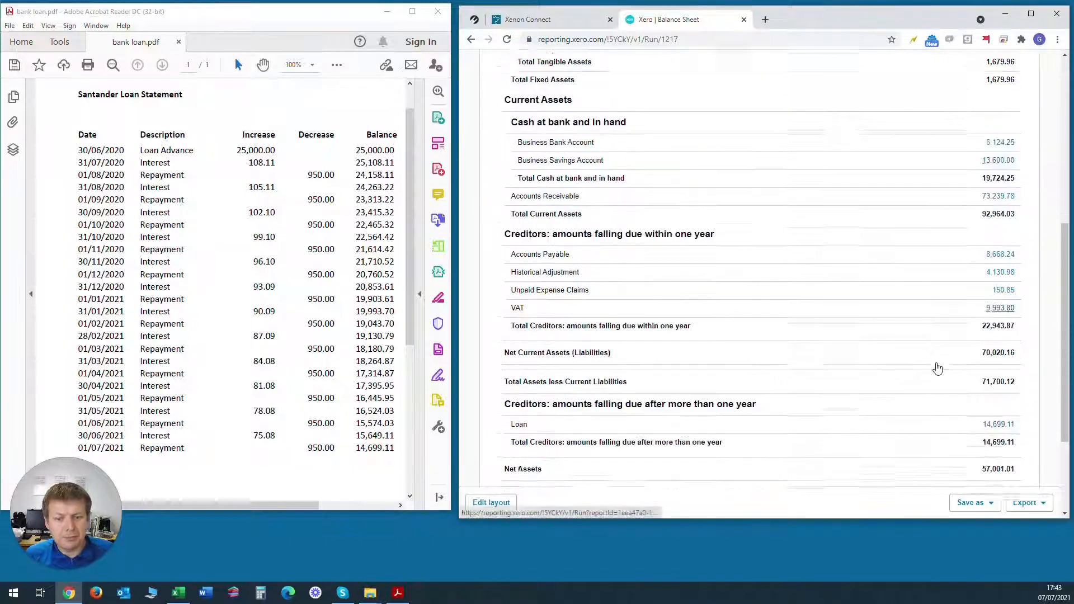
scroll(down, 3)
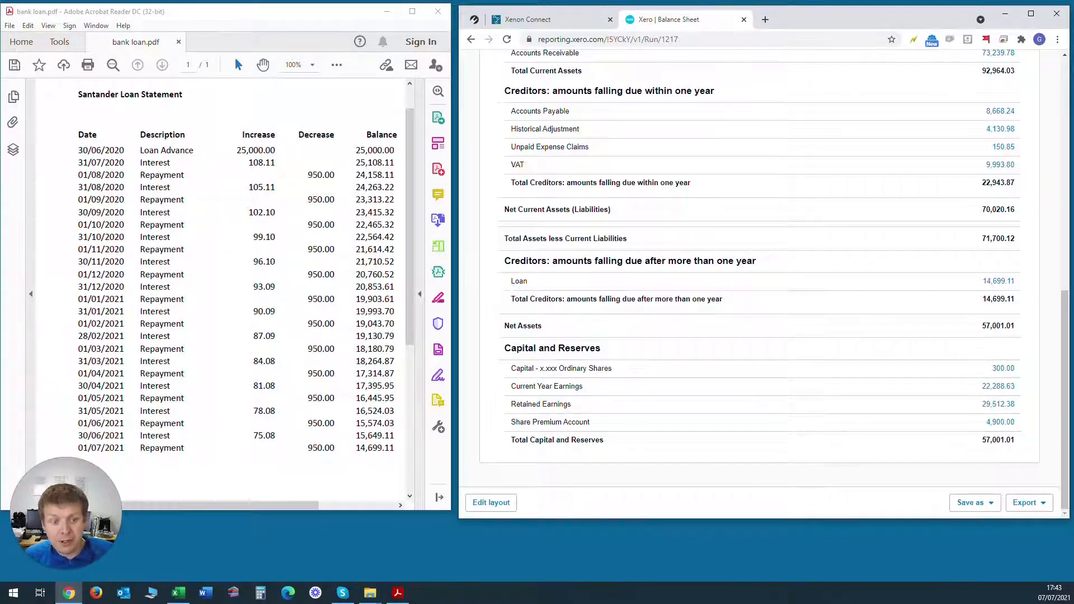
mouse_move(997, 282)
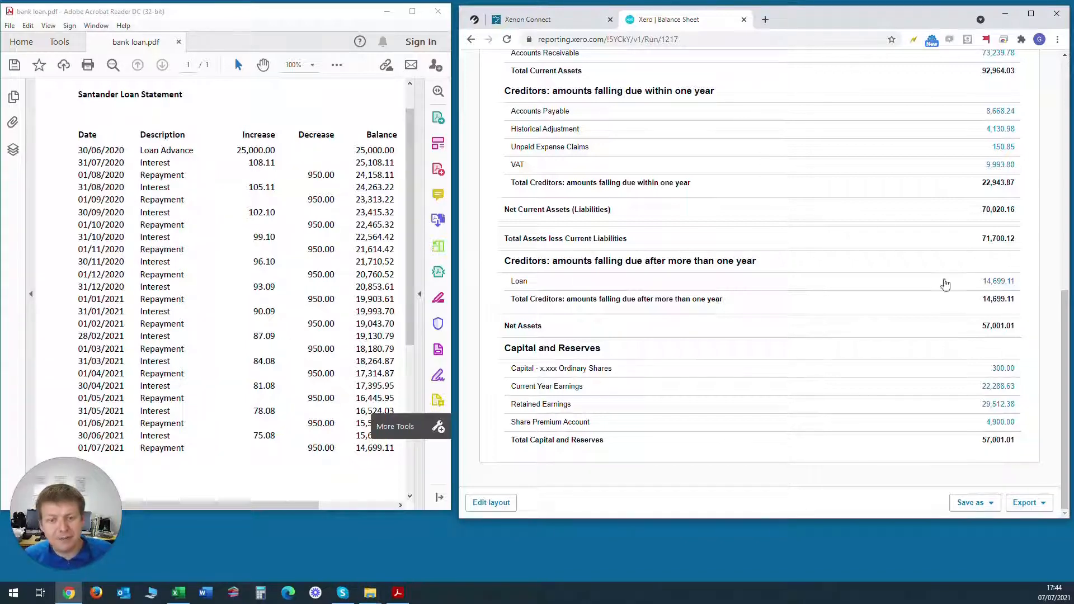
Step: Drill into the Loan balance's Account Transactions and move the start date back to 1 Apr 2020
click(998, 281)
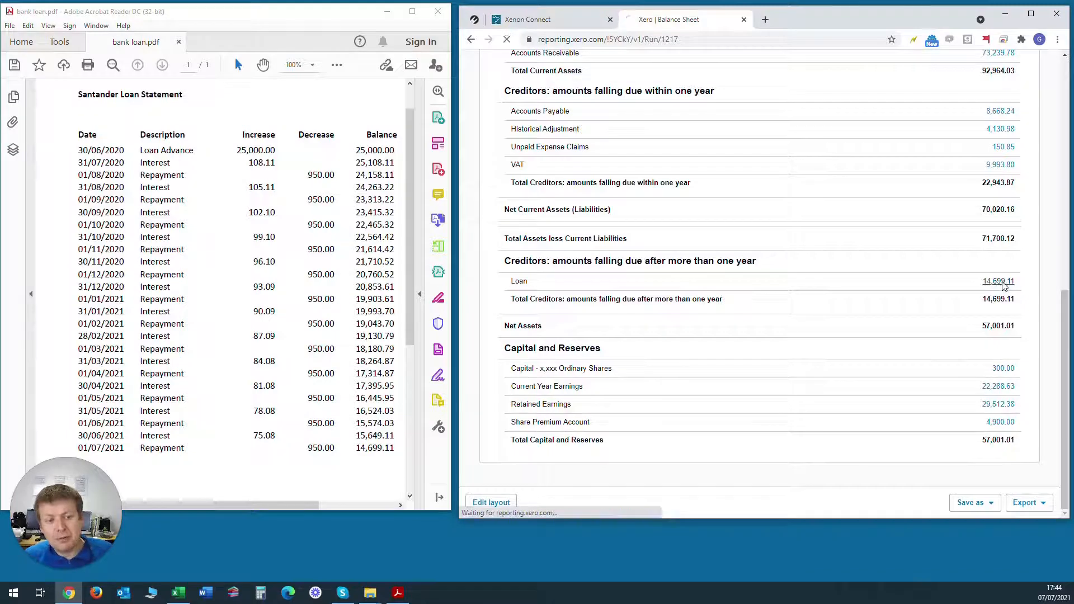
click(997, 282)
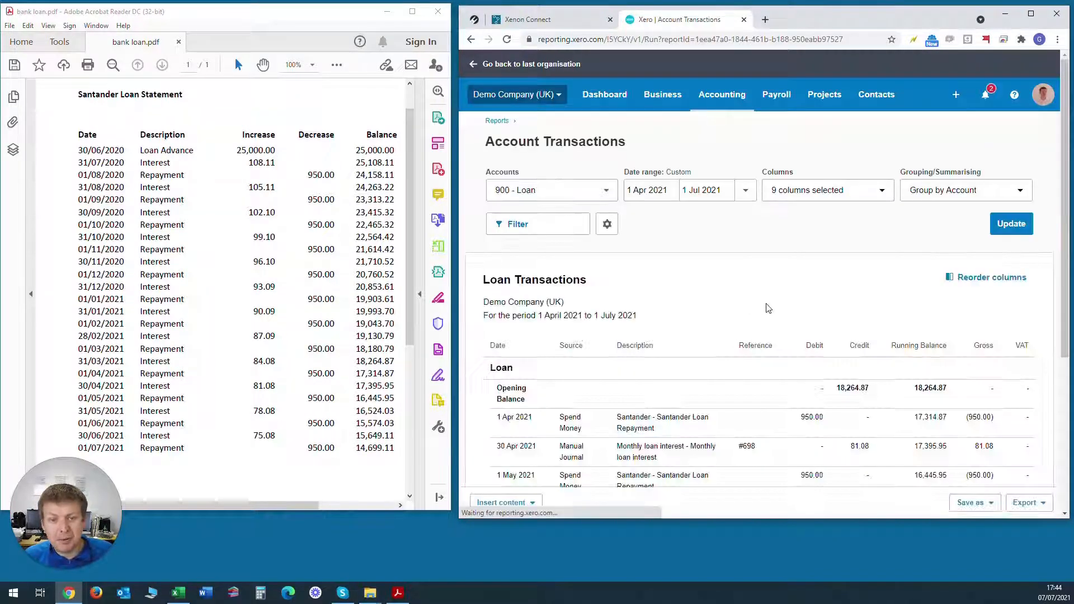
scroll(down, 3)
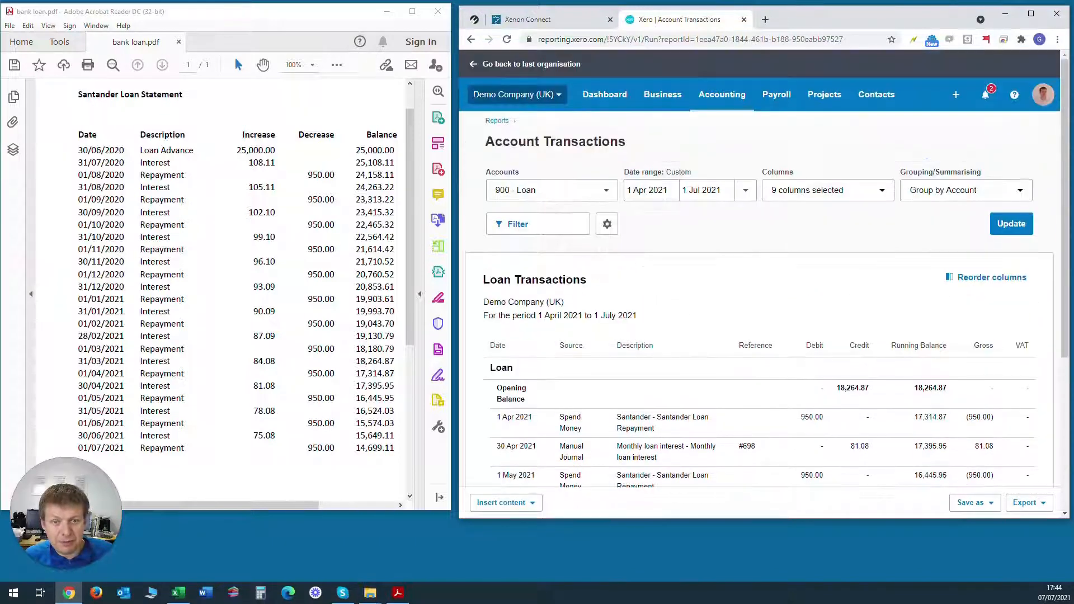
click(647, 191)
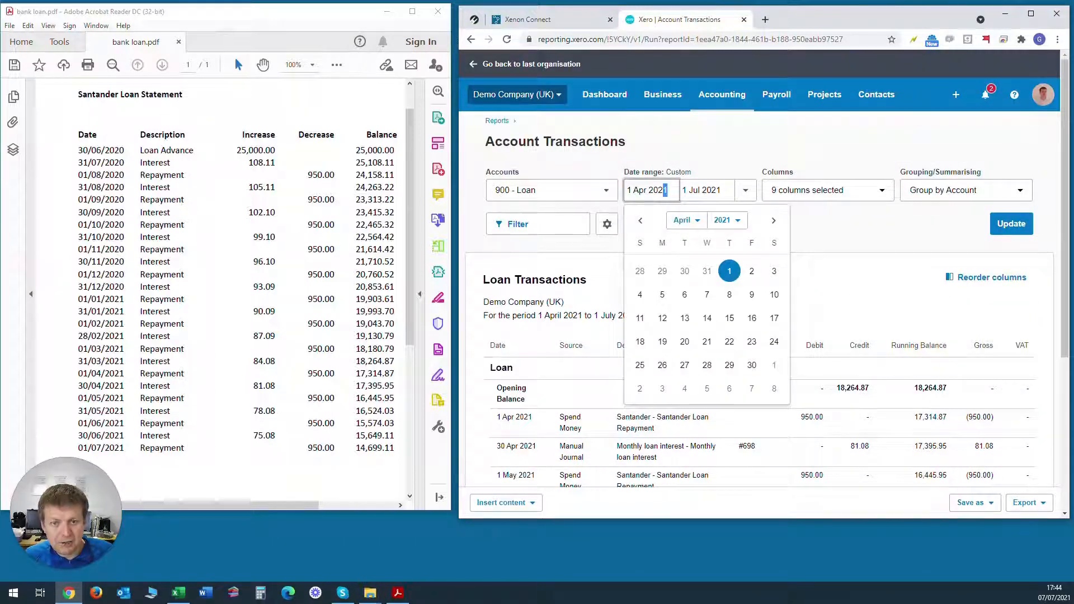
click(1011, 223)
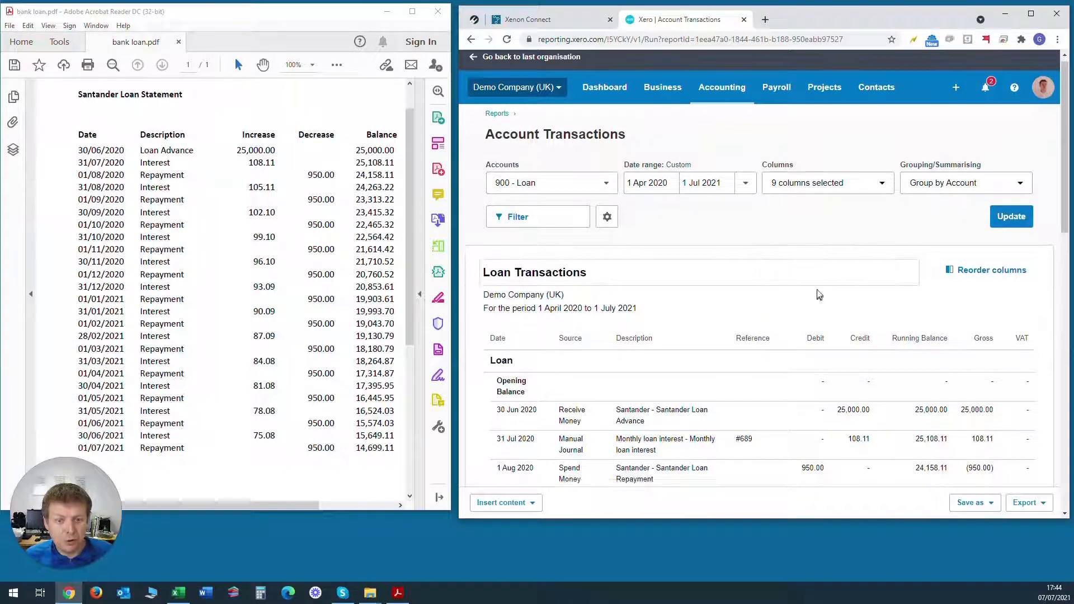
Step: Scroll through the Loan transactions to the closing balance of 14,699.11 matching the statement
scroll(down, 3)
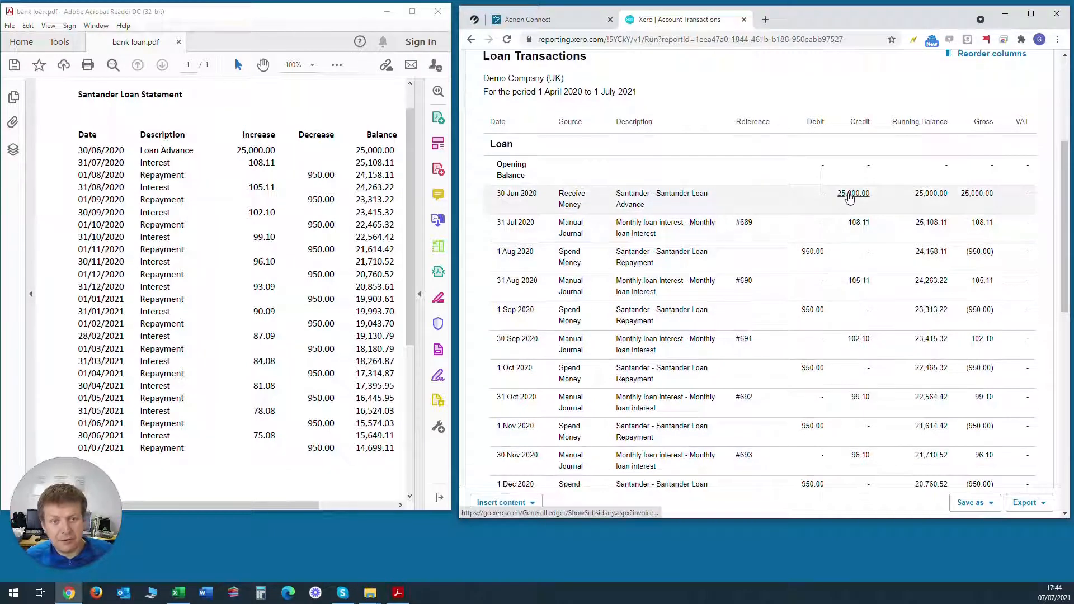
mouse_move(852, 197)
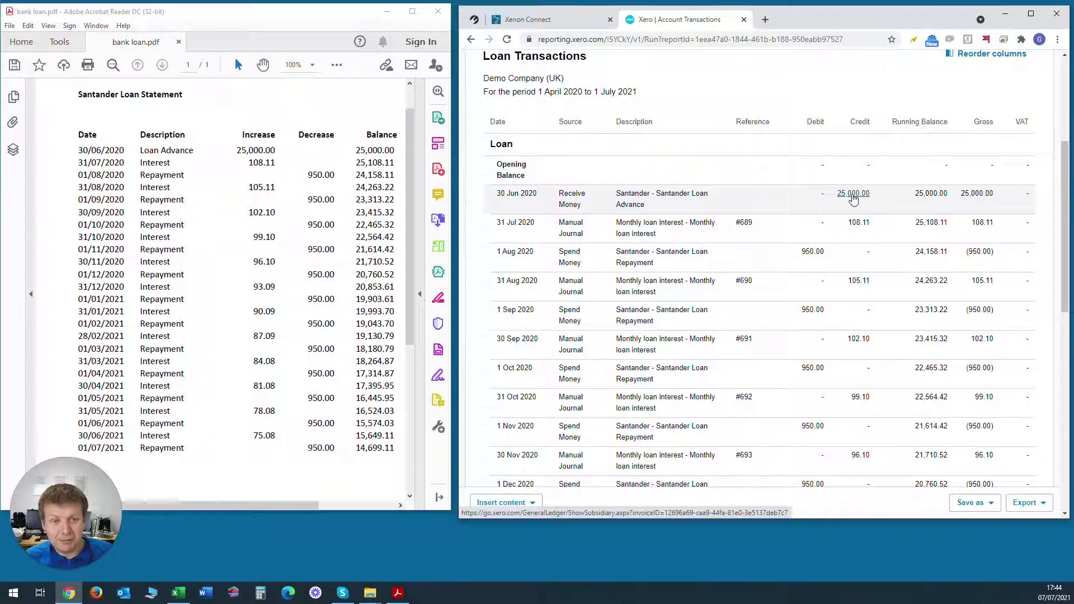
mouse_move(859, 224)
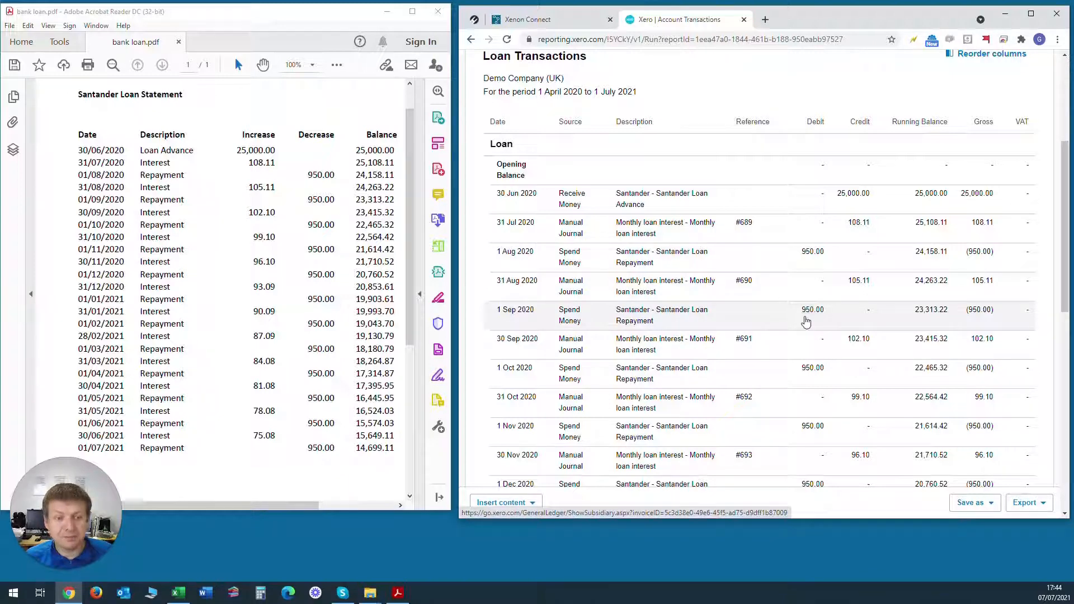
scroll(down, 3)
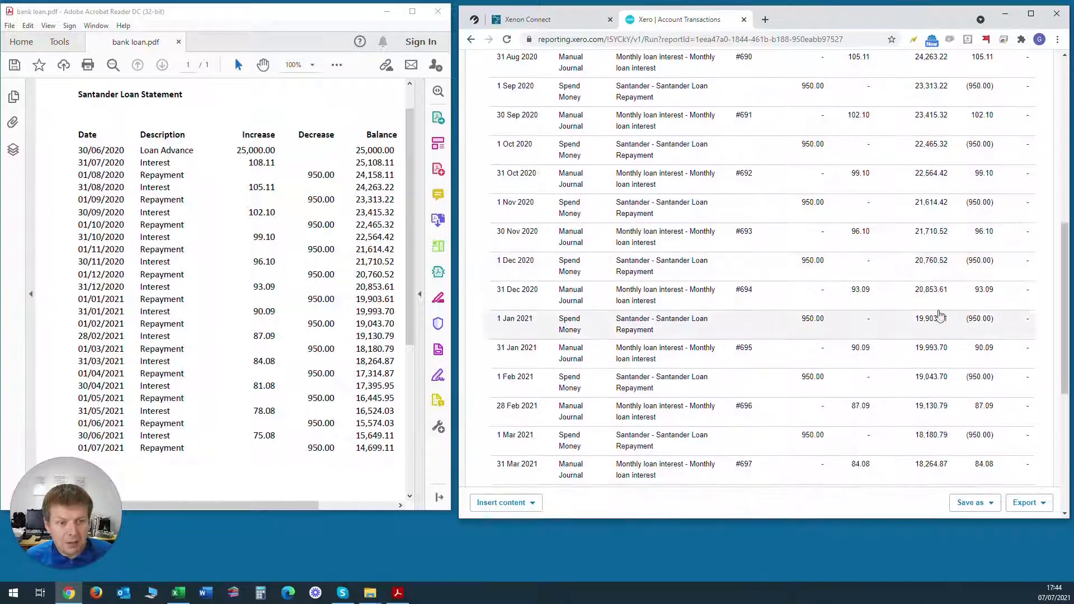
scroll(down, 3)
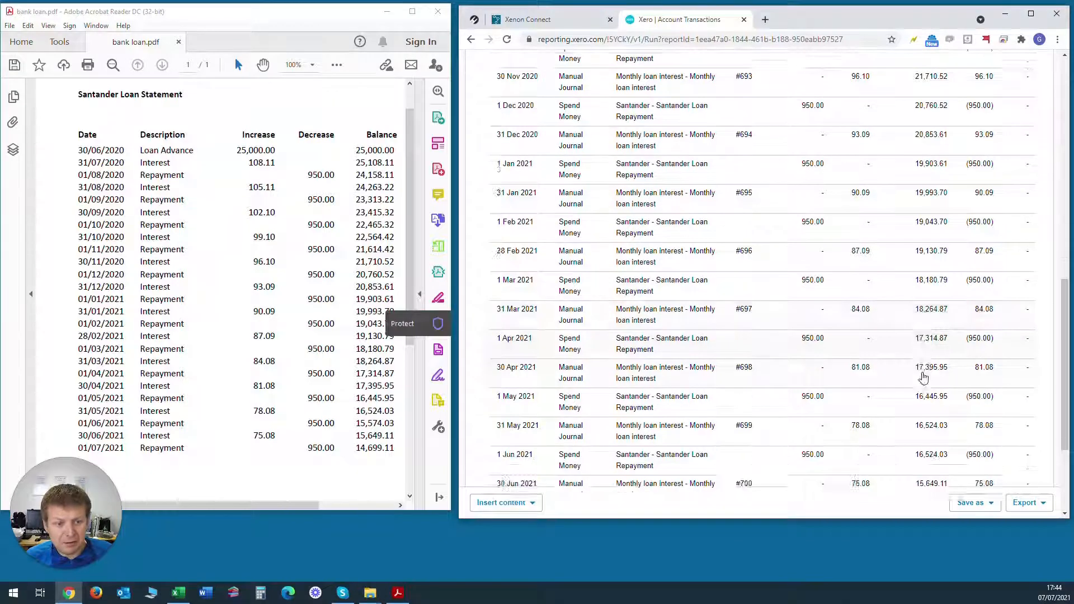
scroll(down, 3)
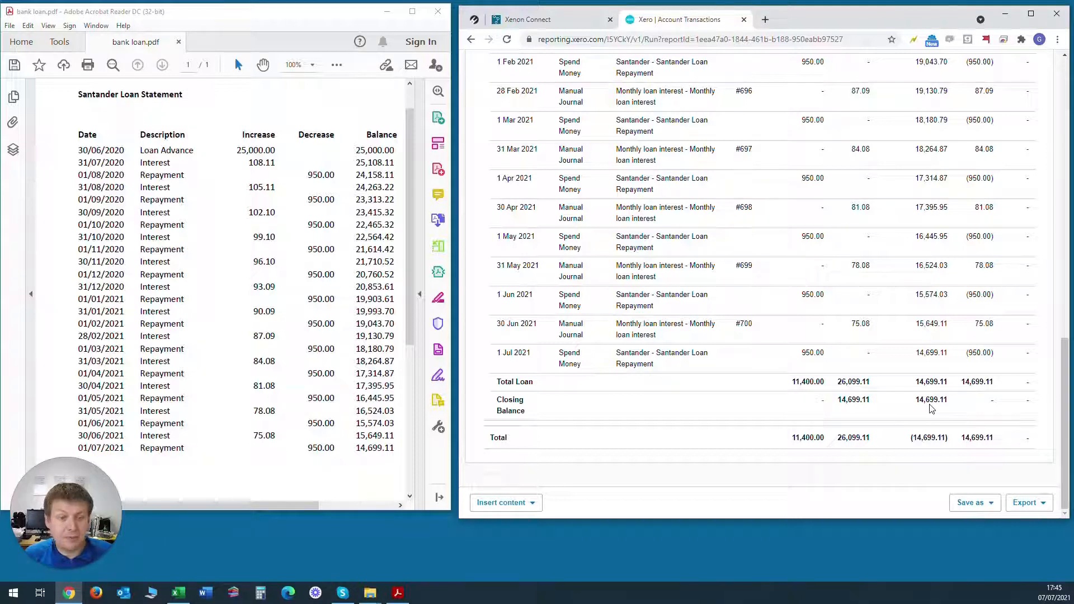
mouse_move(870, 394)
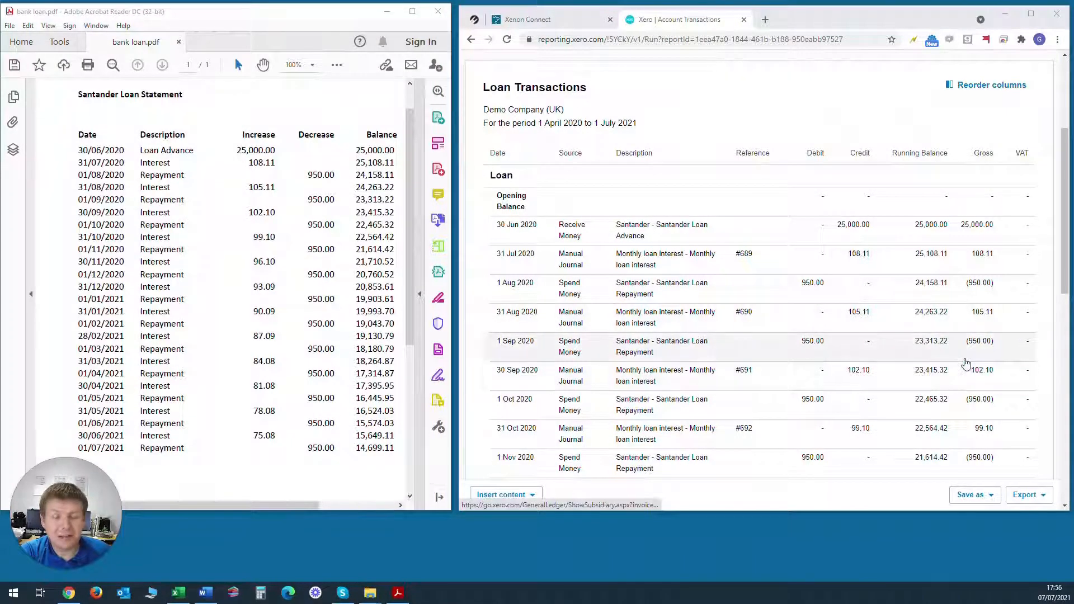
mouse_move(986, 384)
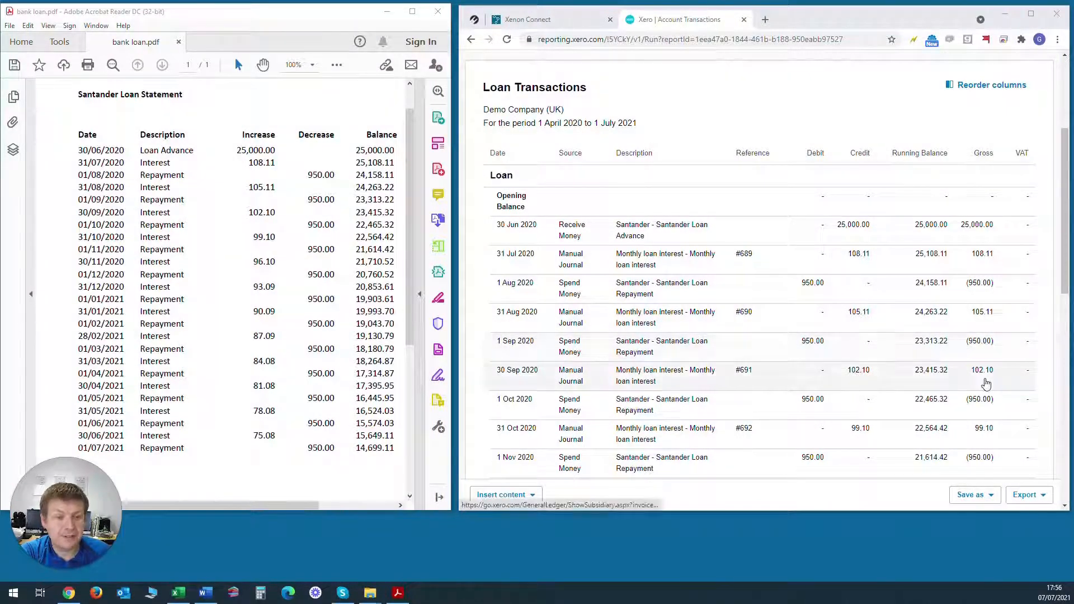
scroll(down, 3)
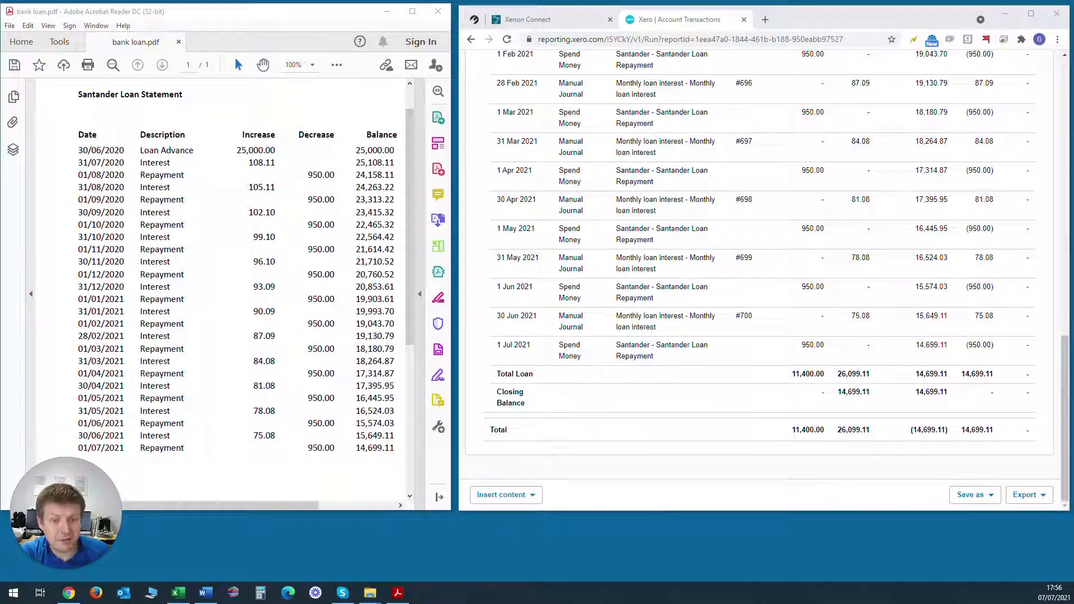
double_click(976, 373)
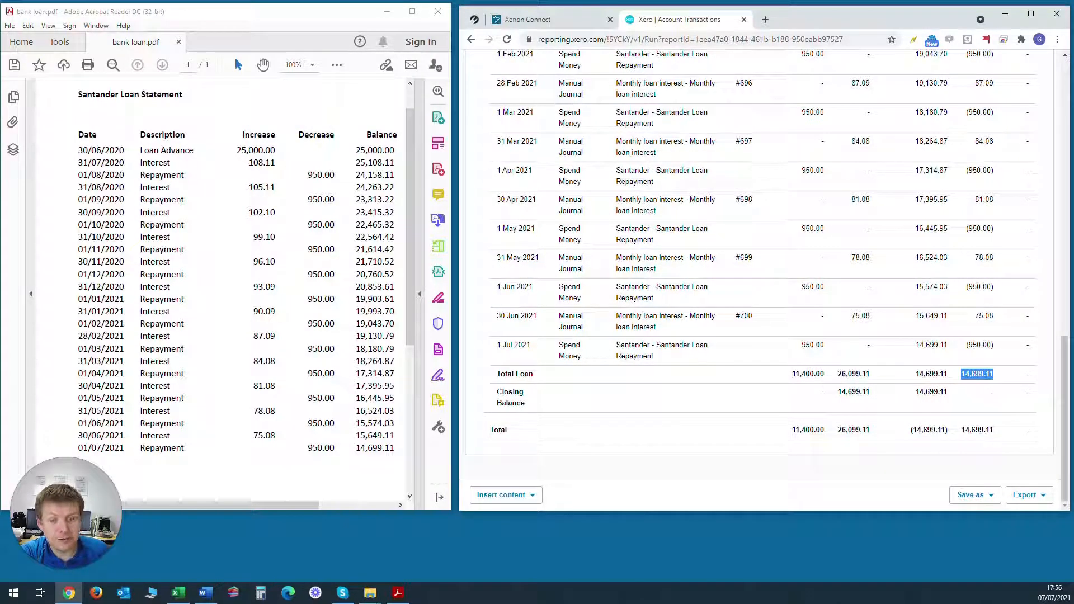
double_click(374, 447)
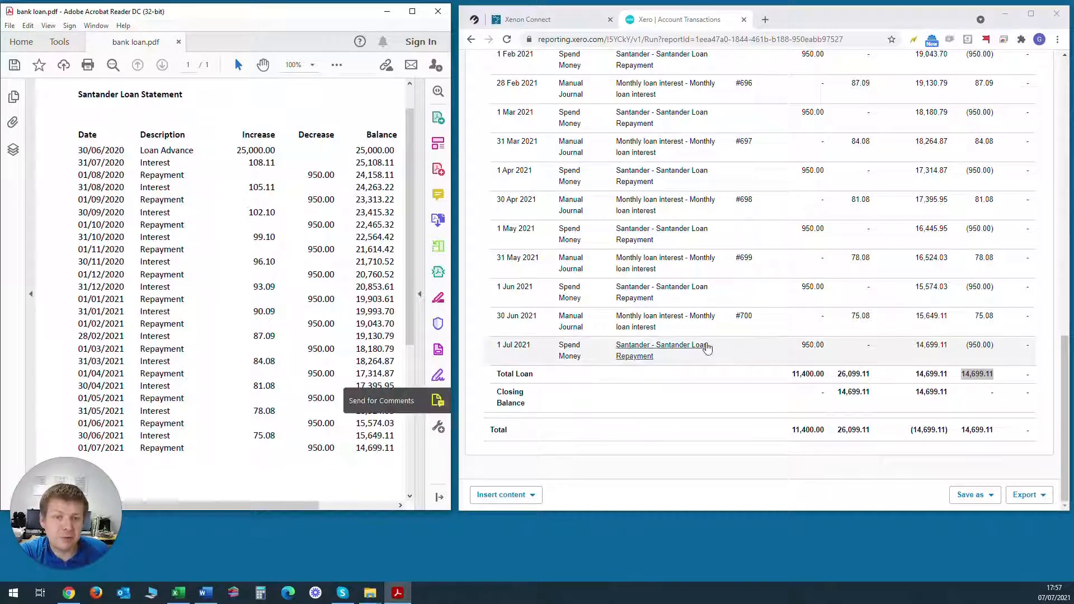
scroll(down, 3)
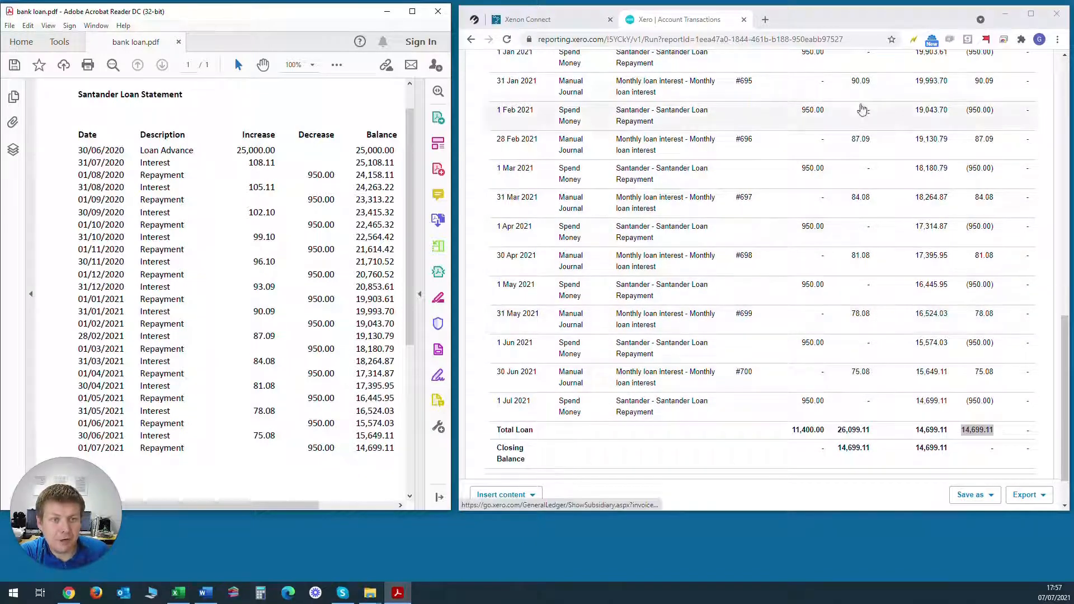
scroll(up, 3)
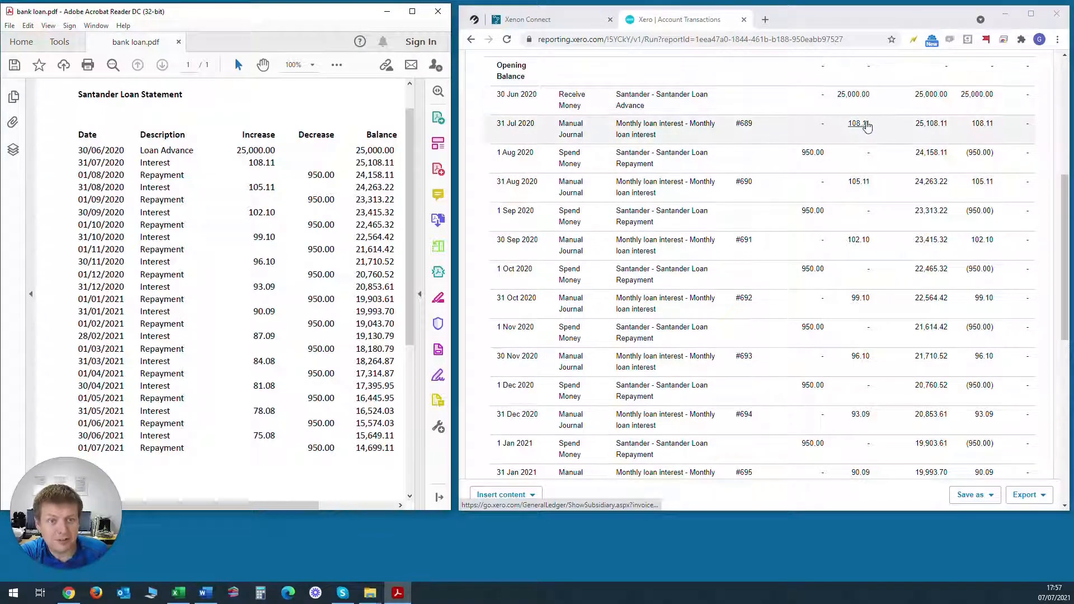
mouse_move(812, 154)
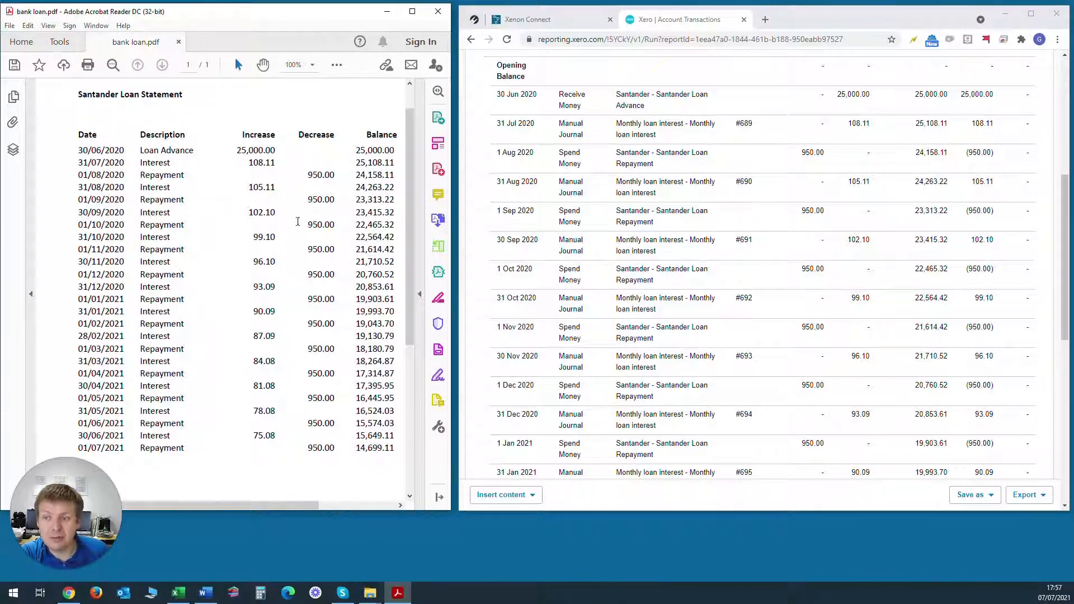
mouse_move(311, 364)
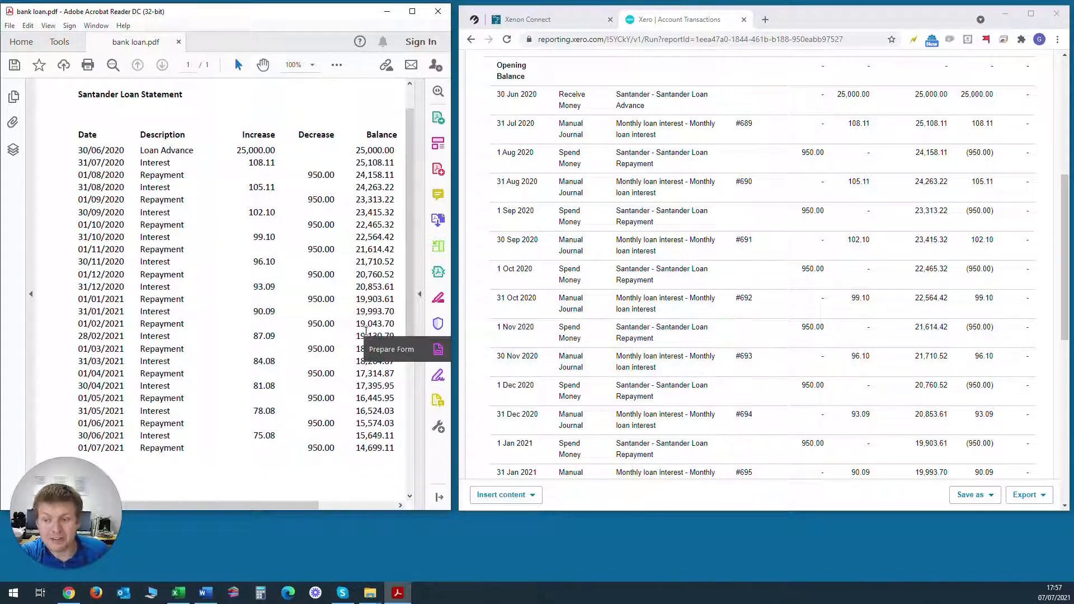
mouse_move(300, 476)
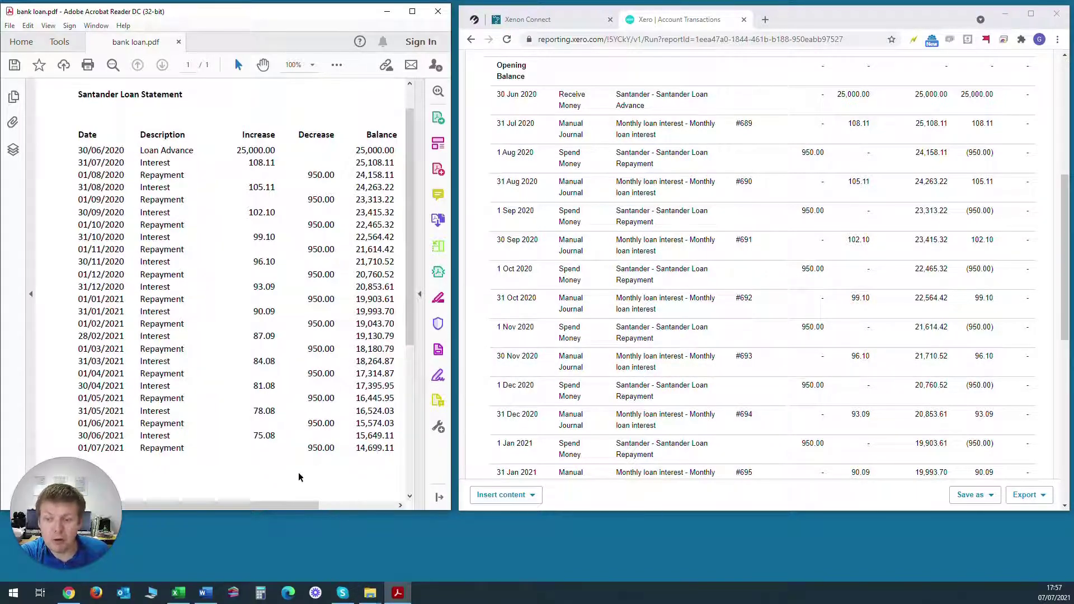
mouse_move(857, 179)
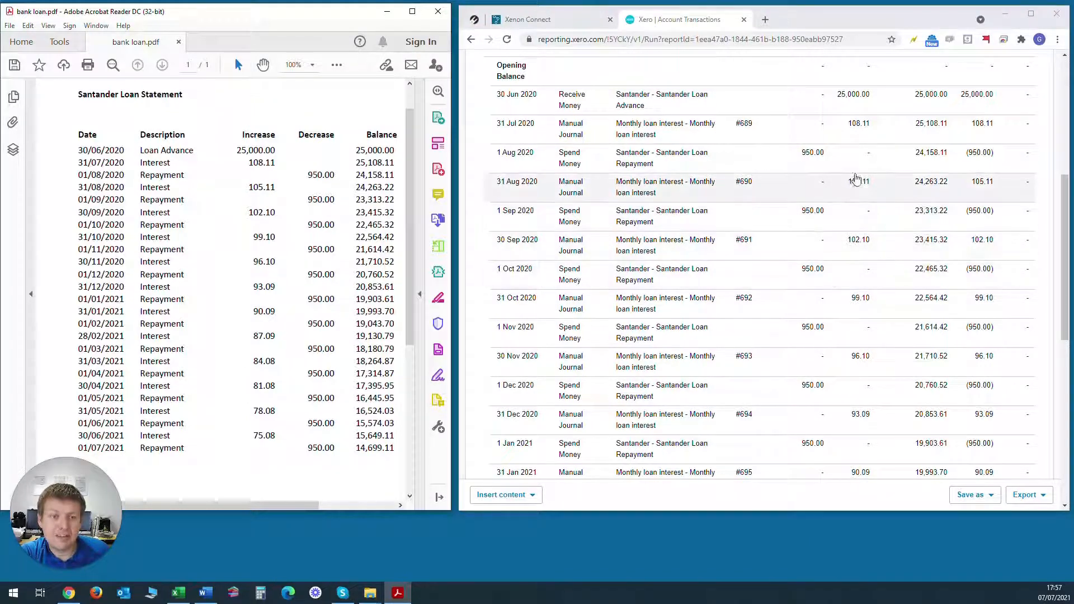
mouse_move(250, 220)
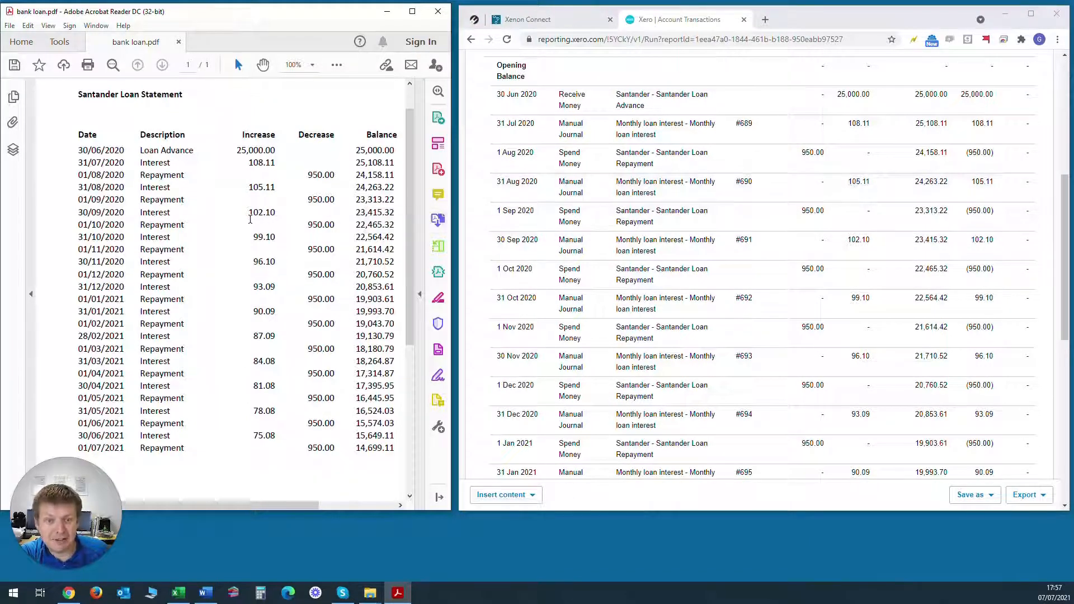
mouse_move(262, 217)
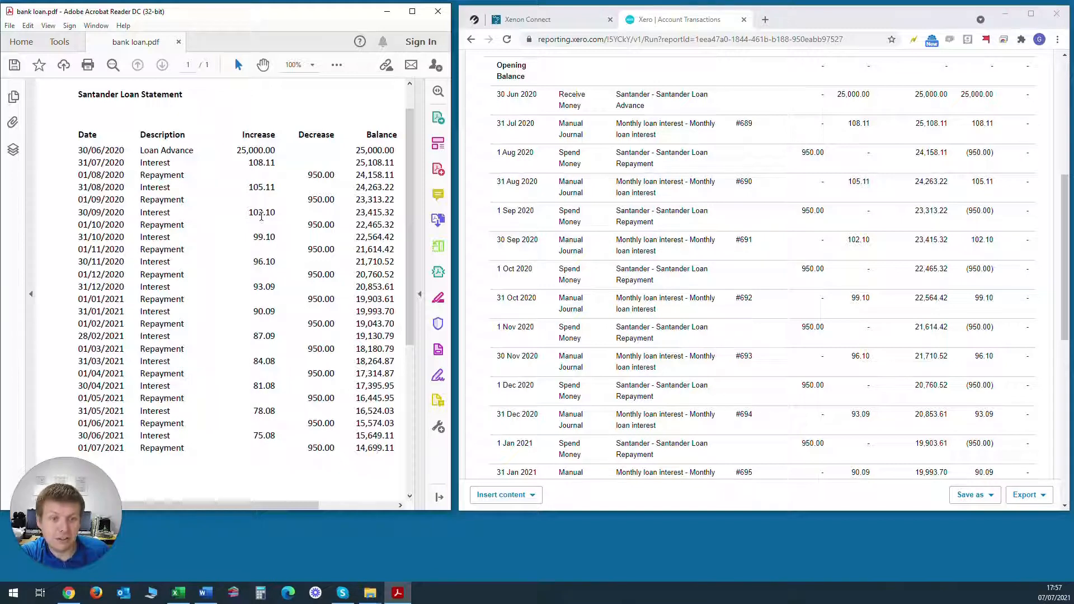
mouse_move(250, 224)
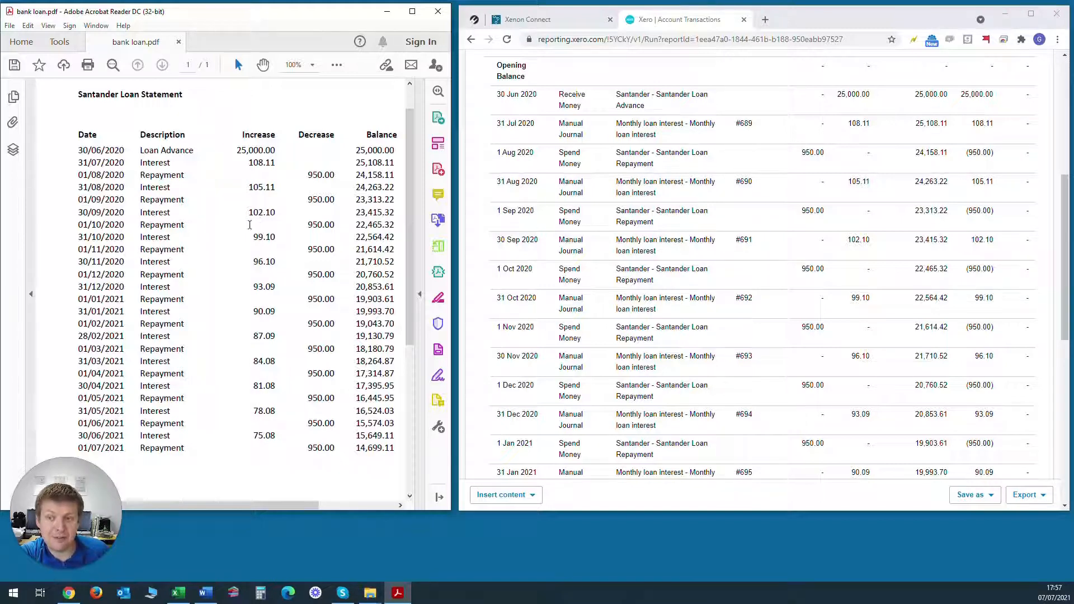
mouse_move(272, 218)
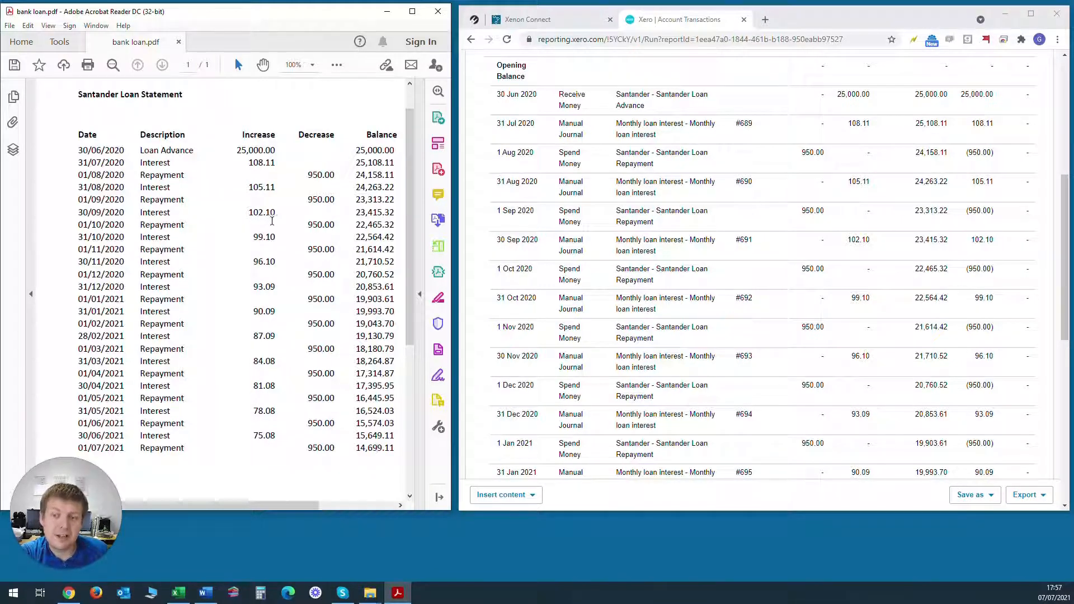
mouse_move(264, 220)
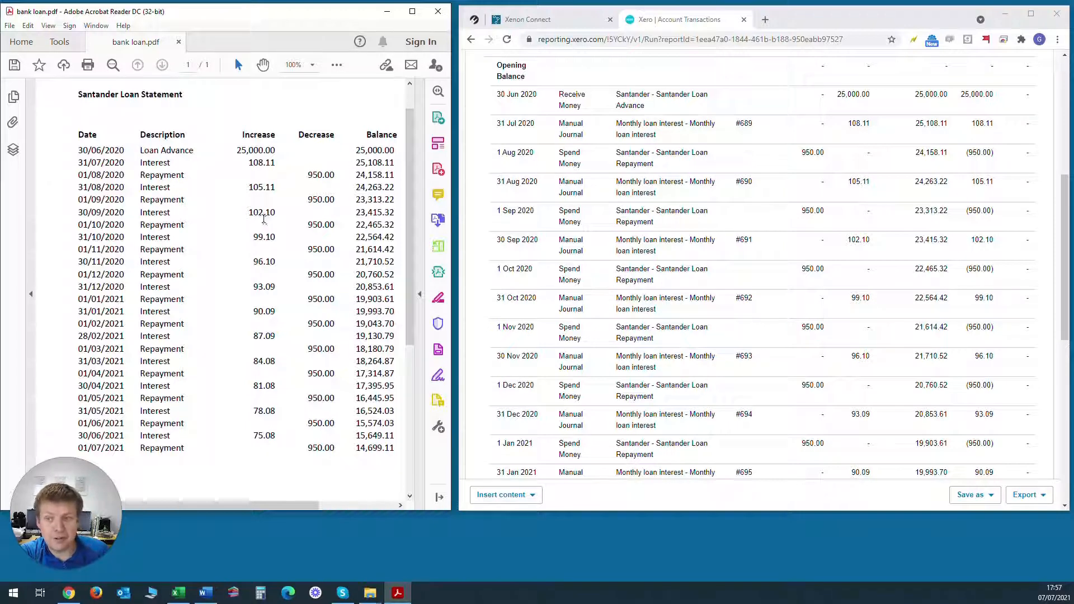
mouse_move(278, 241)
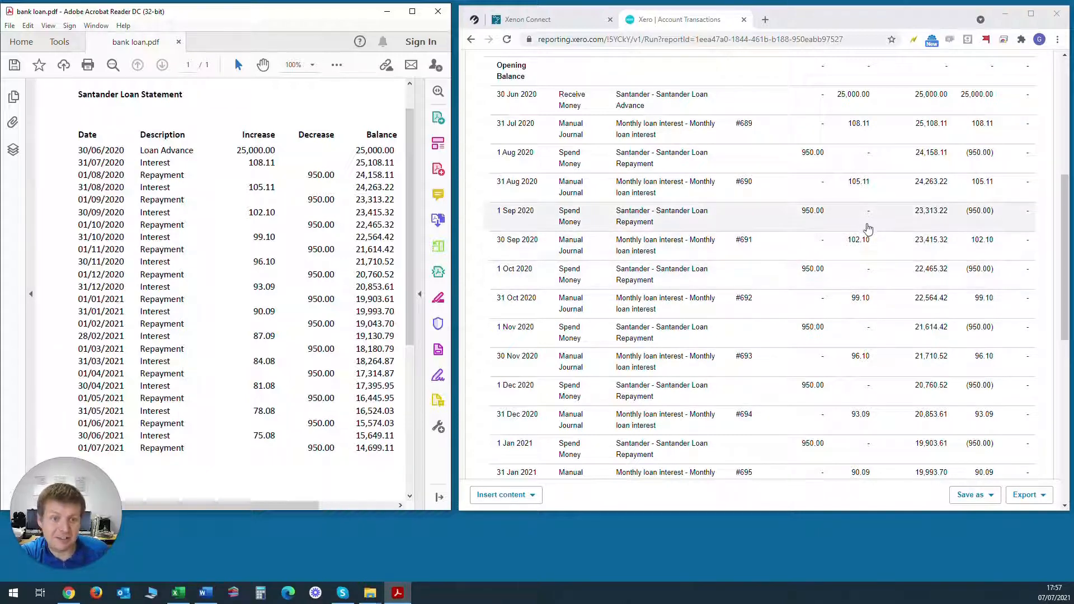
mouse_move(858, 242)
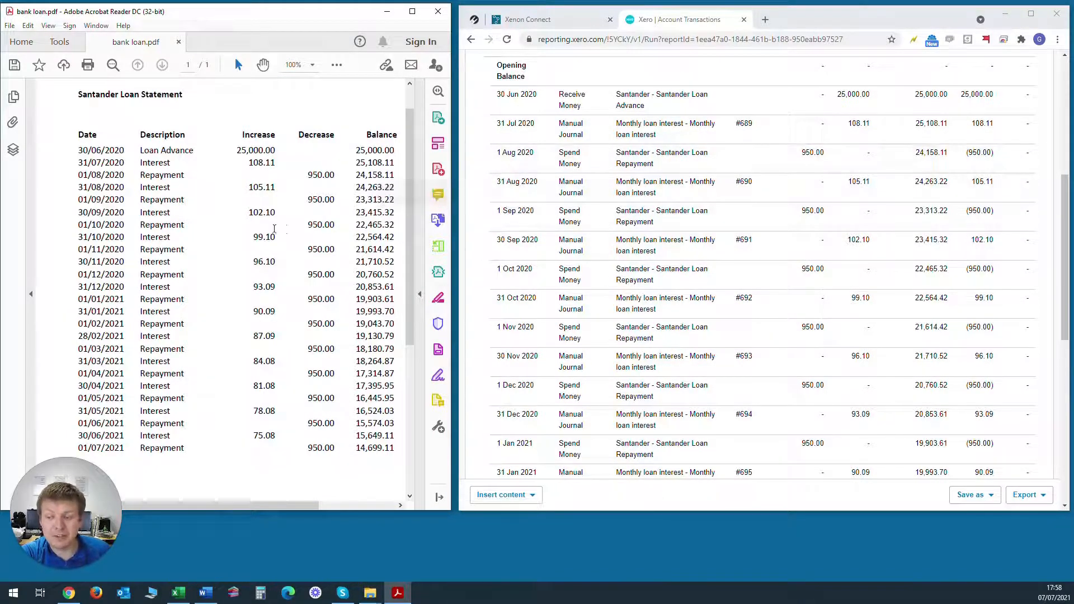
mouse_move(690, 213)
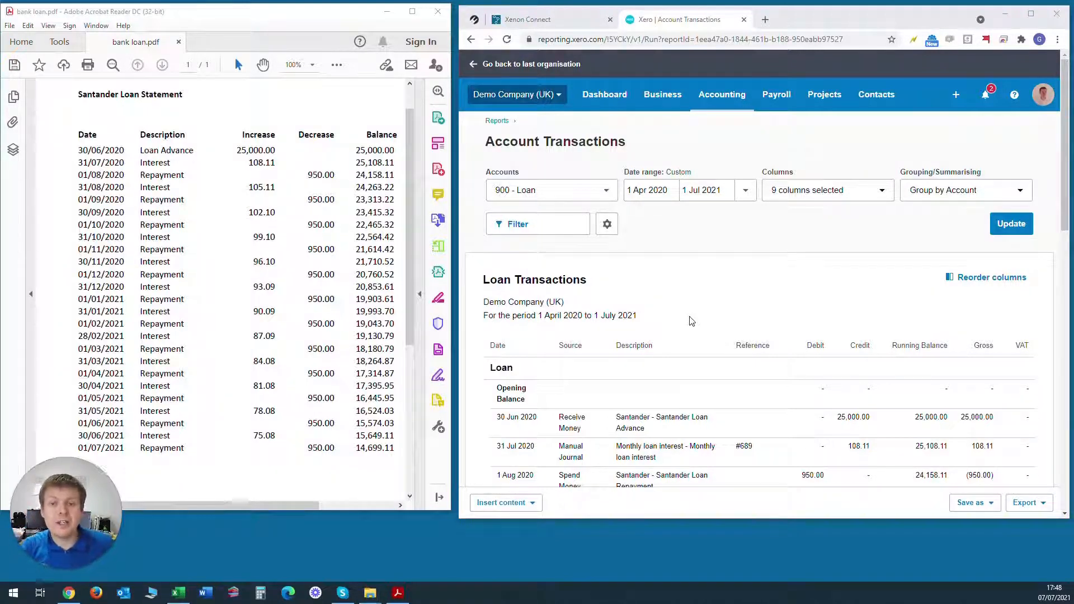
mouse_move(516, 105)
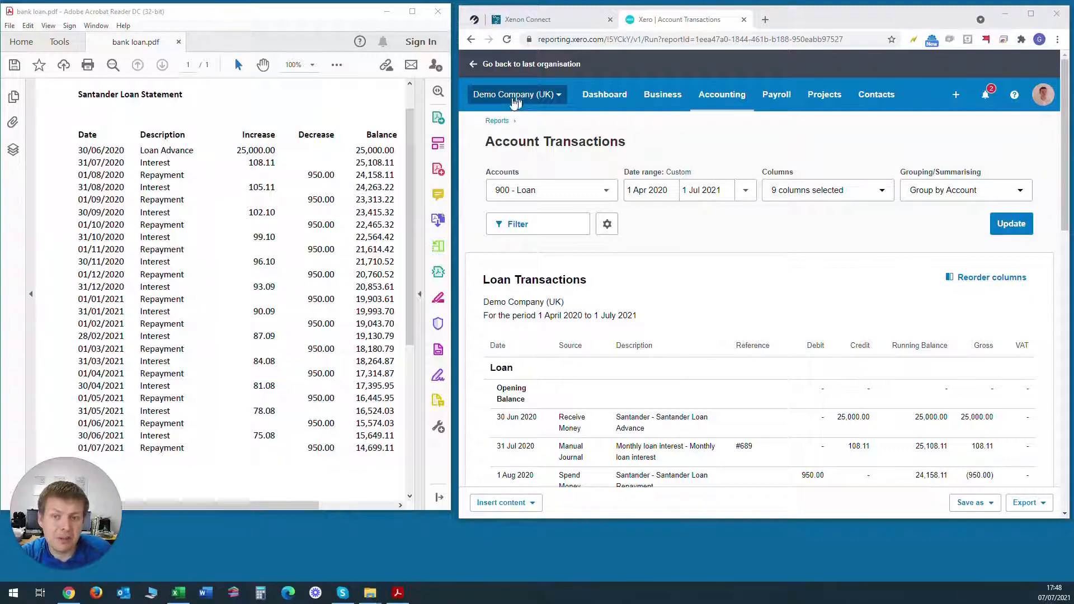
Step: Go from the organisation menu through Settings and Advanced settings to the Chart of accounts
click(516, 94)
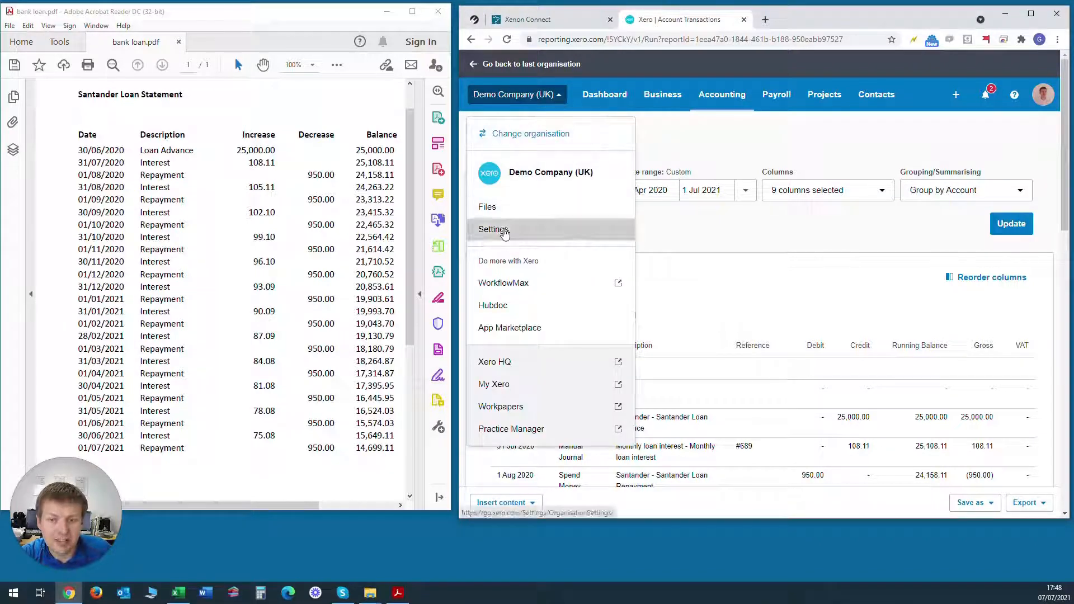
click(492, 229)
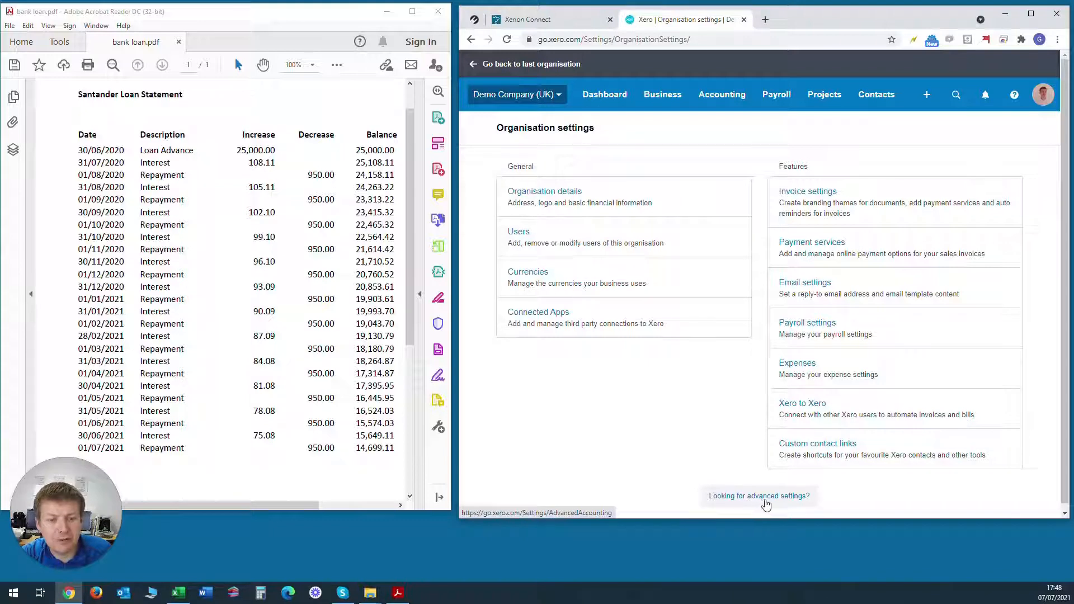
click(758, 495)
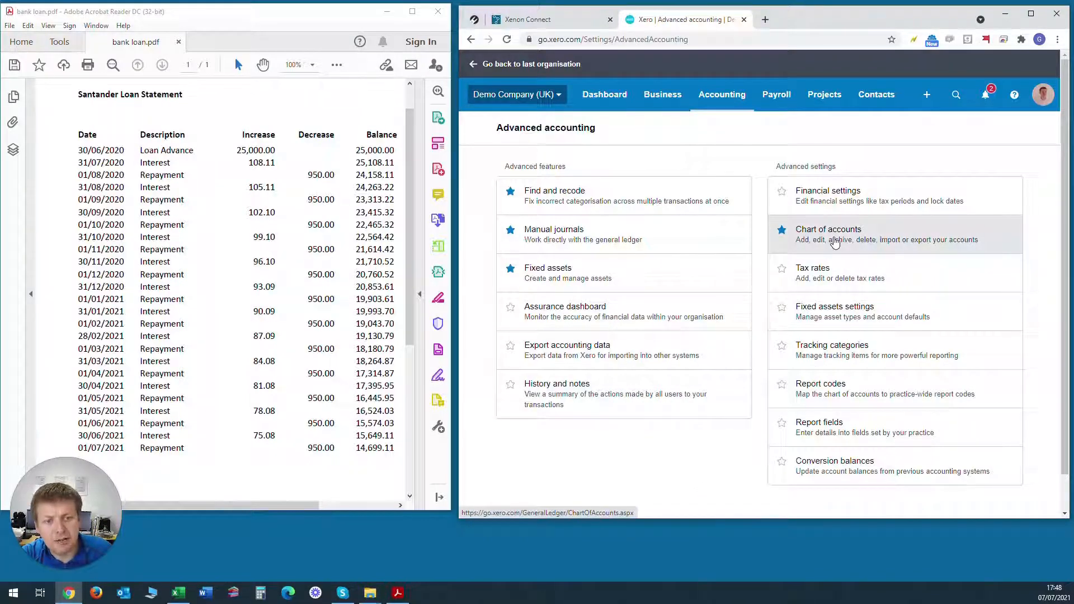
click(837, 234)
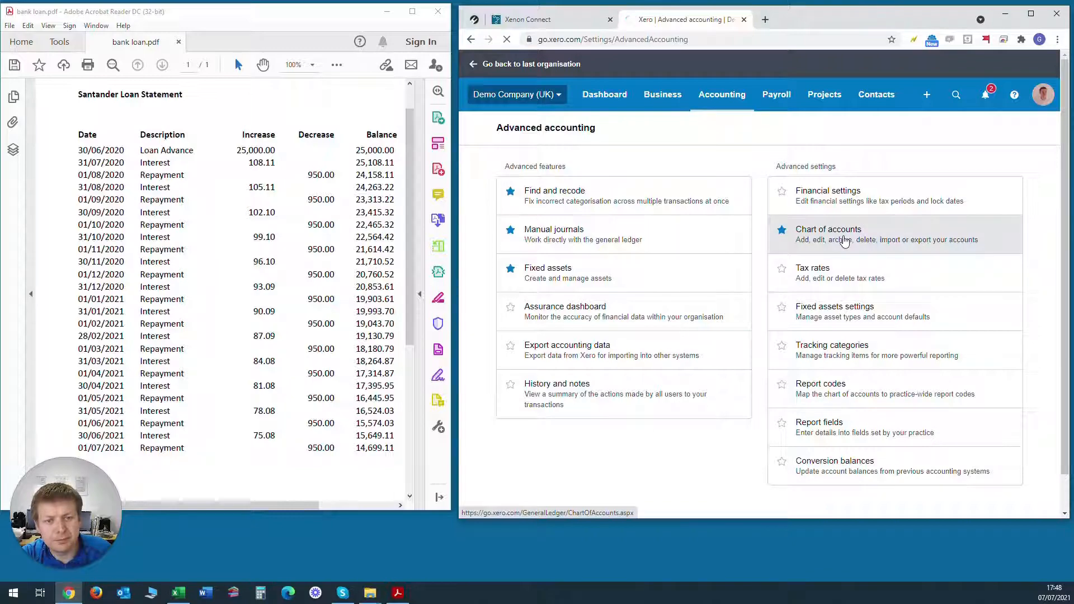
Step: Find account 900 Loan in the Chart of accounts and open its details
click(827, 228)
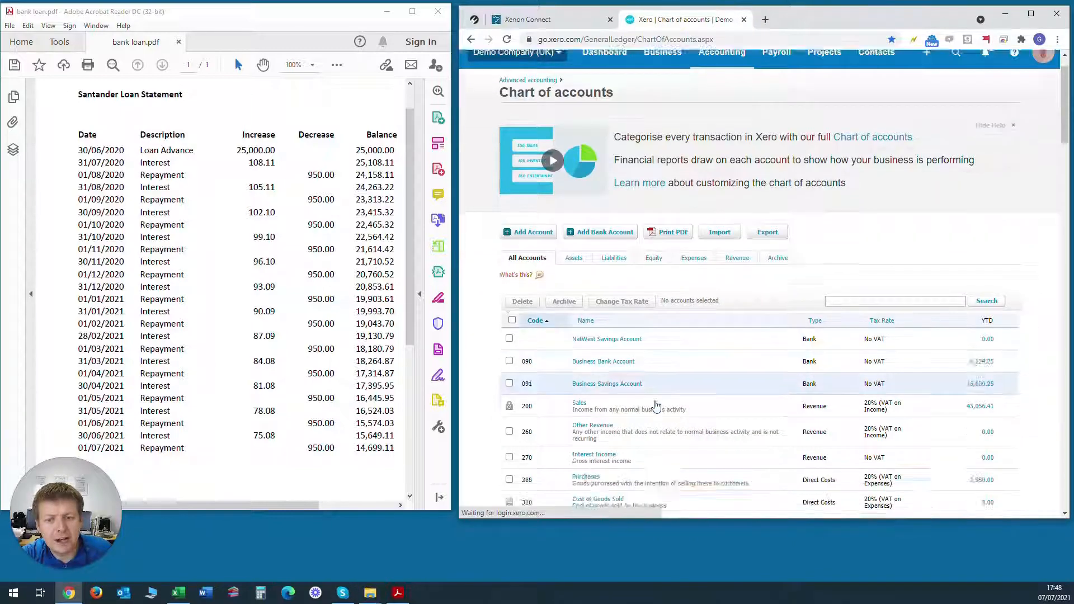
scroll(down, 3)
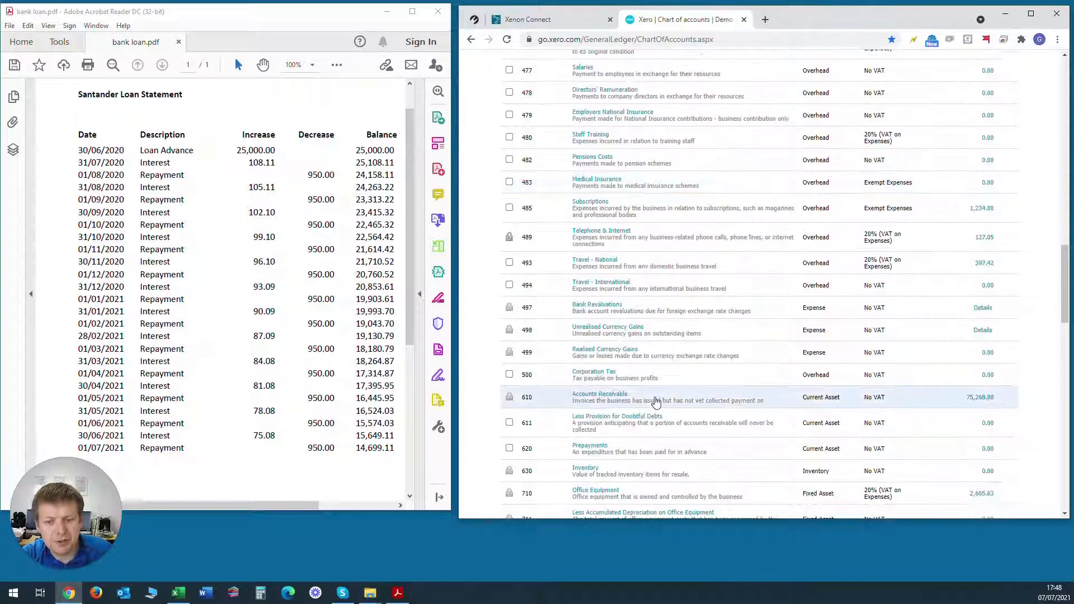
scroll(down, 3)
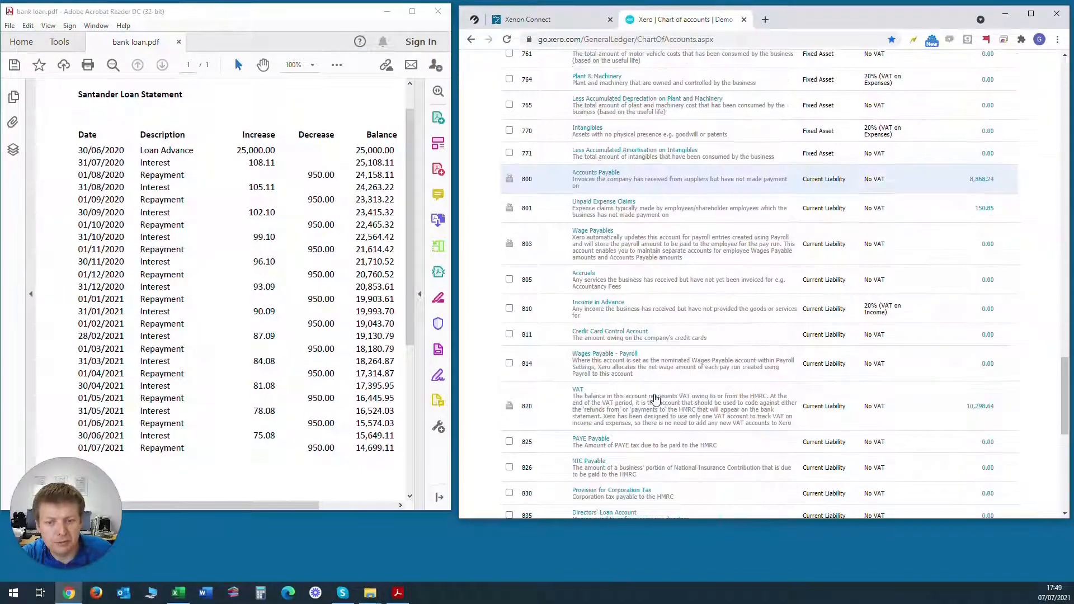
scroll(down, 3)
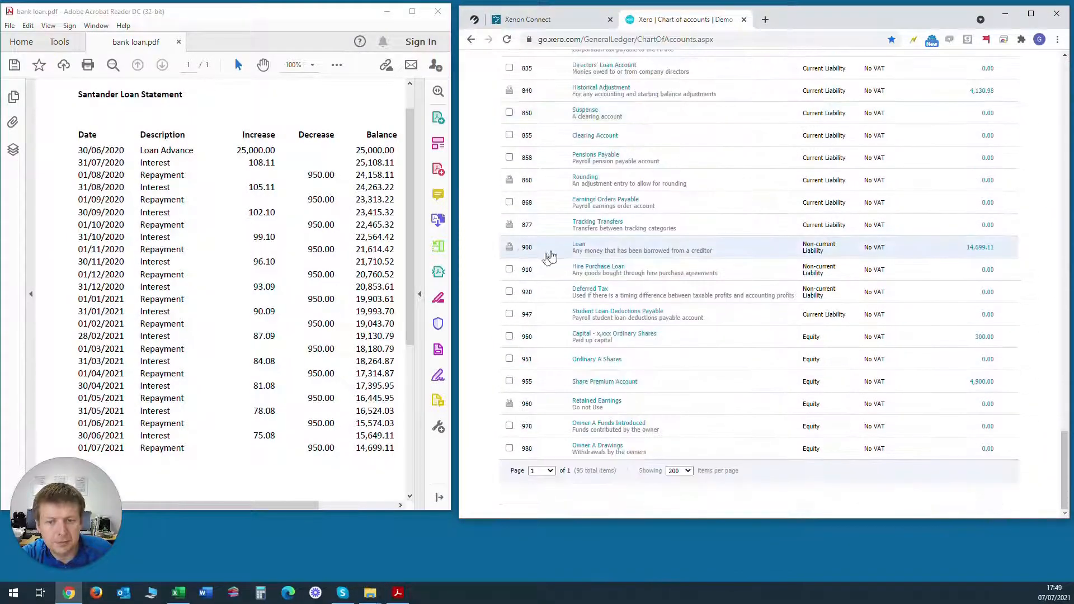
click(578, 244)
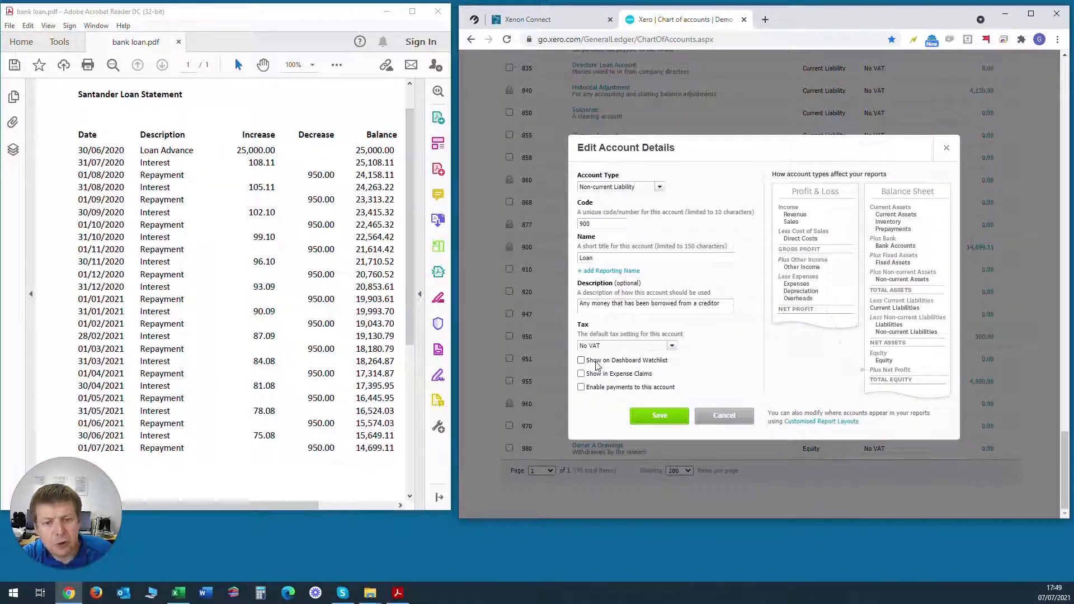
Step: Turn on Show on Dashboard Watchlist for the Loan account and save it
click(581, 360)
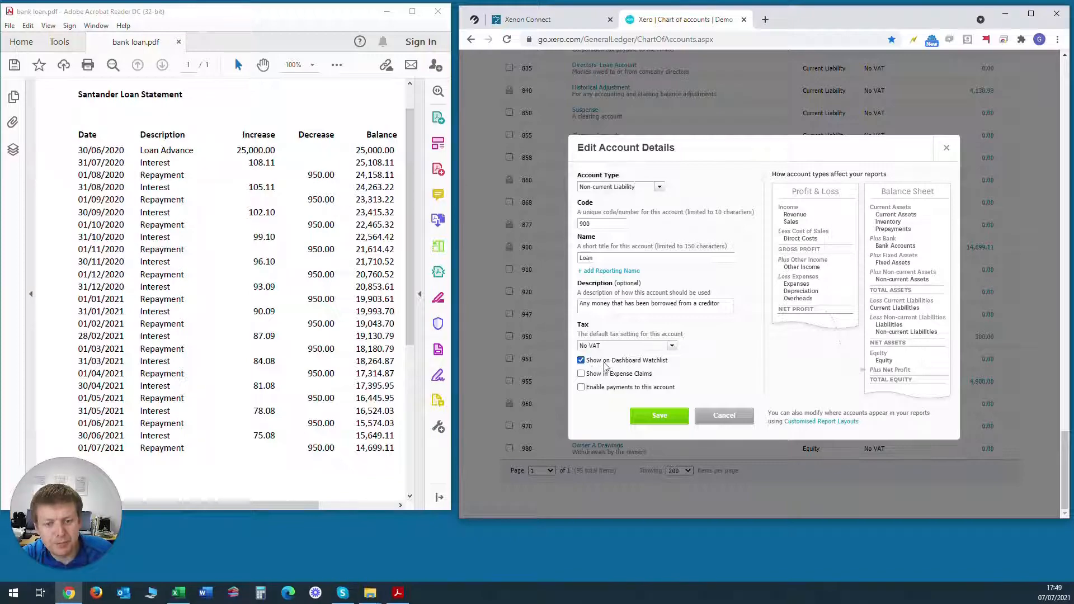
click(658, 415)
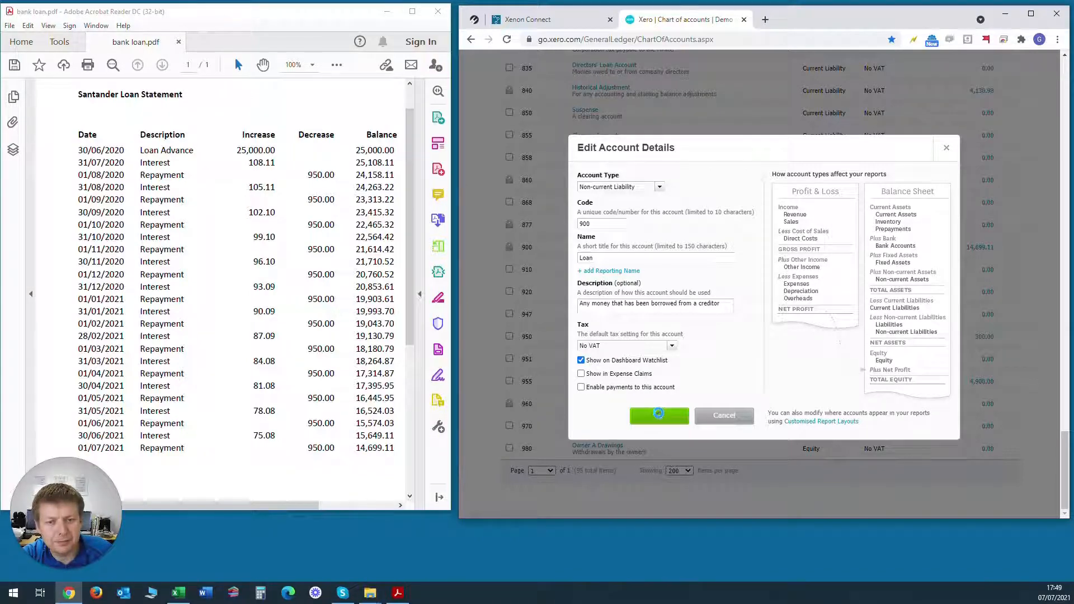
click(659, 415)
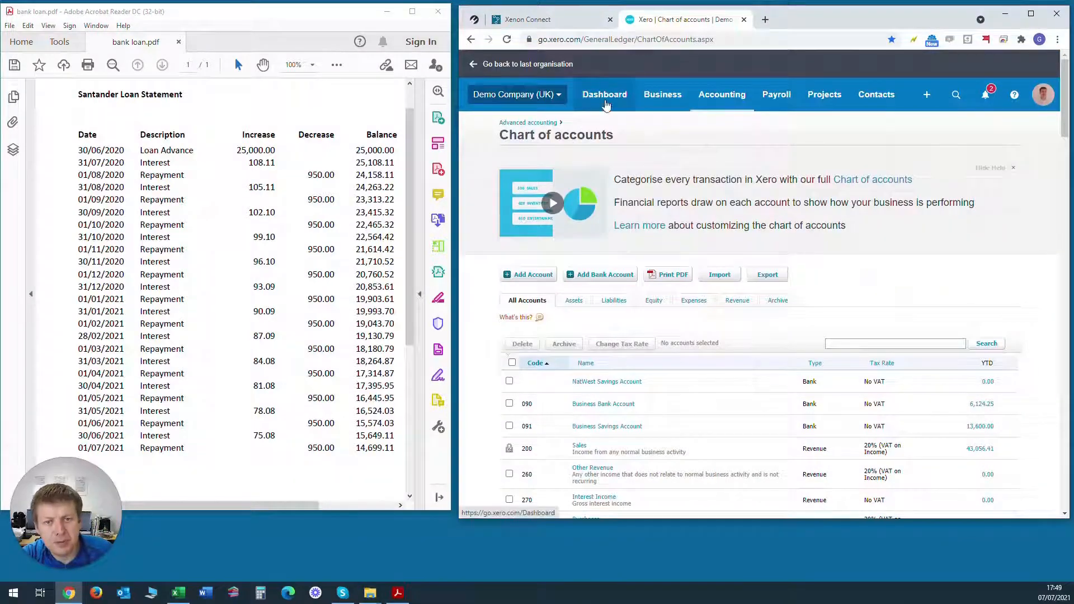
Step: Return to the Dashboard to confirm Loan (900) appears in the Account watchlist at 14,699.11
click(604, 93)
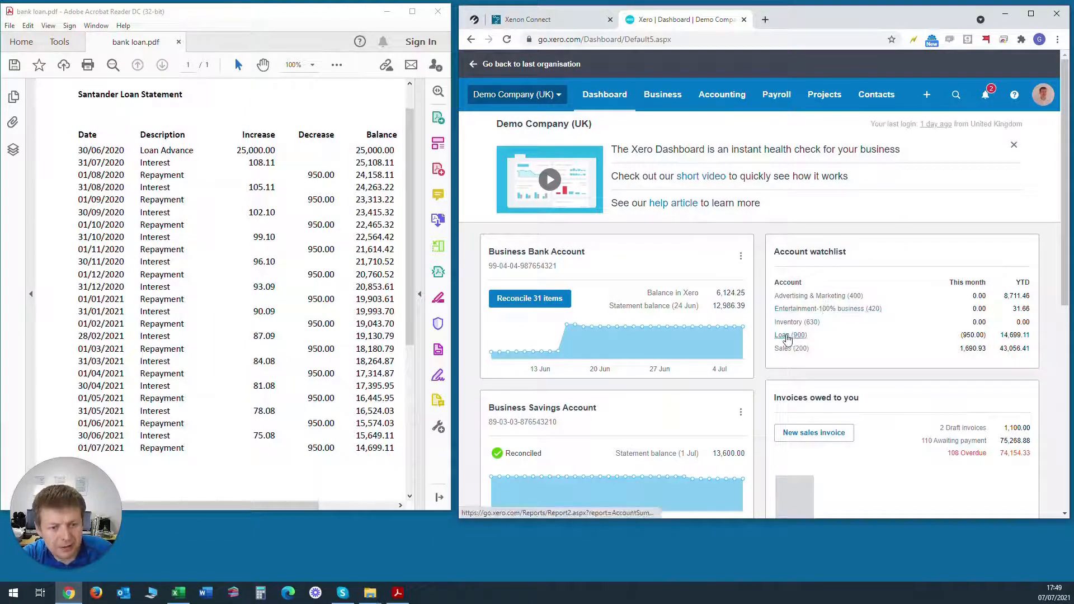
mouse_move(789, 336)
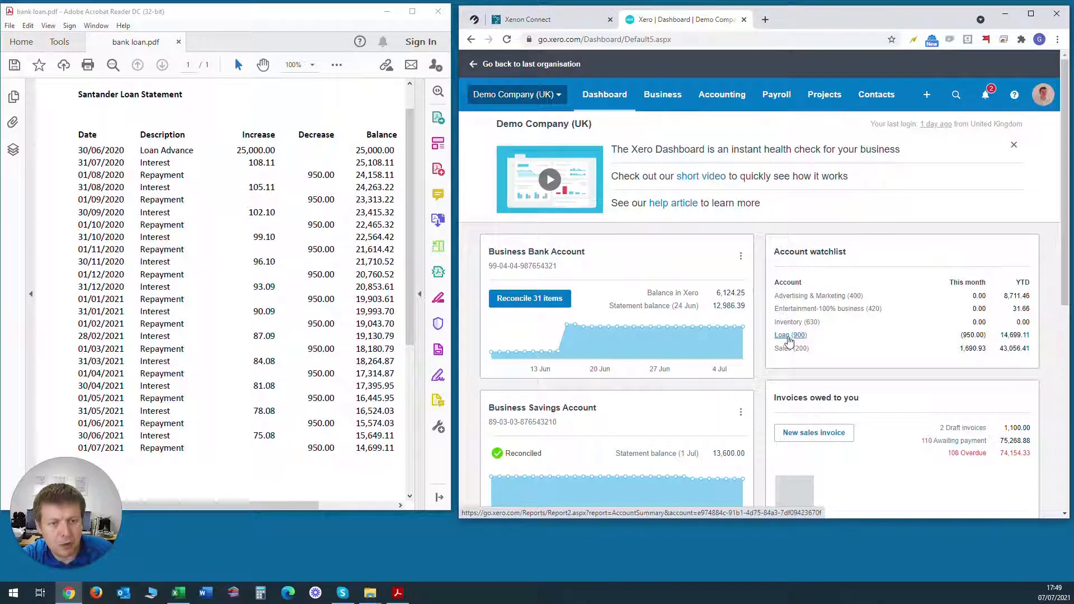